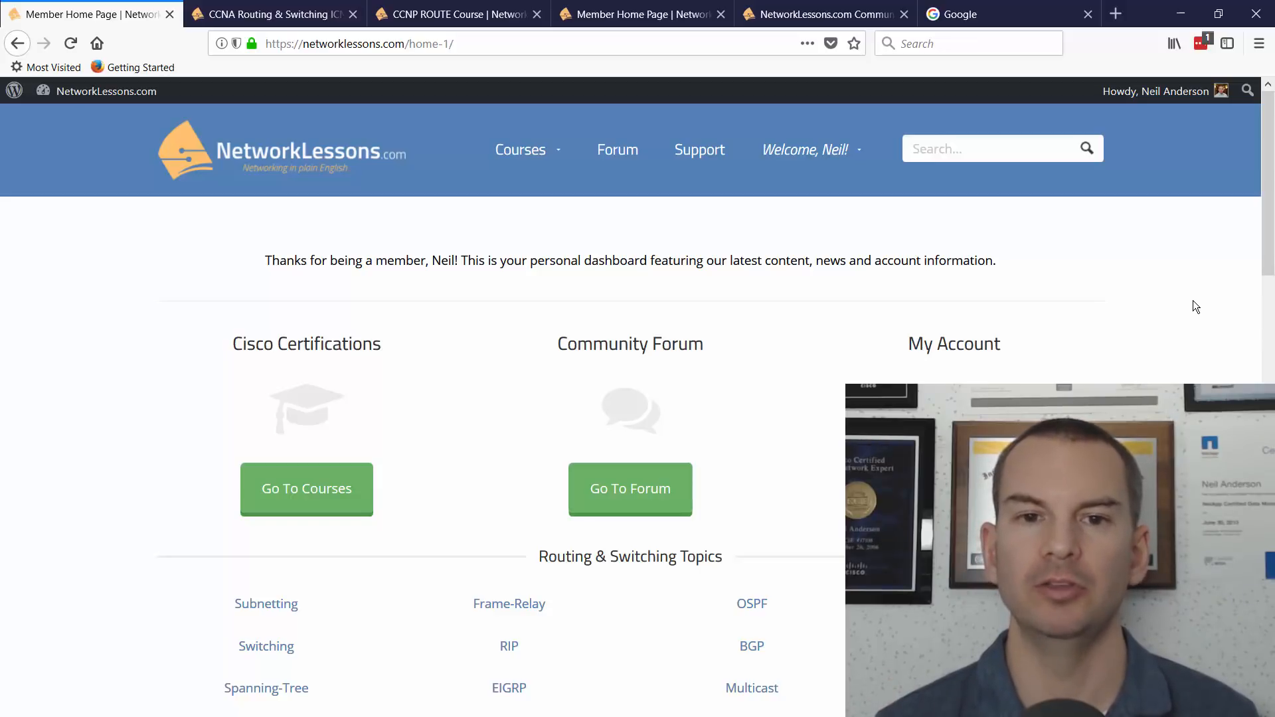
pyautogui.moveTo(959, 190)
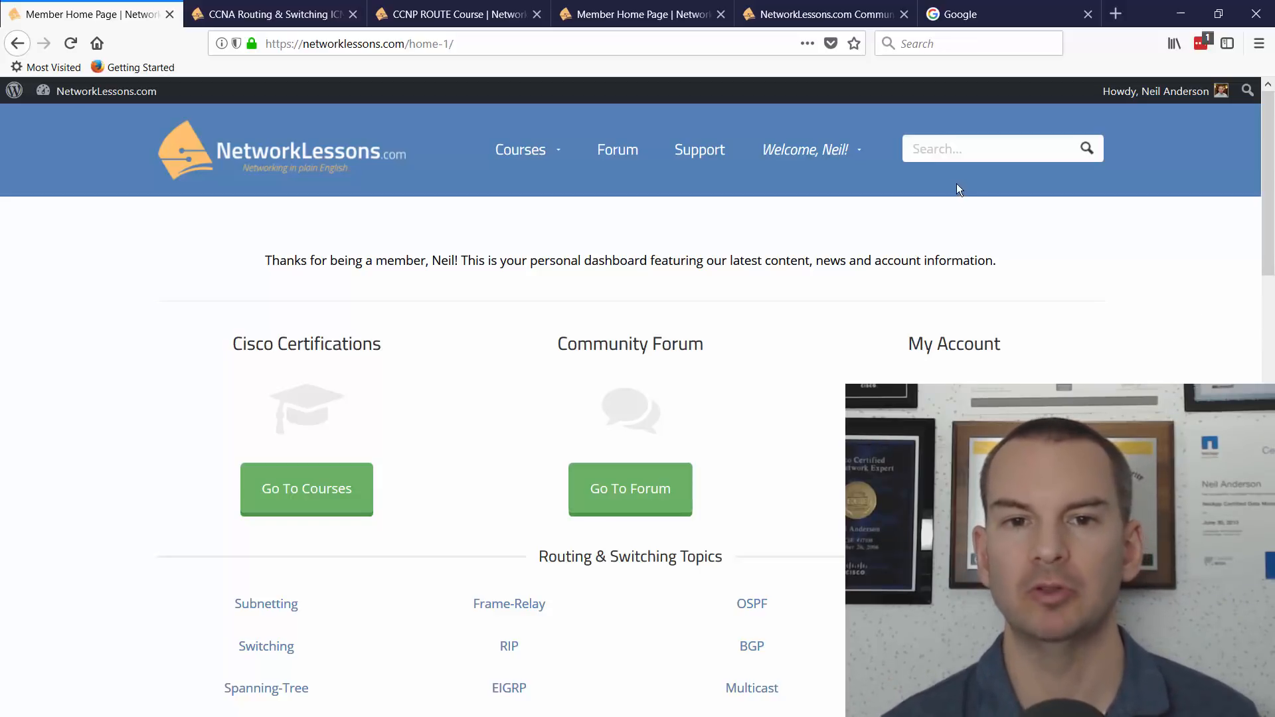
# Step: Browse the site's top navigation, then bring up the CCNA Routing & Switching ICND1 100-105 course page
pyautogui.click(521, 150)
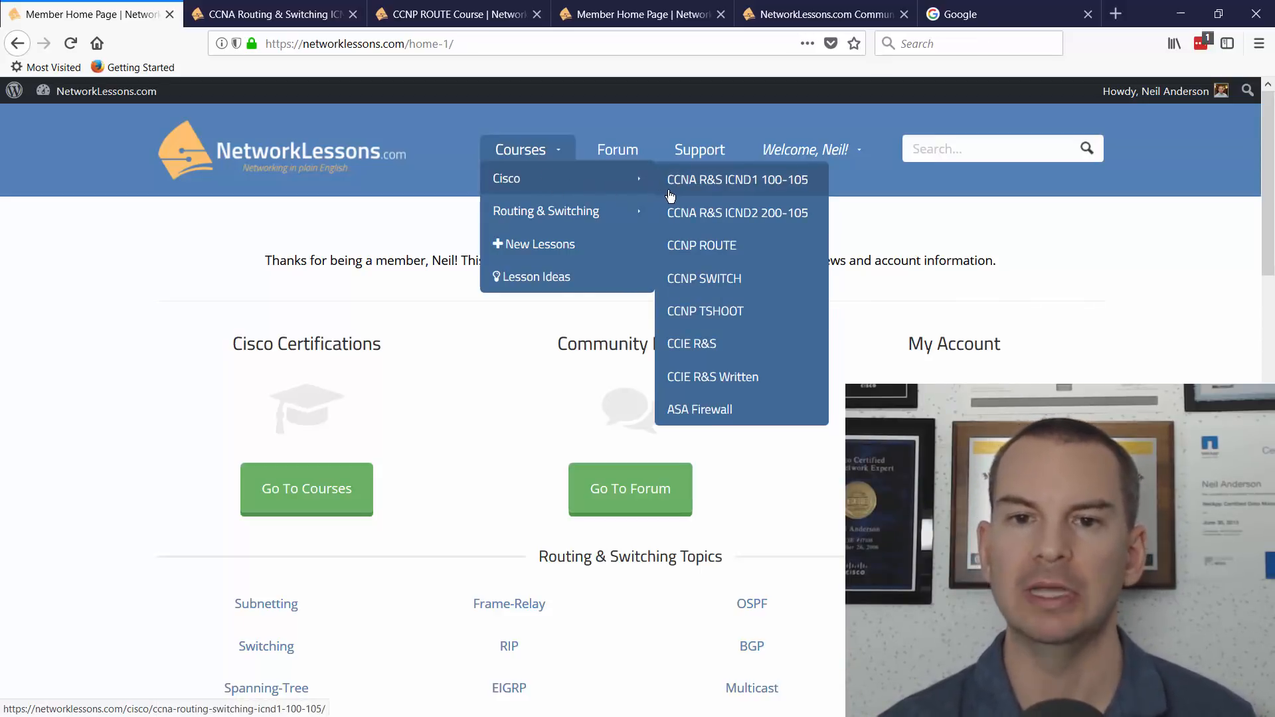
pyautogui.moveTo(546, 212)
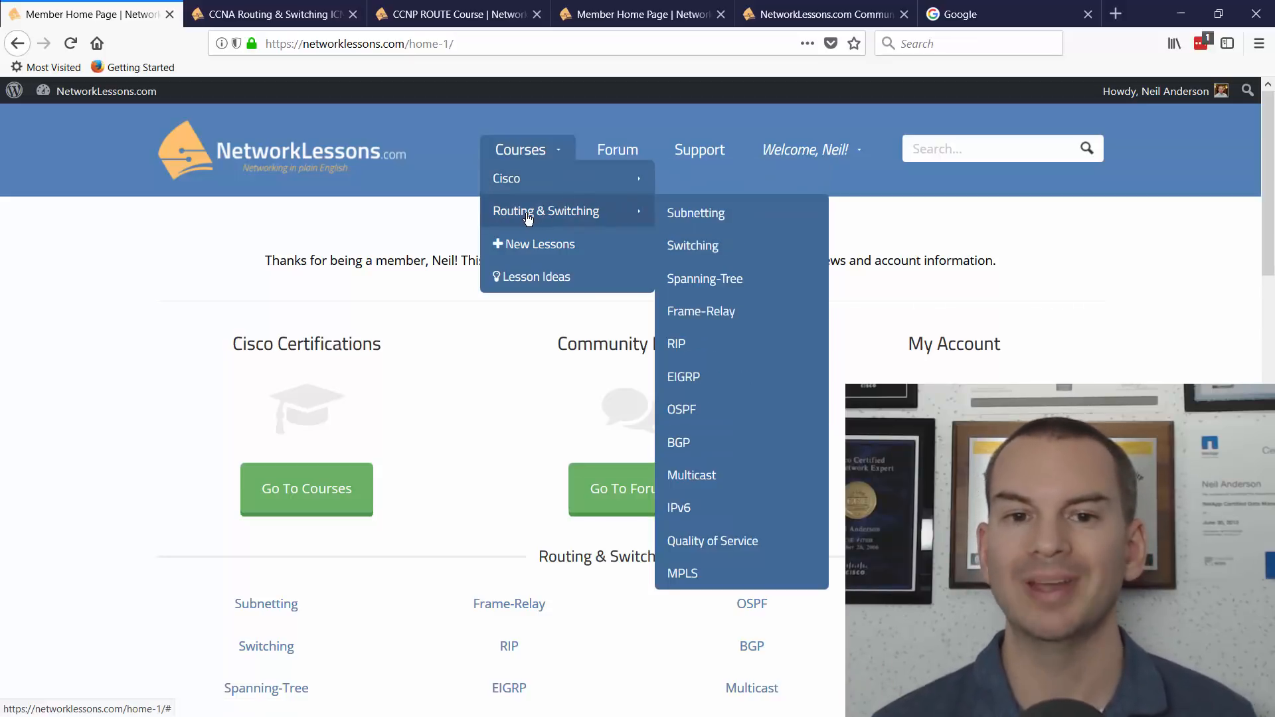
pyautogui.moveTo(598, 226)
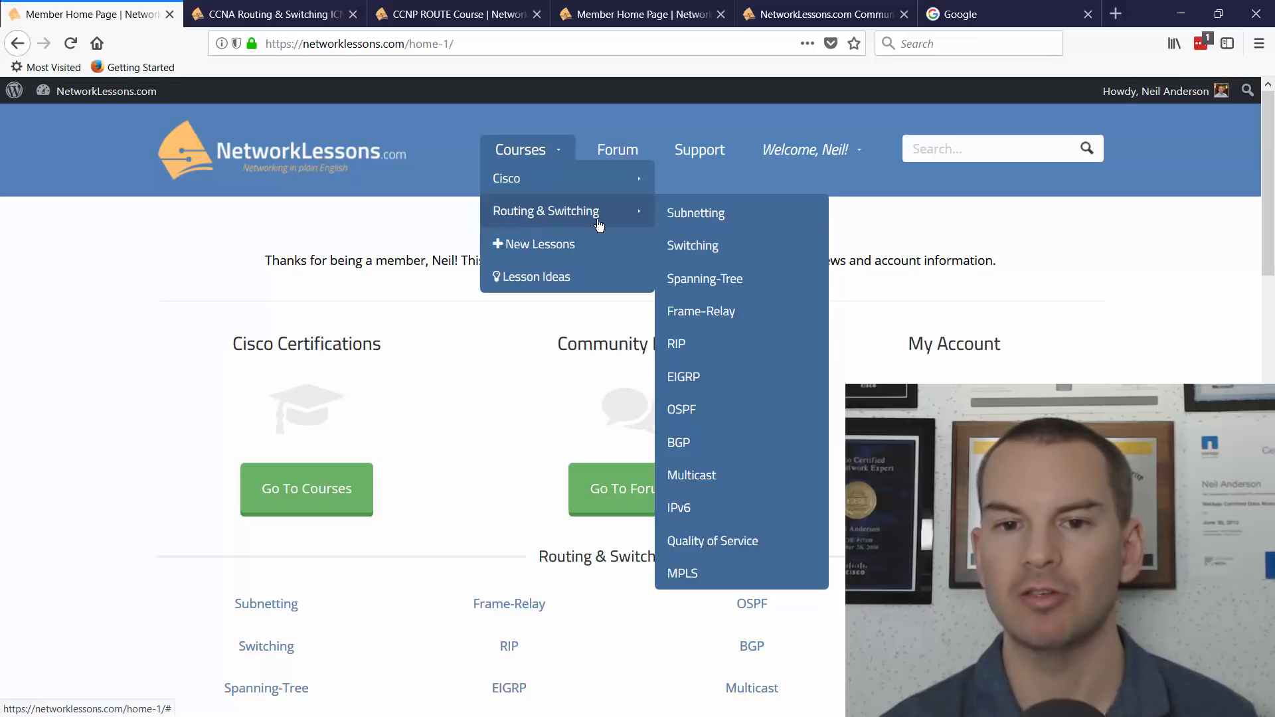
pyautogui.moveTo(621, 243)
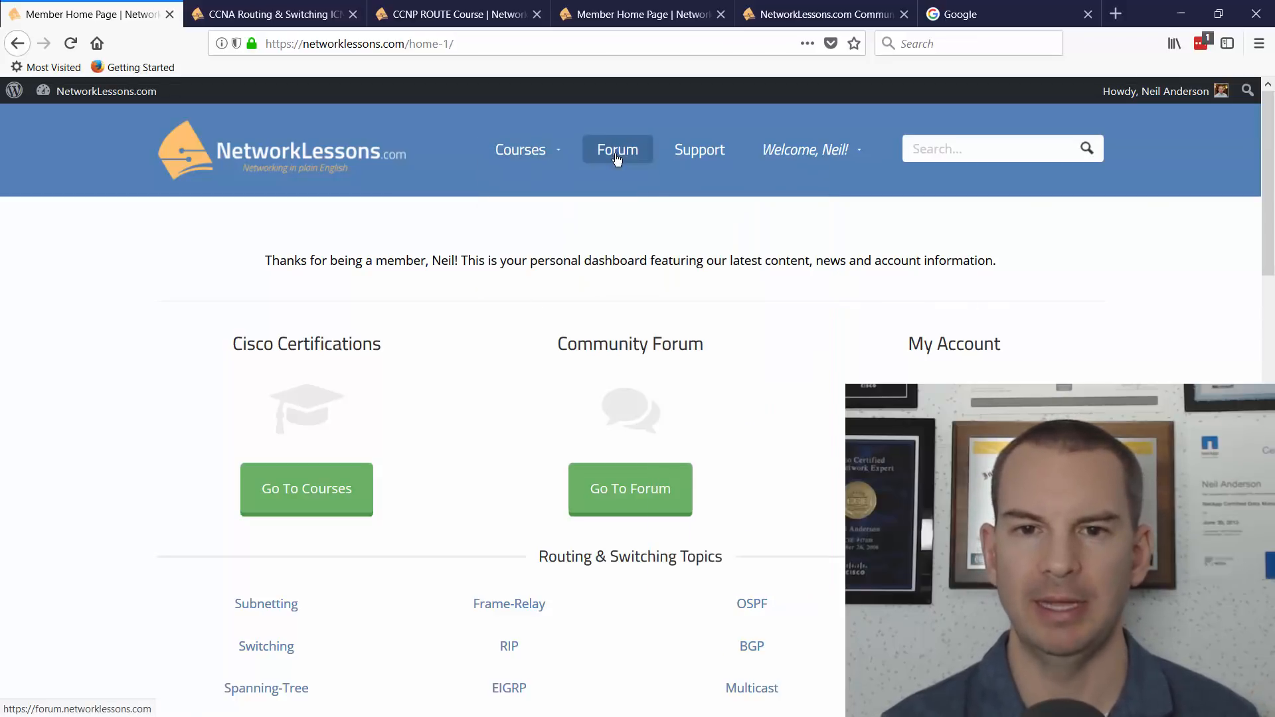
pyautogui.moveTo(641, 188)
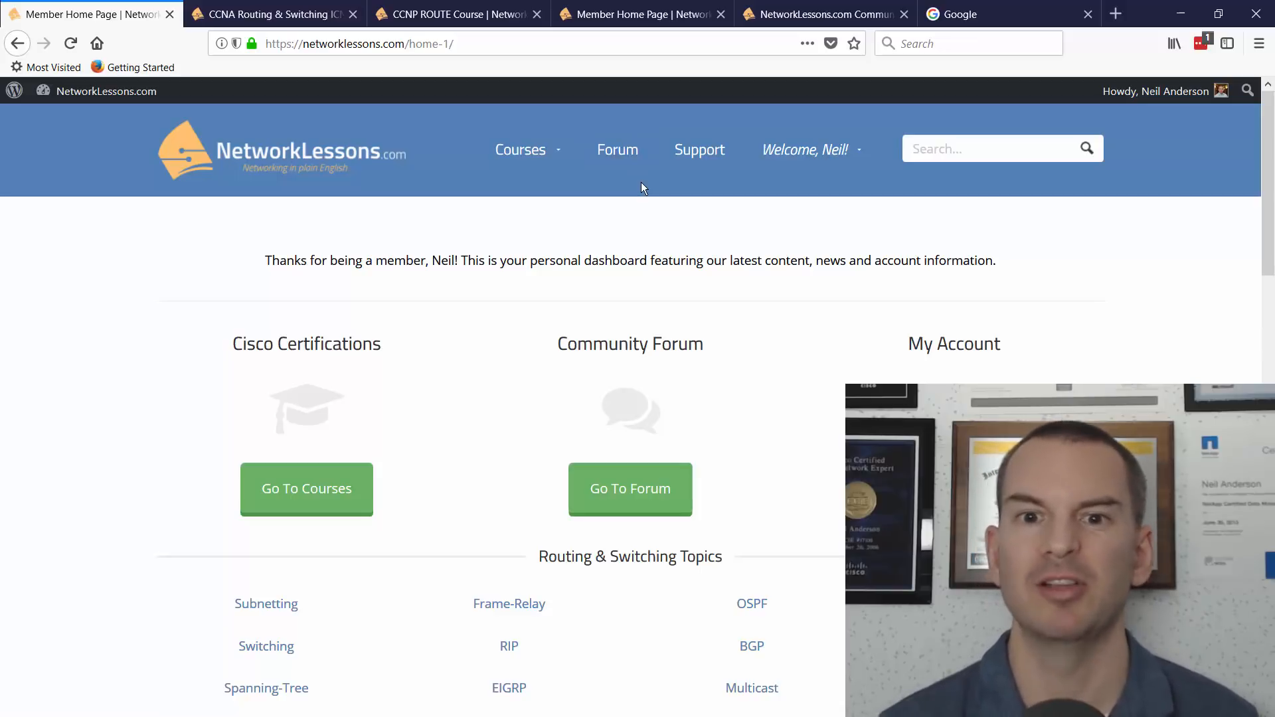
pyautogui.click(804, 150)
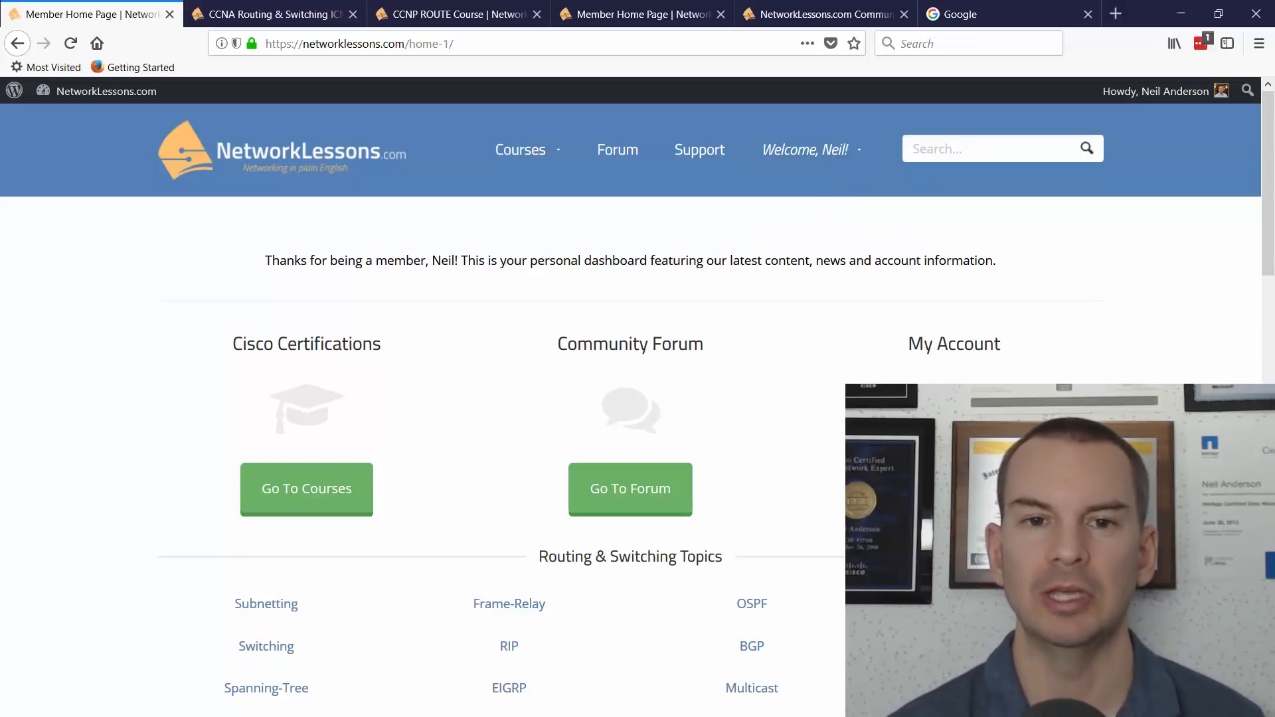
pyautogui.click(519, 150)
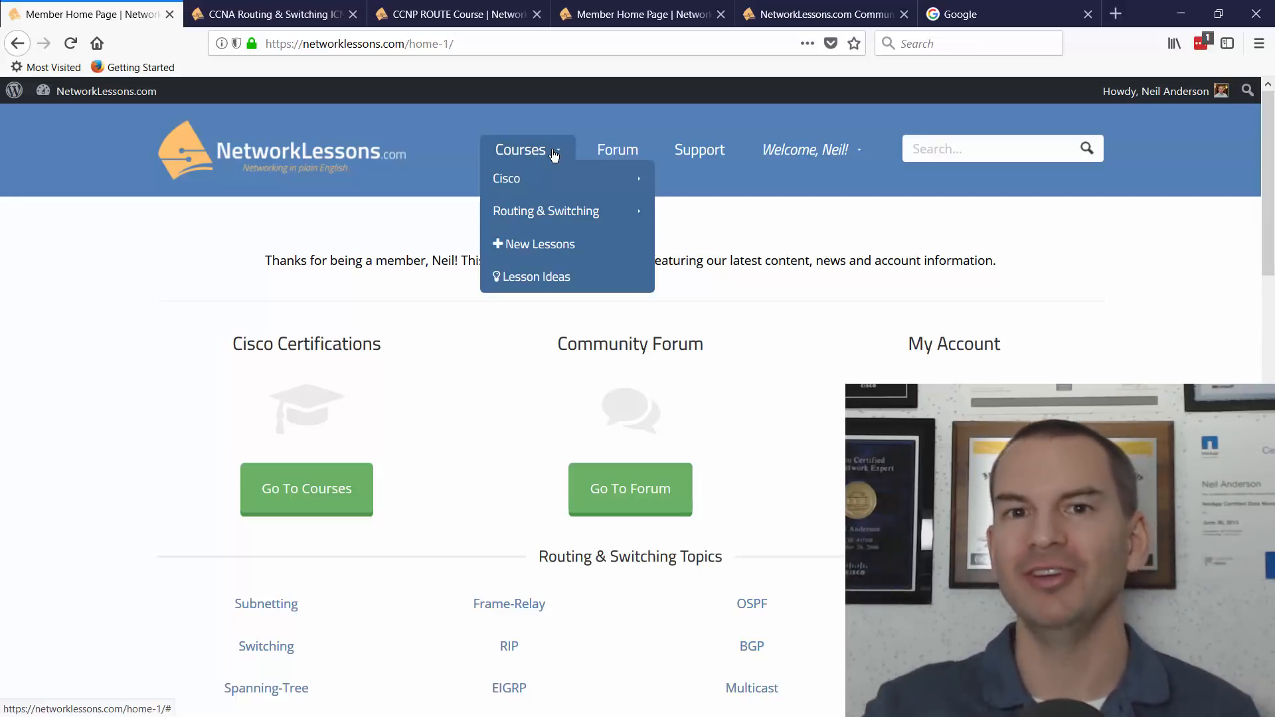
pyautogui.moveTo(364, 161)
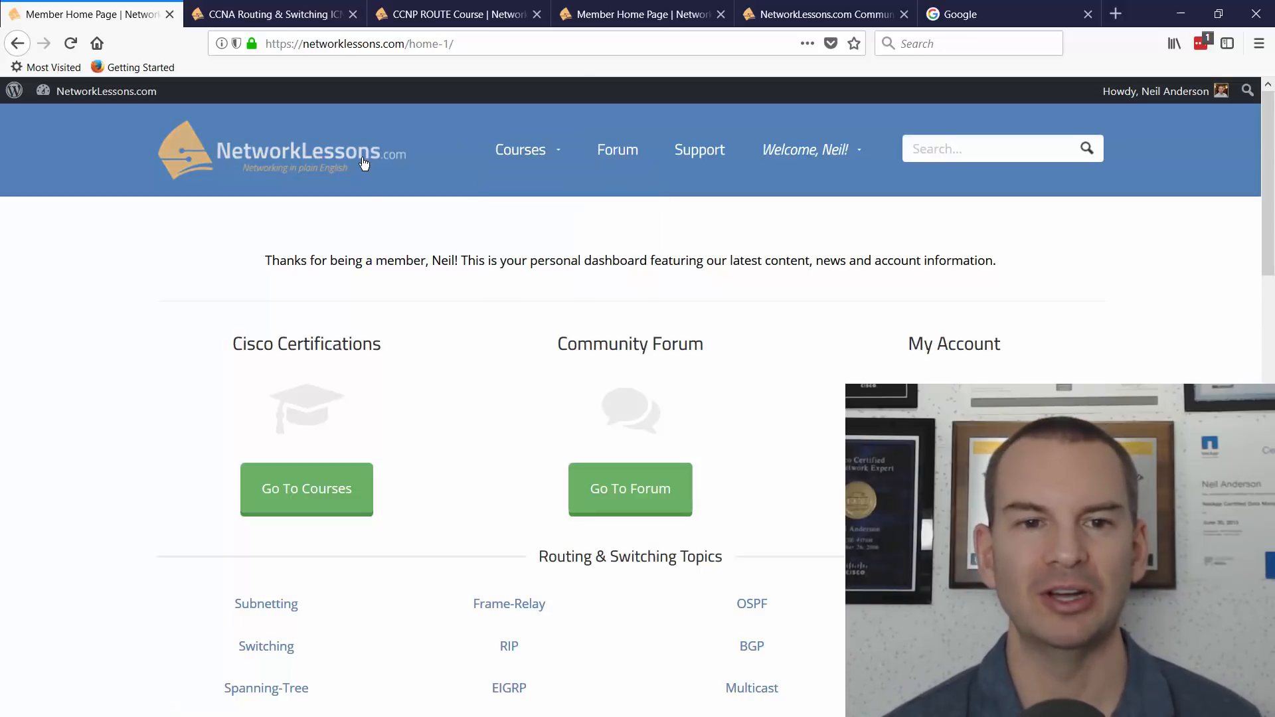
pyautogui.moveTo(387, 281)
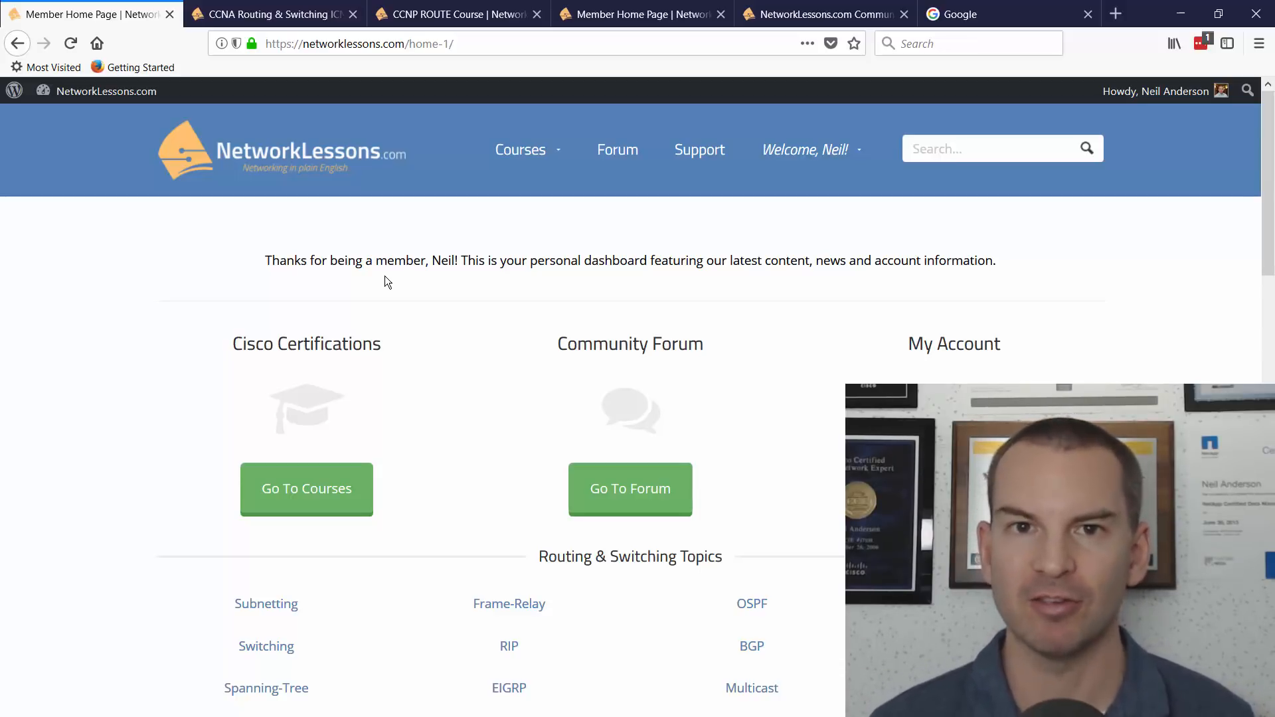
pyautogui.moveTo(343, 142)
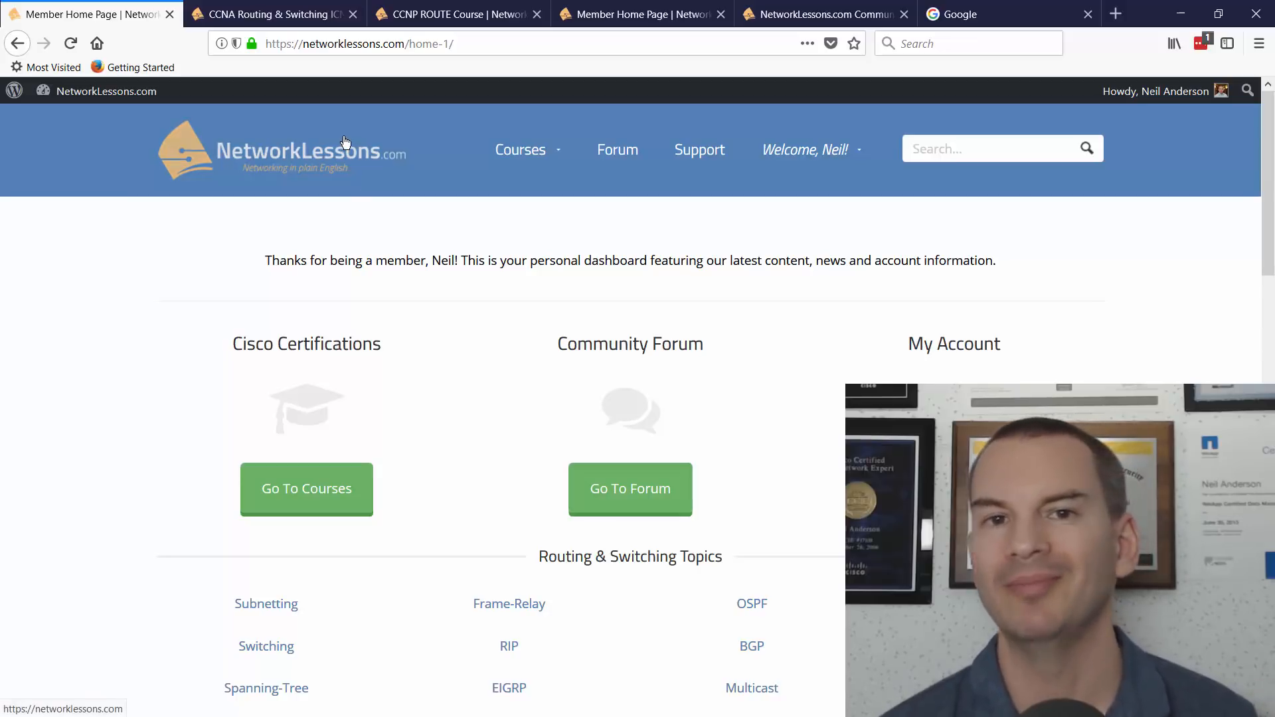
pyautogui.moveTo(286, 35)
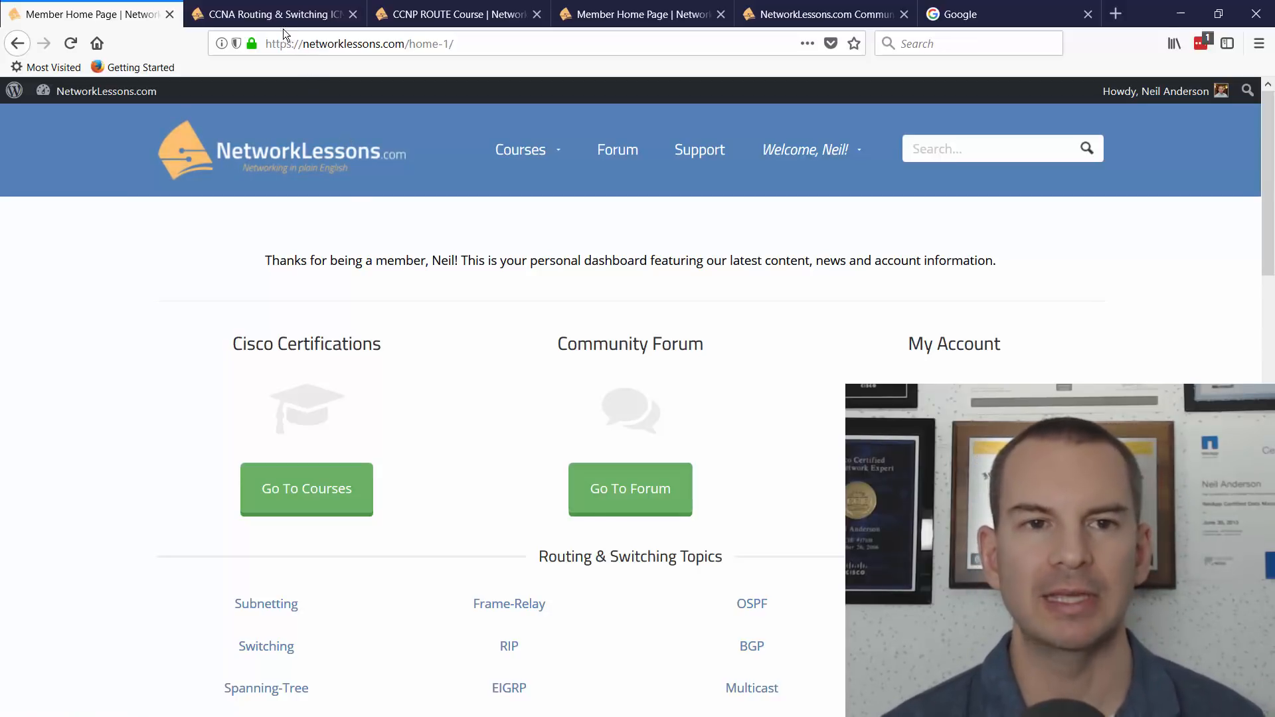
pyautogui.click(269, 13)
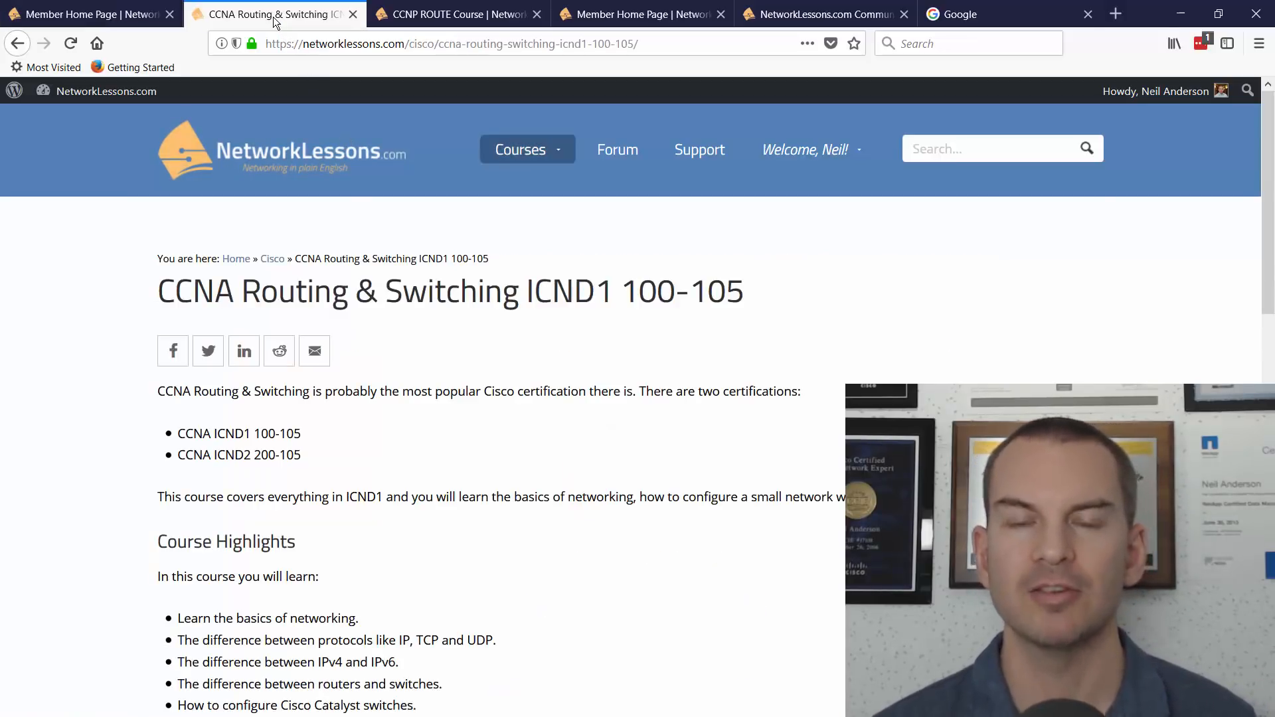
pyautogui.moveTo(1000, 205)
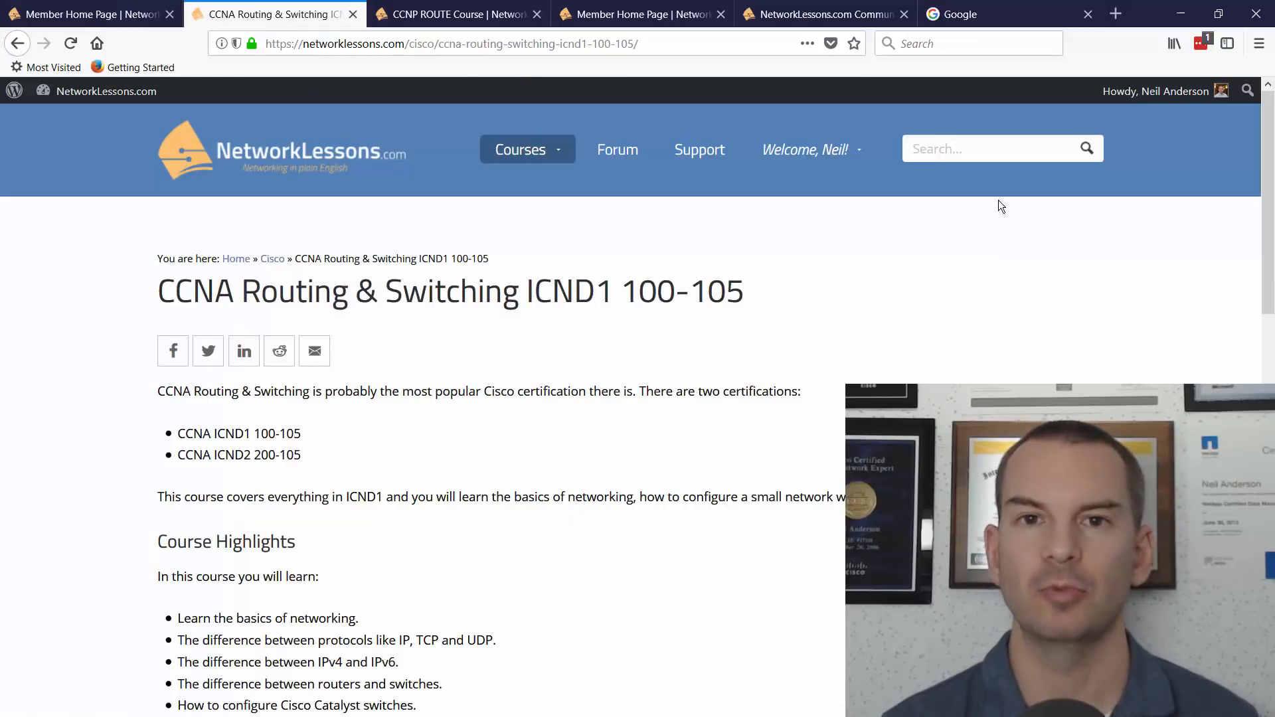
# Step: Expand the 1.0 Introduction and 2.0 Network Fundamentals parts of the course schedule
pyautogui.scroll(-3)
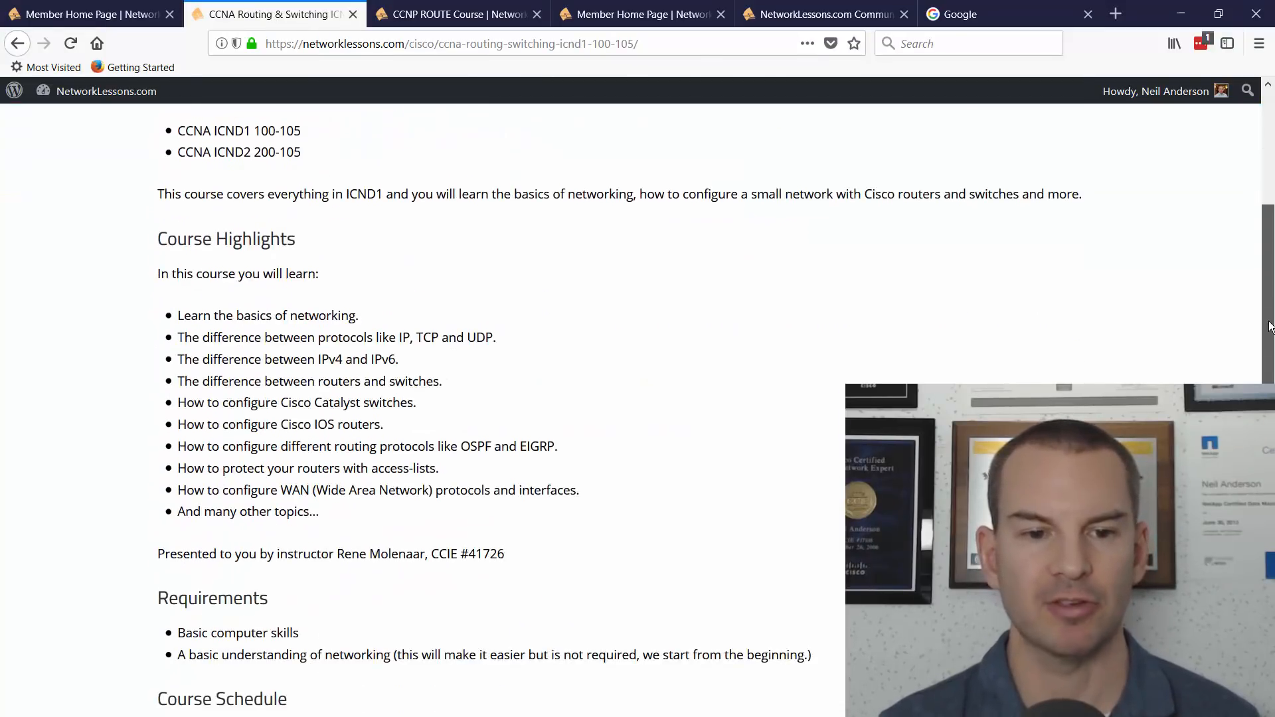
pyautogui.scroll(-3)
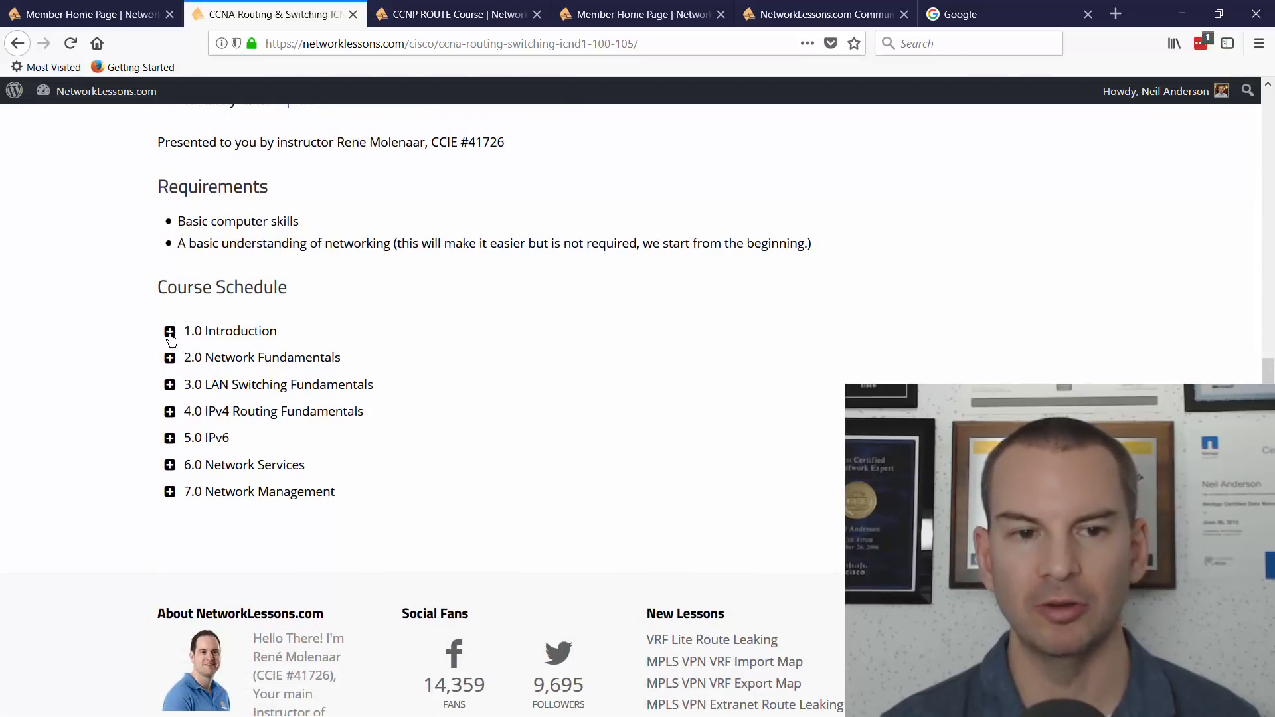
pyautogui.click(170, 331)
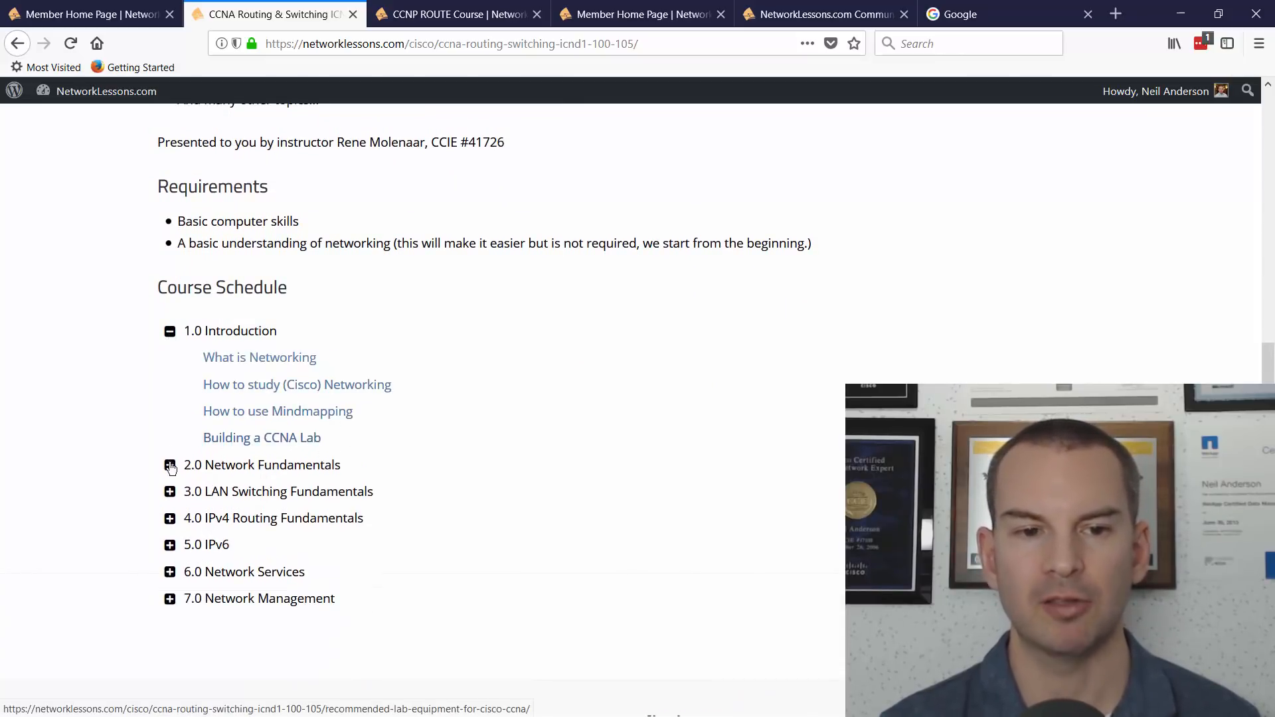
pyautogui.click(169, 465)
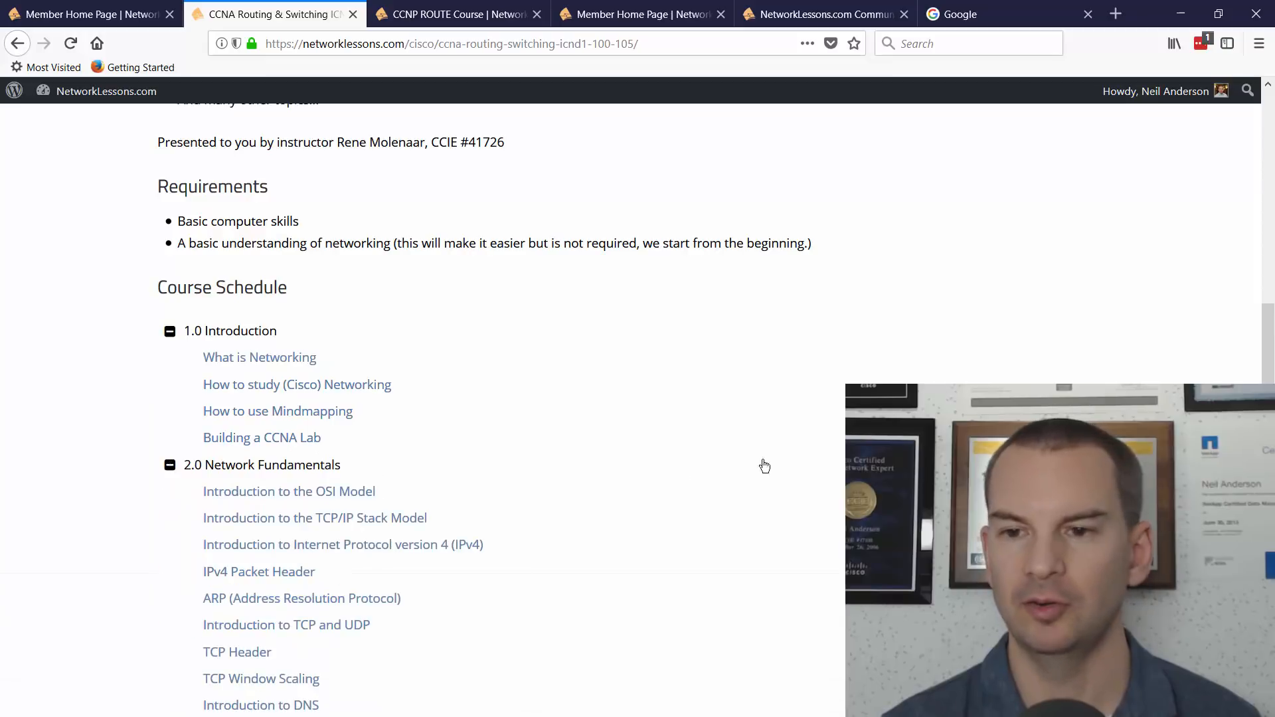
# Step: Scroll further down the schedule and select the TCP Header lesson
pyautogui.scroll(-3)
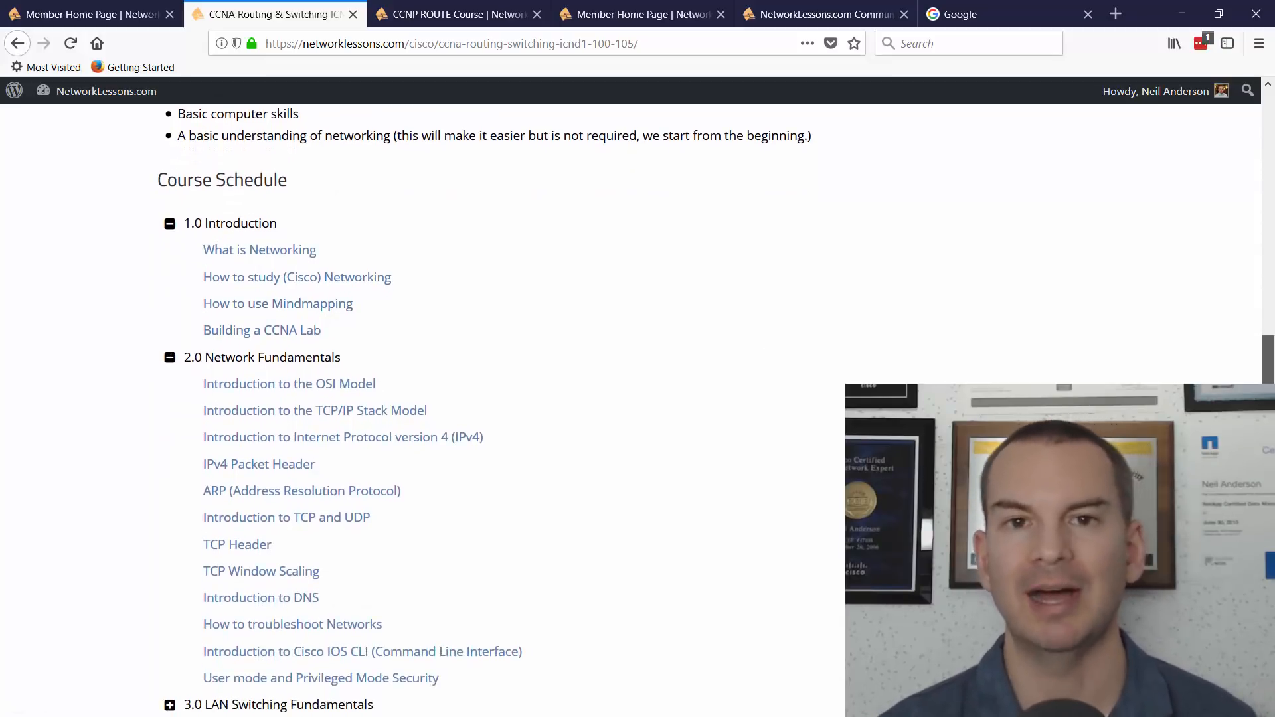
pyautogui.scroll(-3)
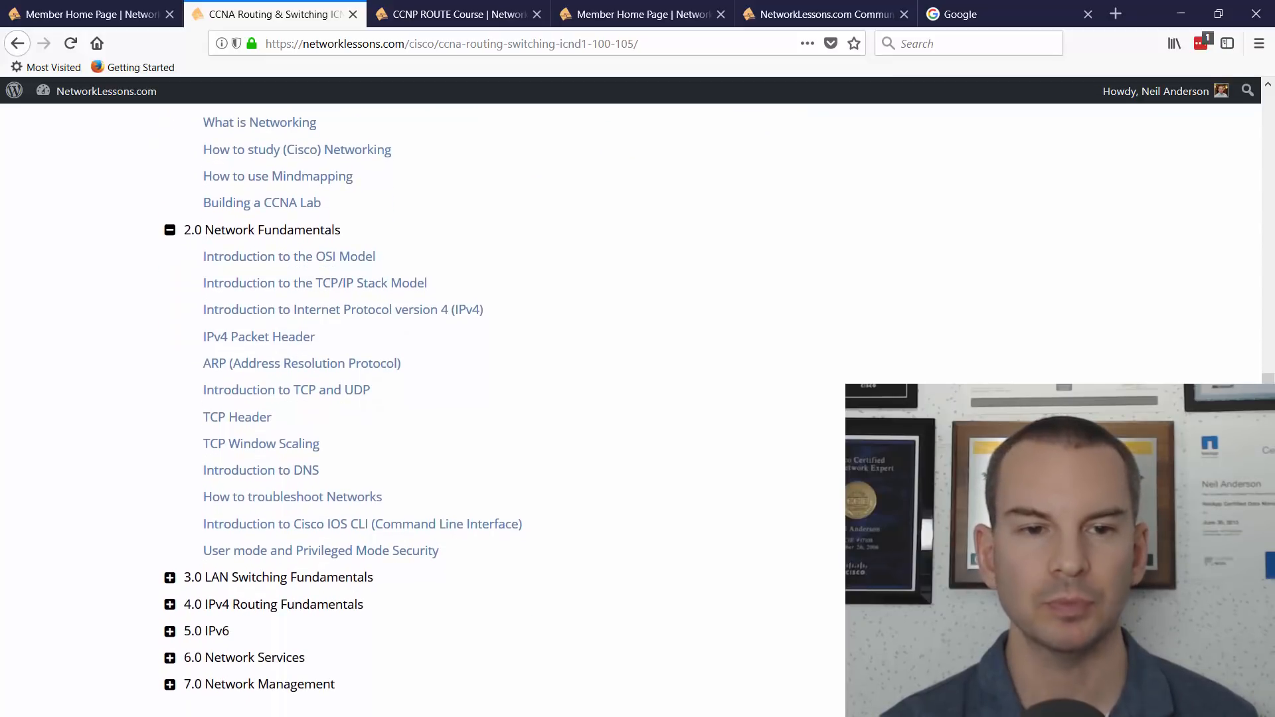
pyautogui.moveTo(301, 362)
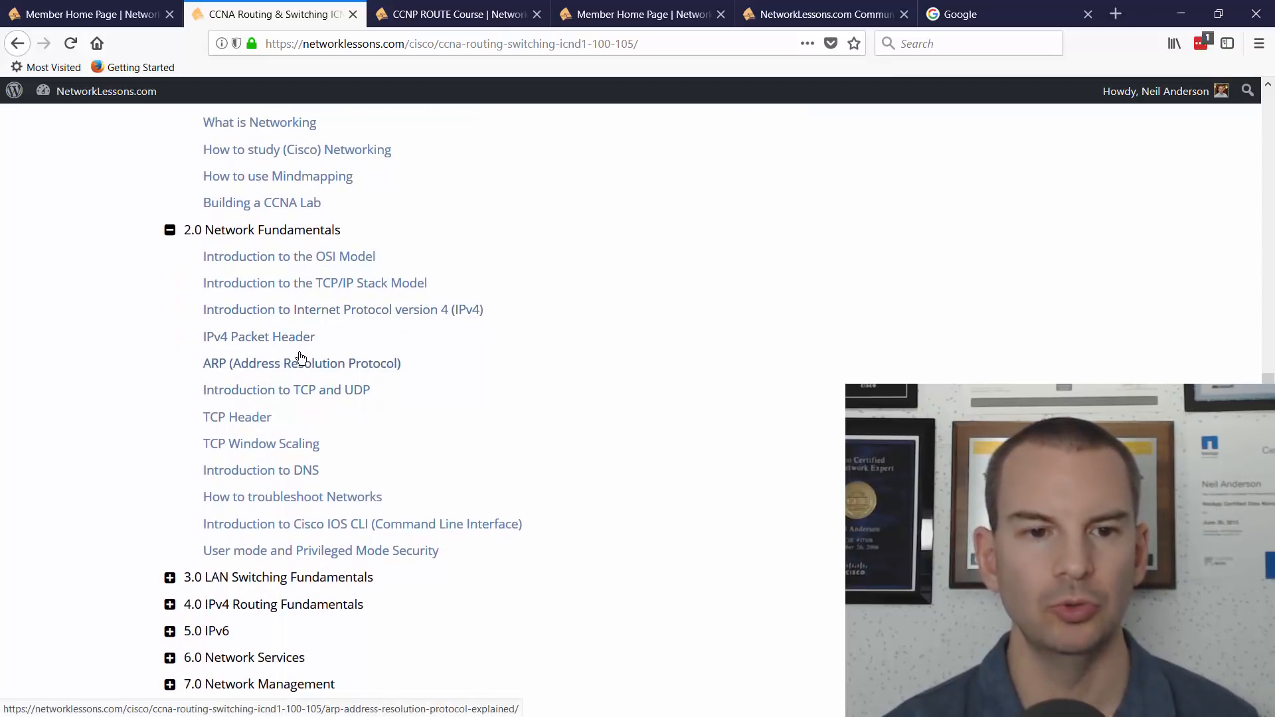
pyautogui.moveTo(238, 416)
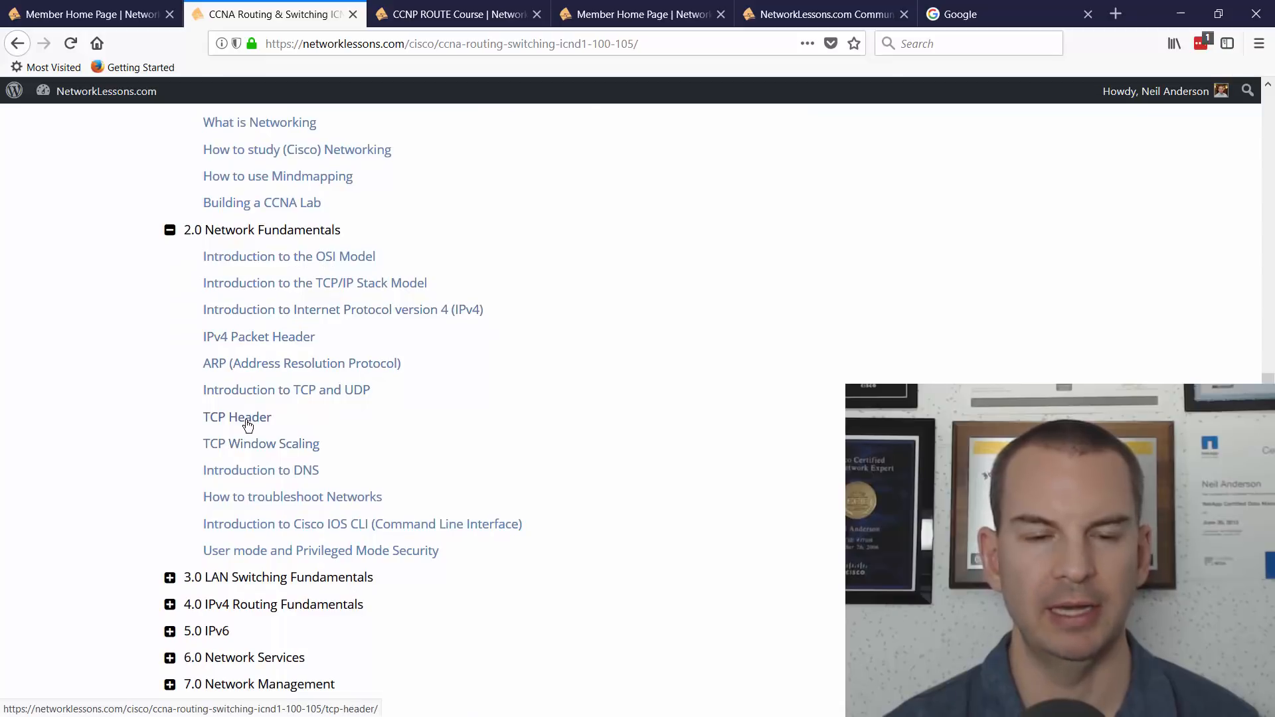
pyautogui.click(237, 416)
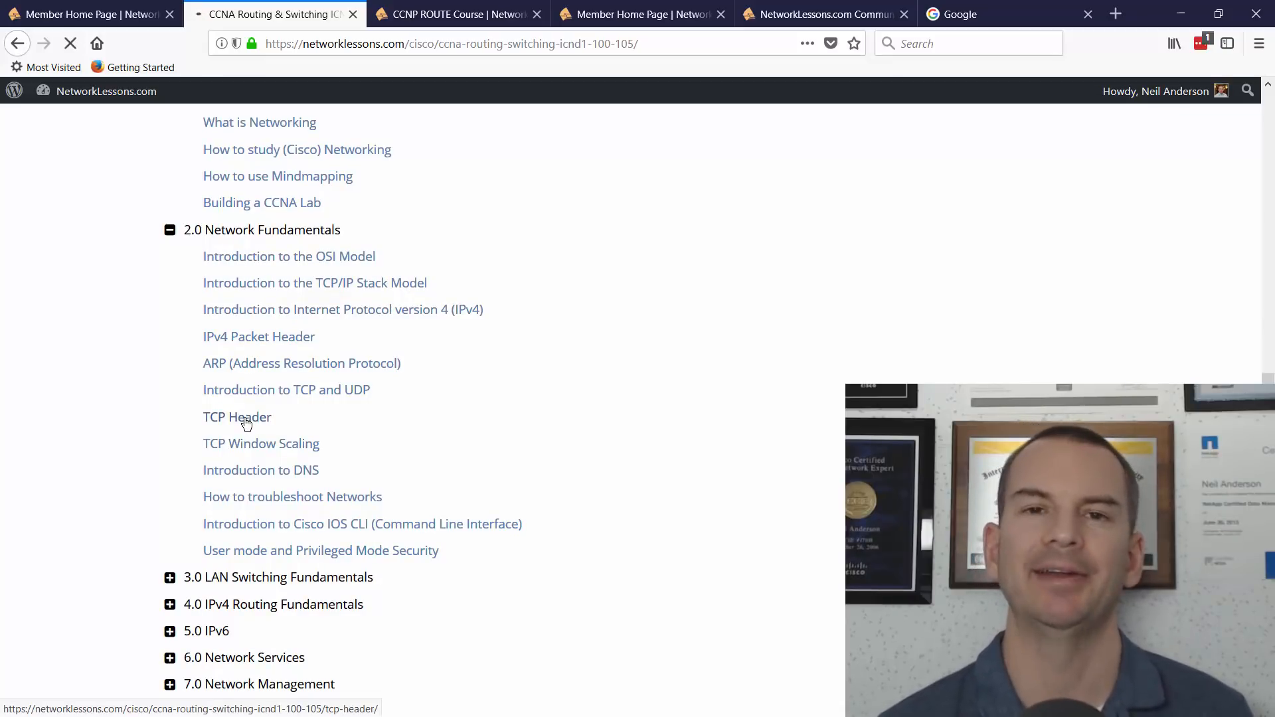
# Step: Read the TCP Header lesson's field descriptions down to the Wireshark example, then return toward the top
pyautogui.click(236, 415)
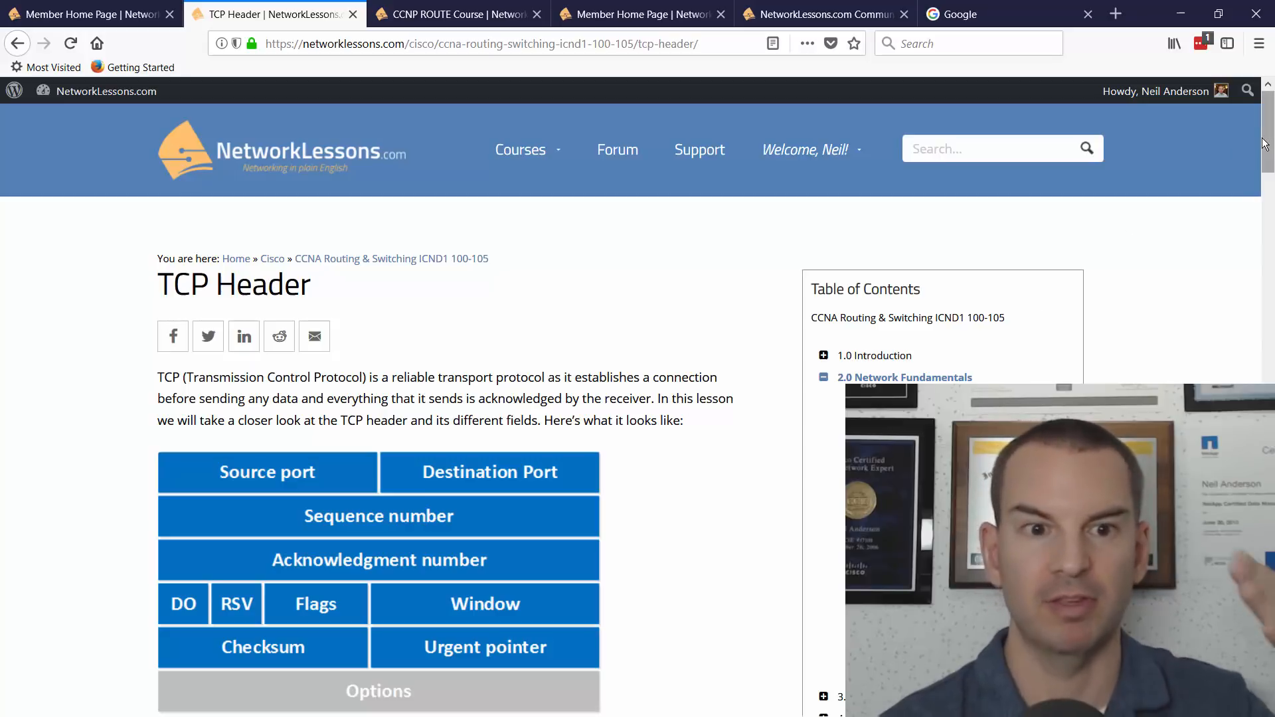
pyautogui.scroll(-3)
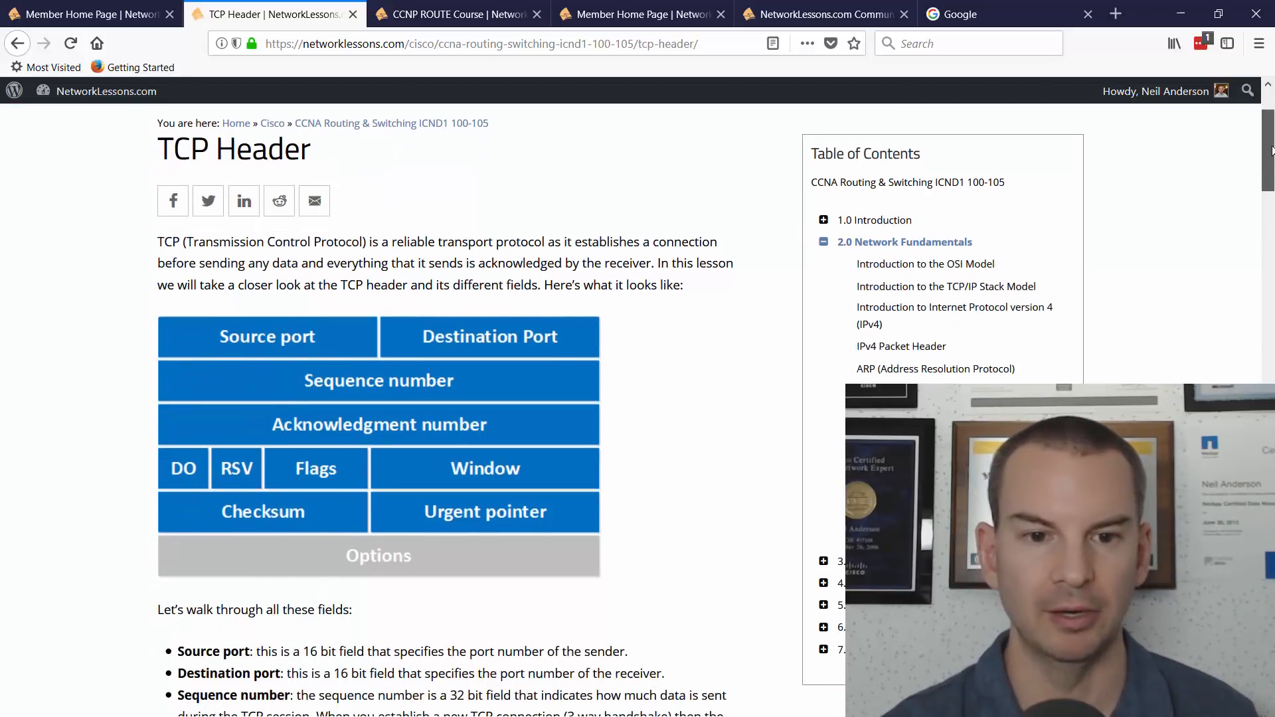
pyautogui.scroll(-3)
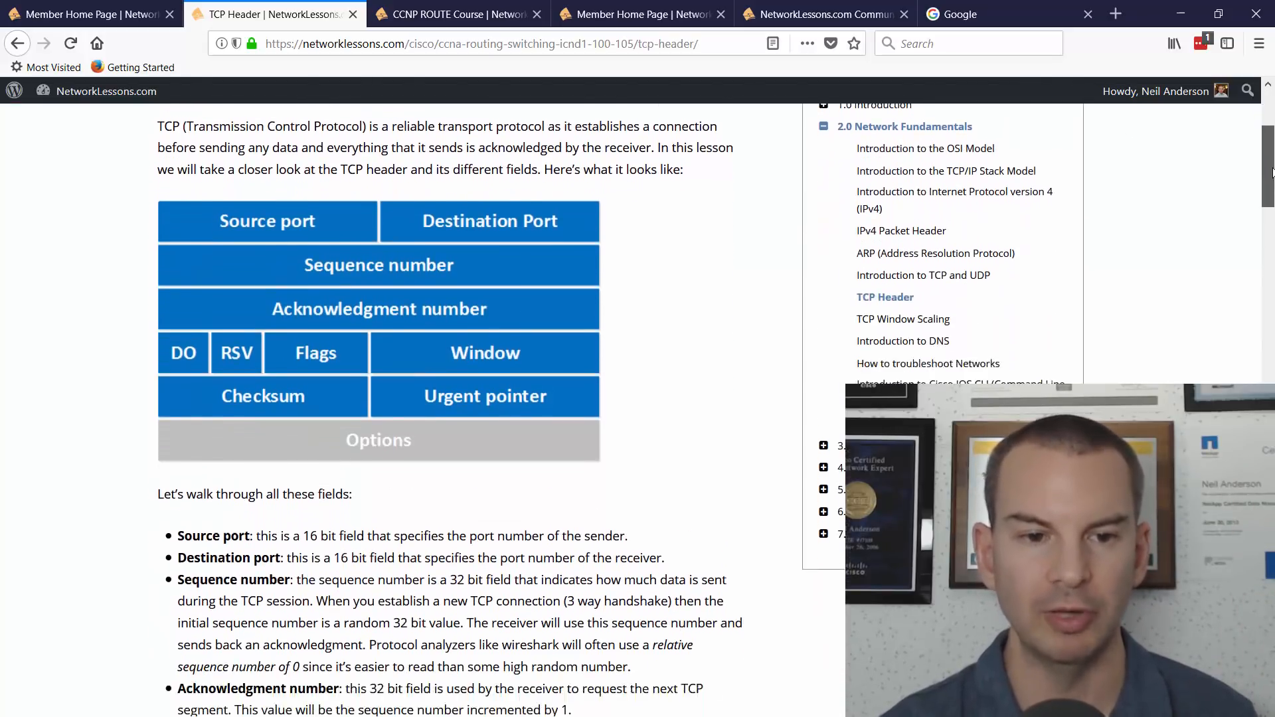
pyautogui.scroll(-3)
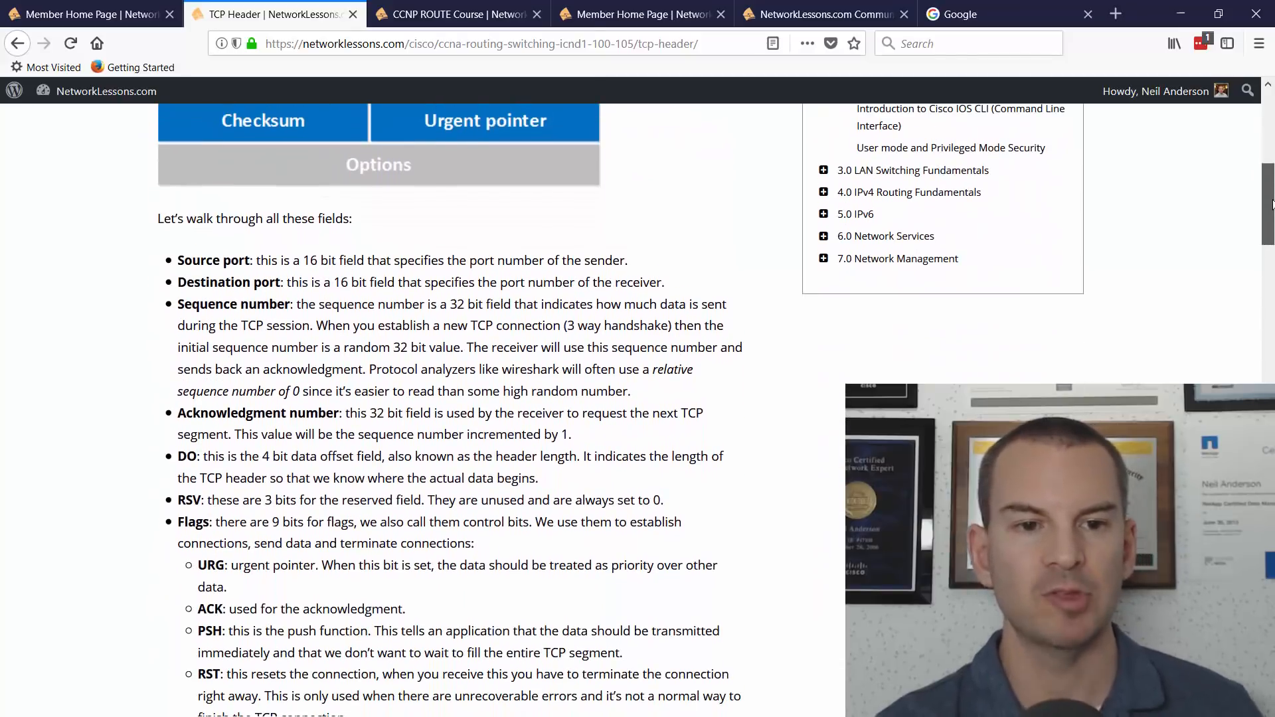
pyautogui.scroll(-3)
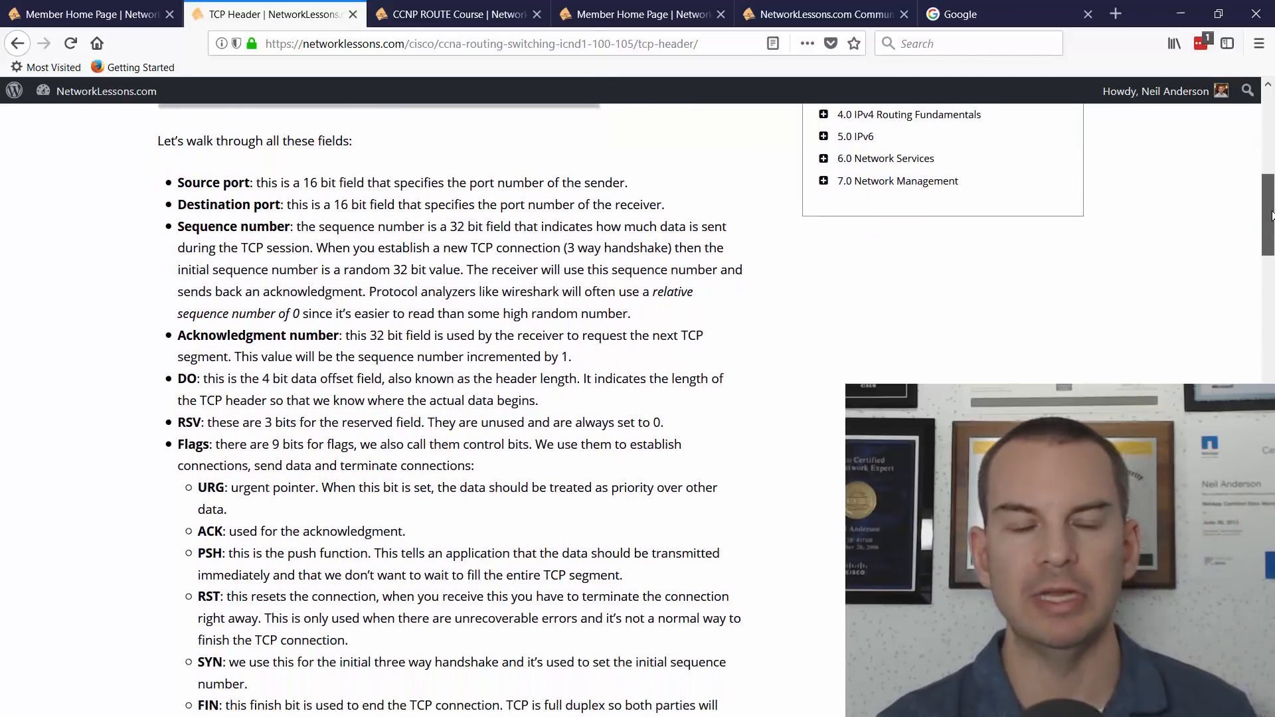
pyautogui.scroll(-3)
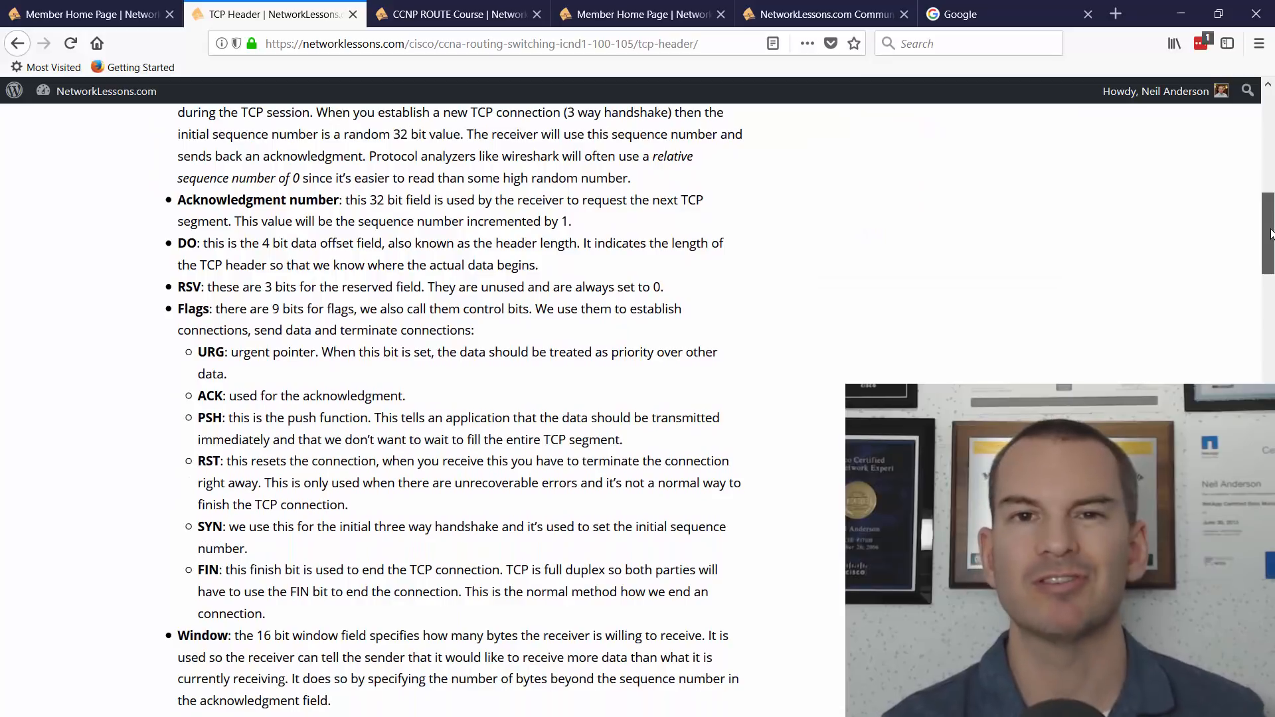
pyautogui.scroll(-3)
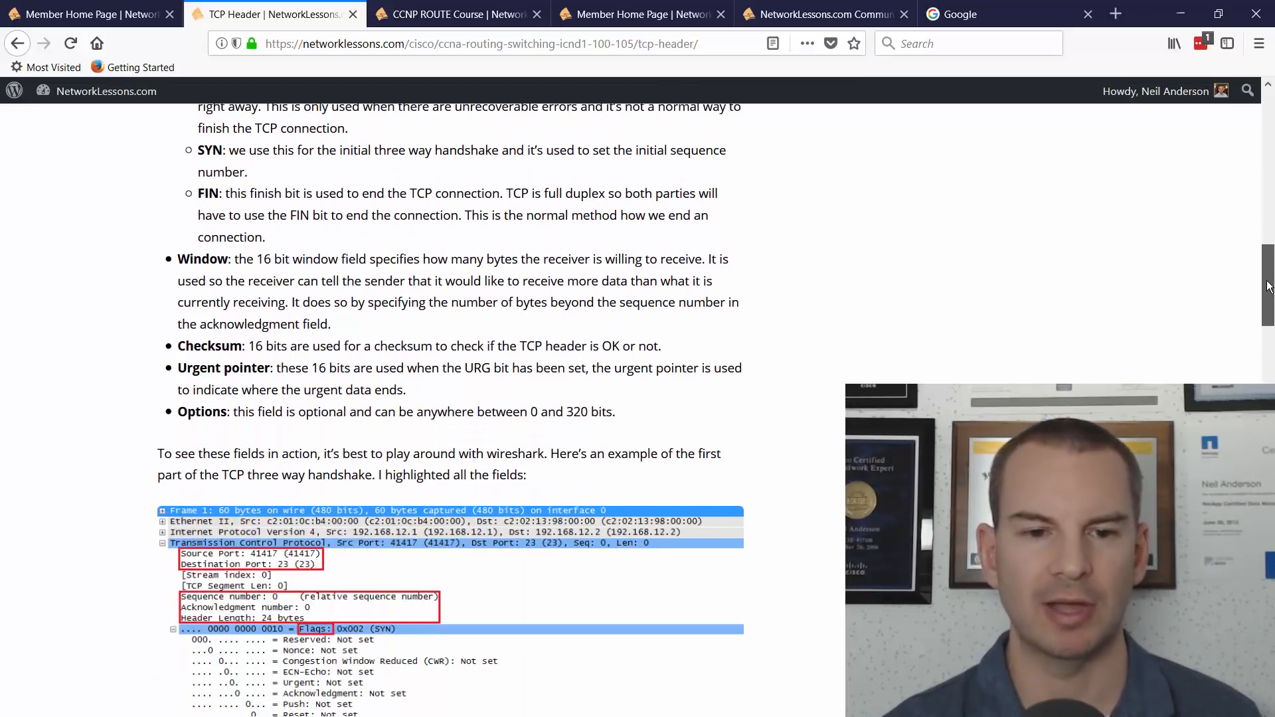
pyautogui.scroll(-3)
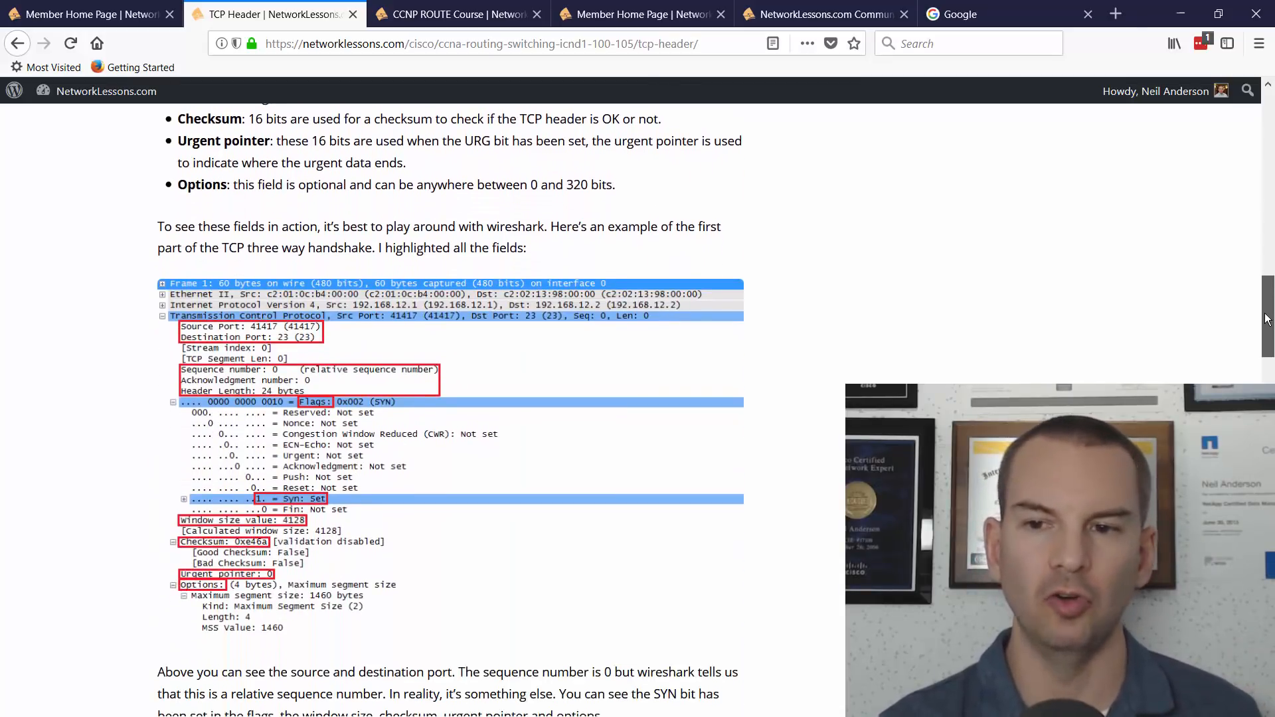
pyautogui.scroll(-3)
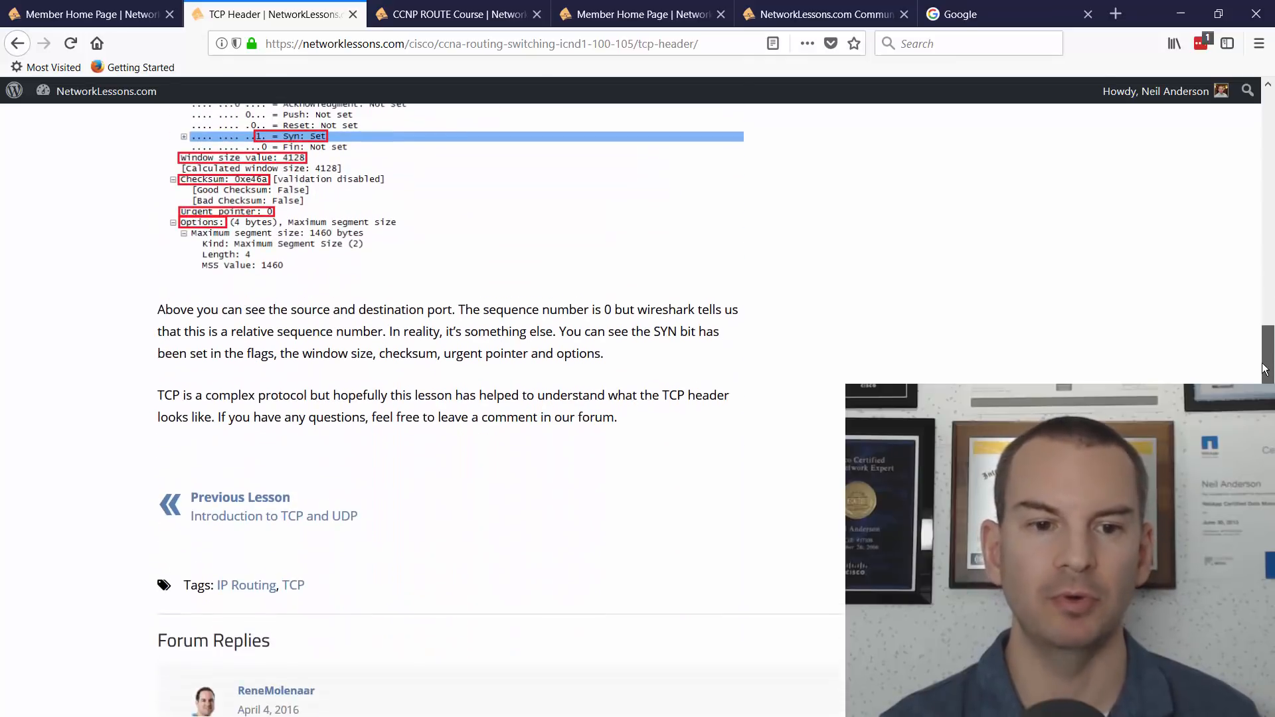
pyautogui.scroll(3)
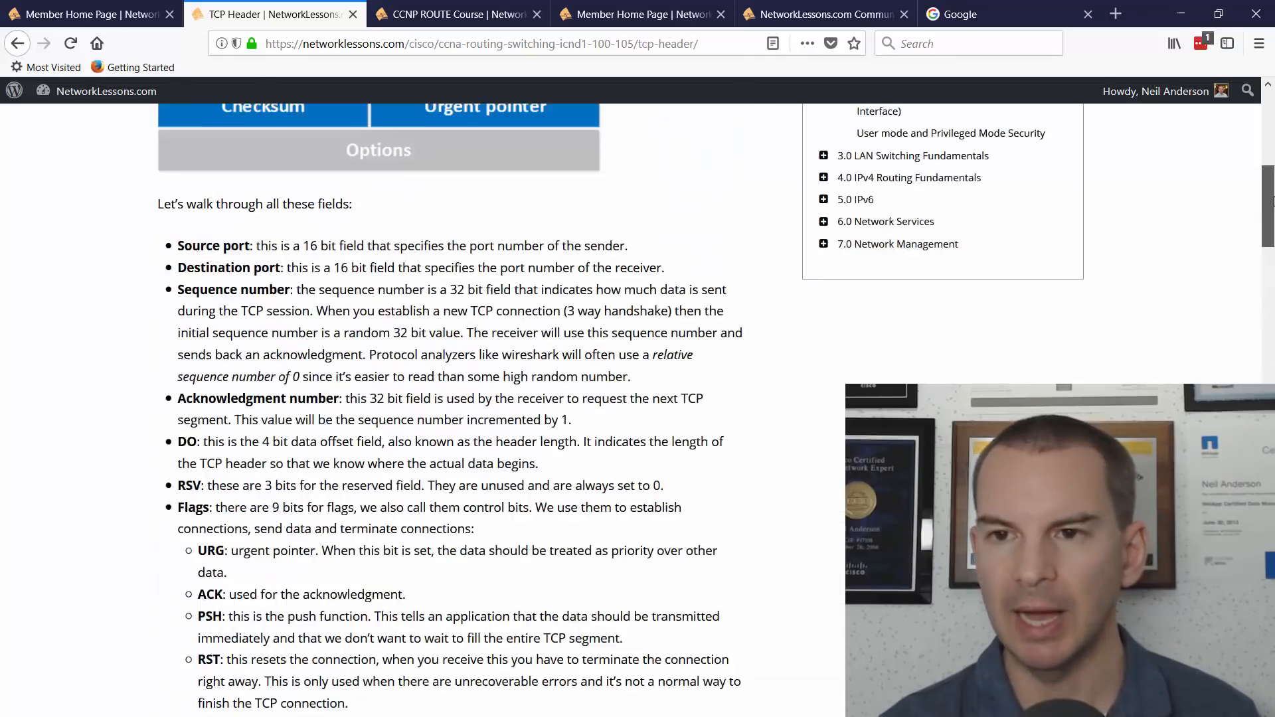
pyautogui.scroll(3)
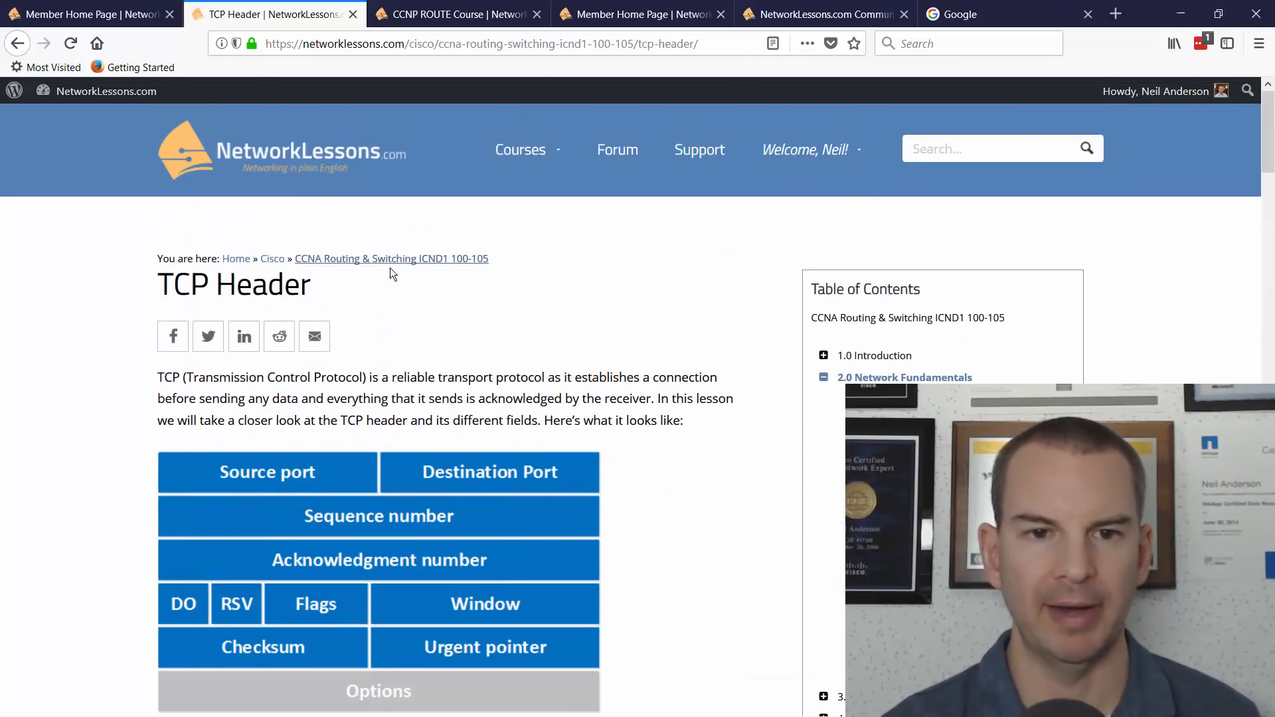
# Step: Return to the CCNA ICND1 100-105 course page via the breadcrumb and reach its Course Schedule
pyautogui.click(390, 259)
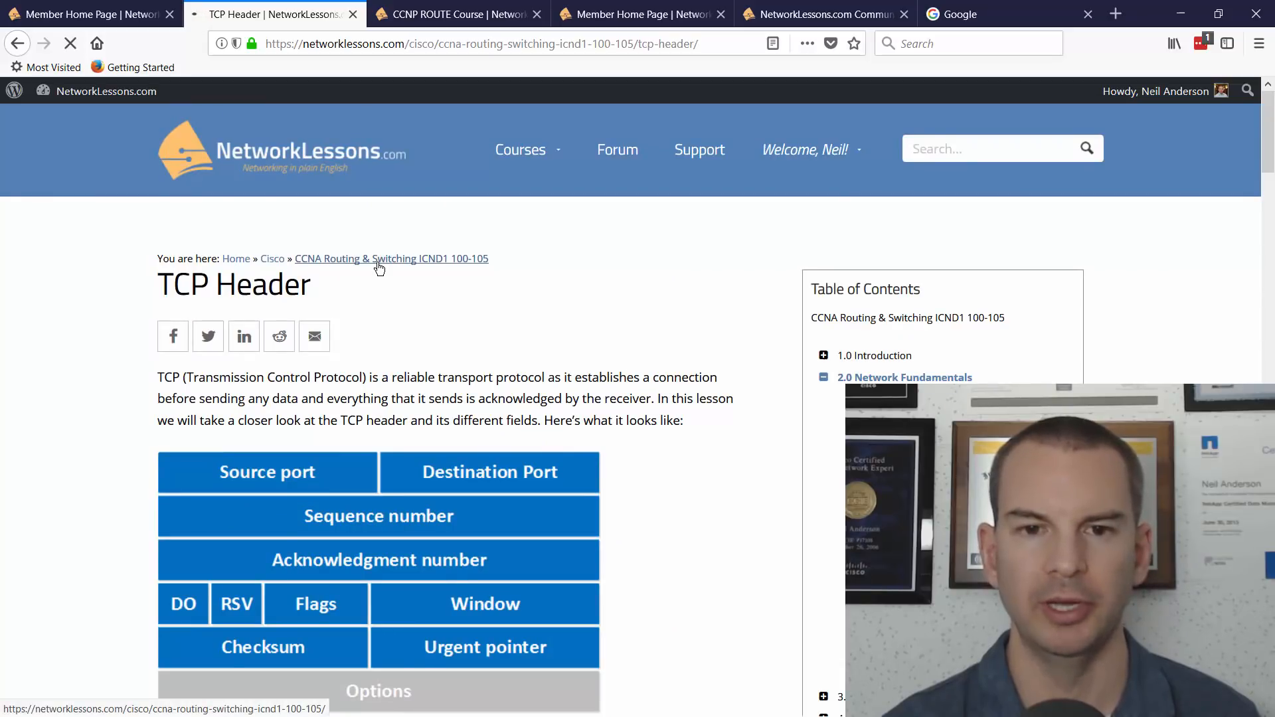
pyautogui.click(390, 259)
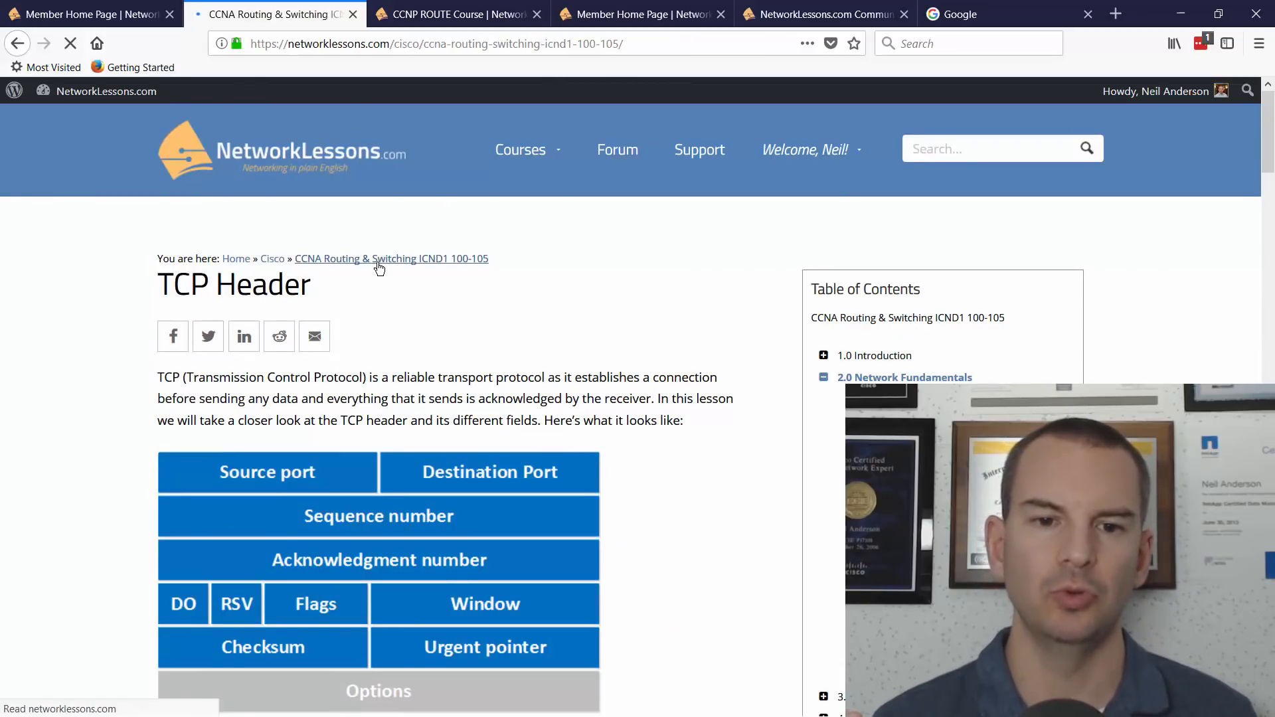
pyautogui.click(390, 259)
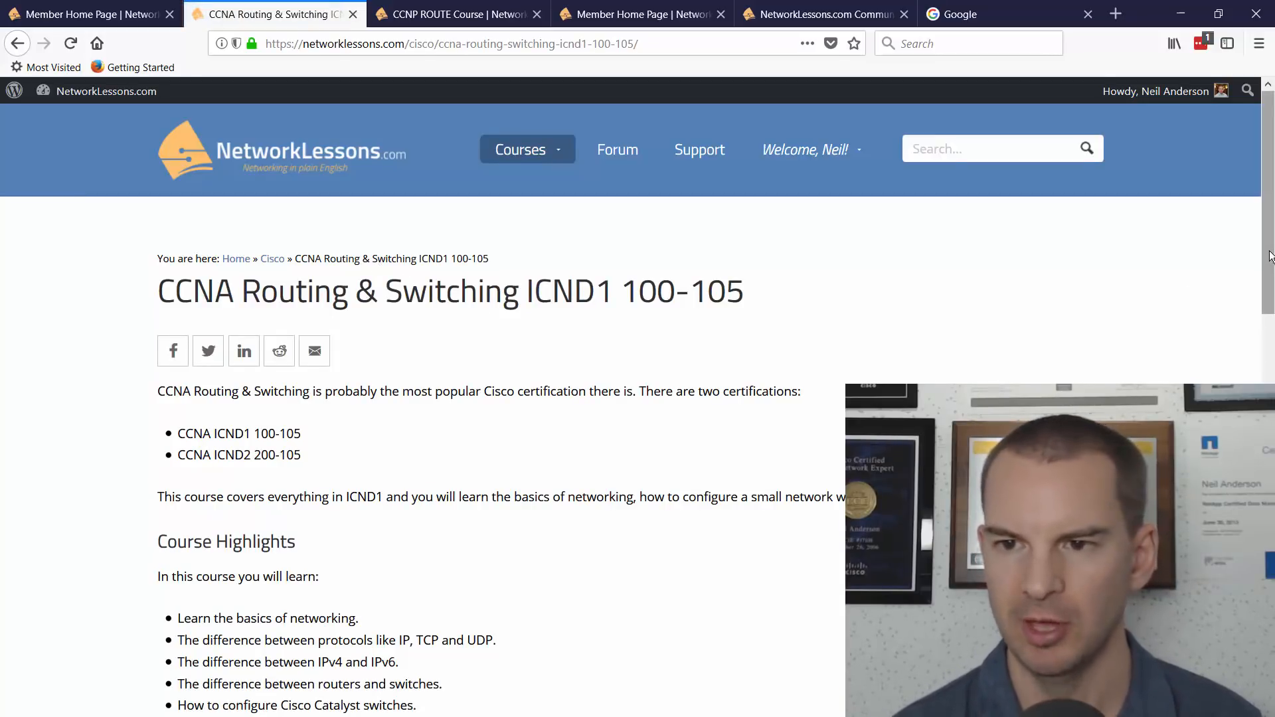
pyautogui.scroll(-3)
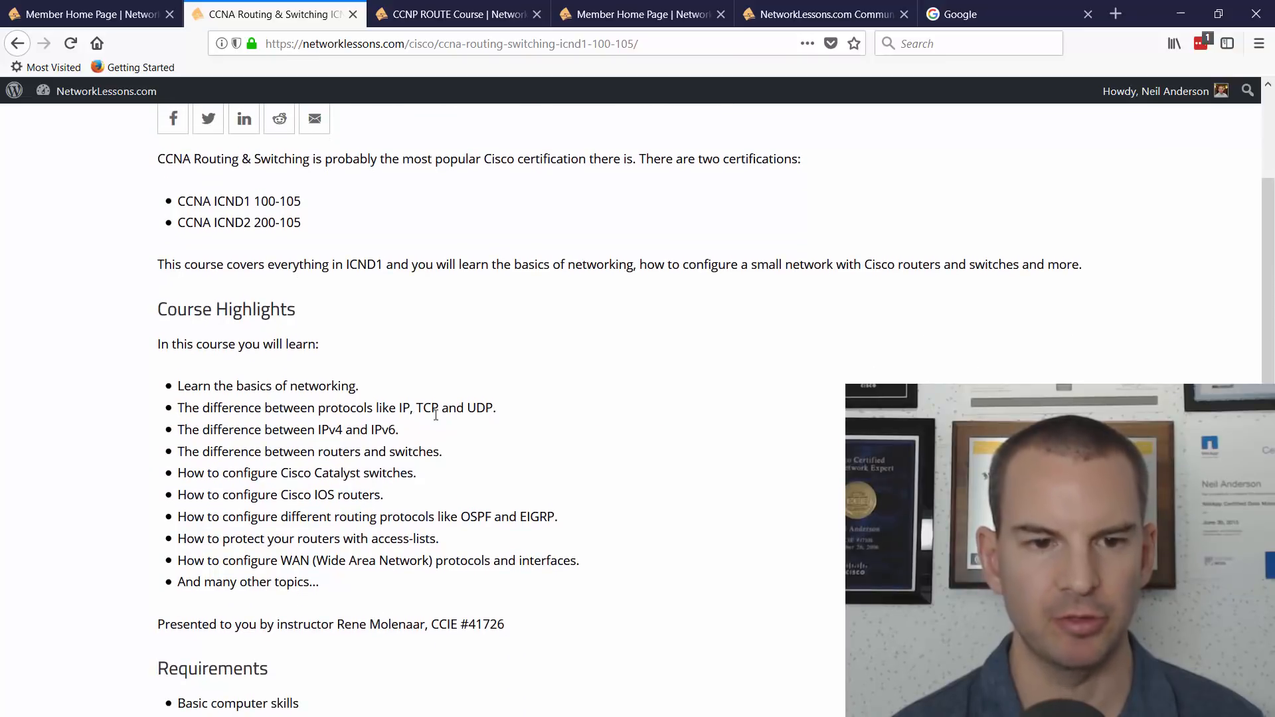
pyautogui.scroll(-3)
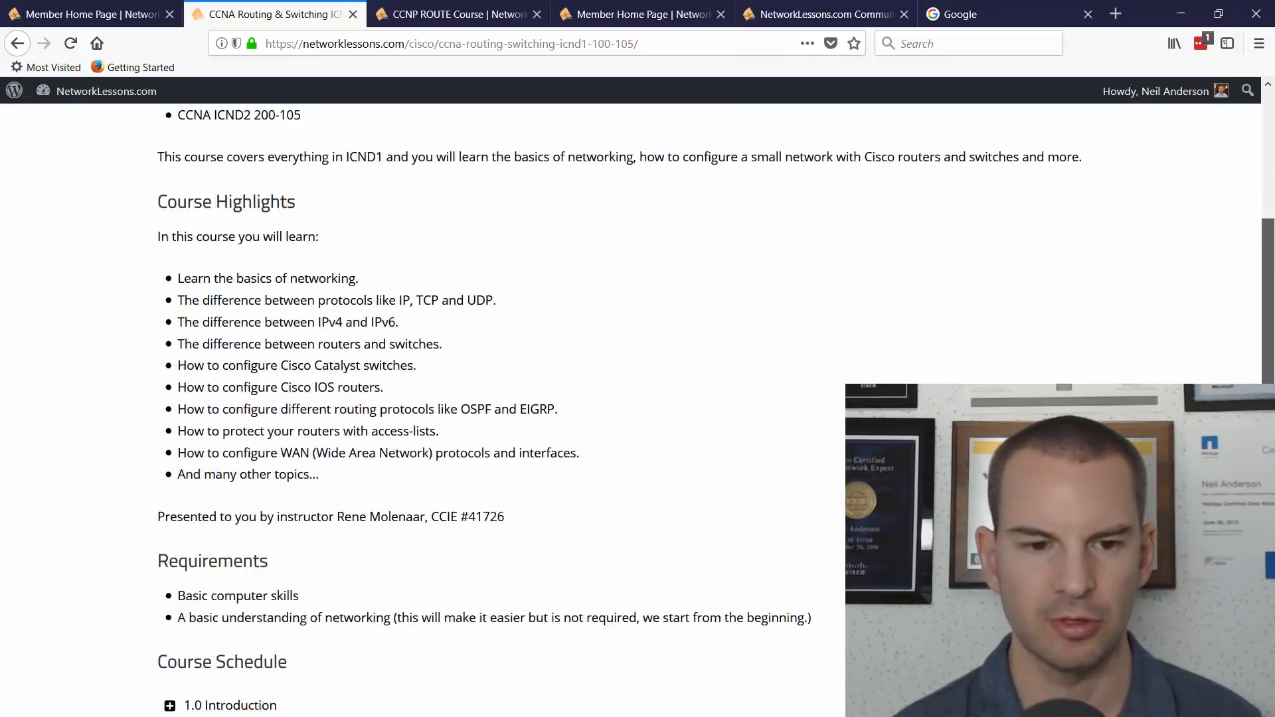
pyautogui.scroll(-3)
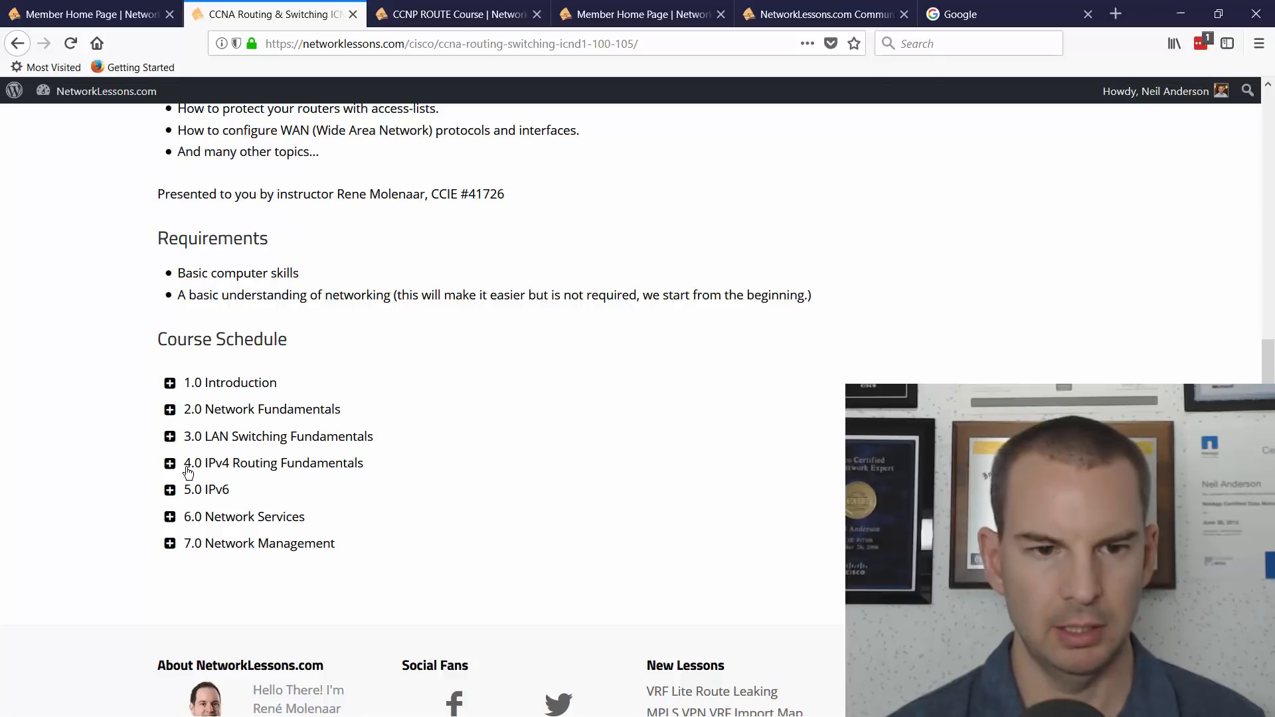
# Step: Expand 4.0 IPv4 Routing Fundamentals and select the RIP Maximum Paths lesson
pyautogui.click(169, 463)
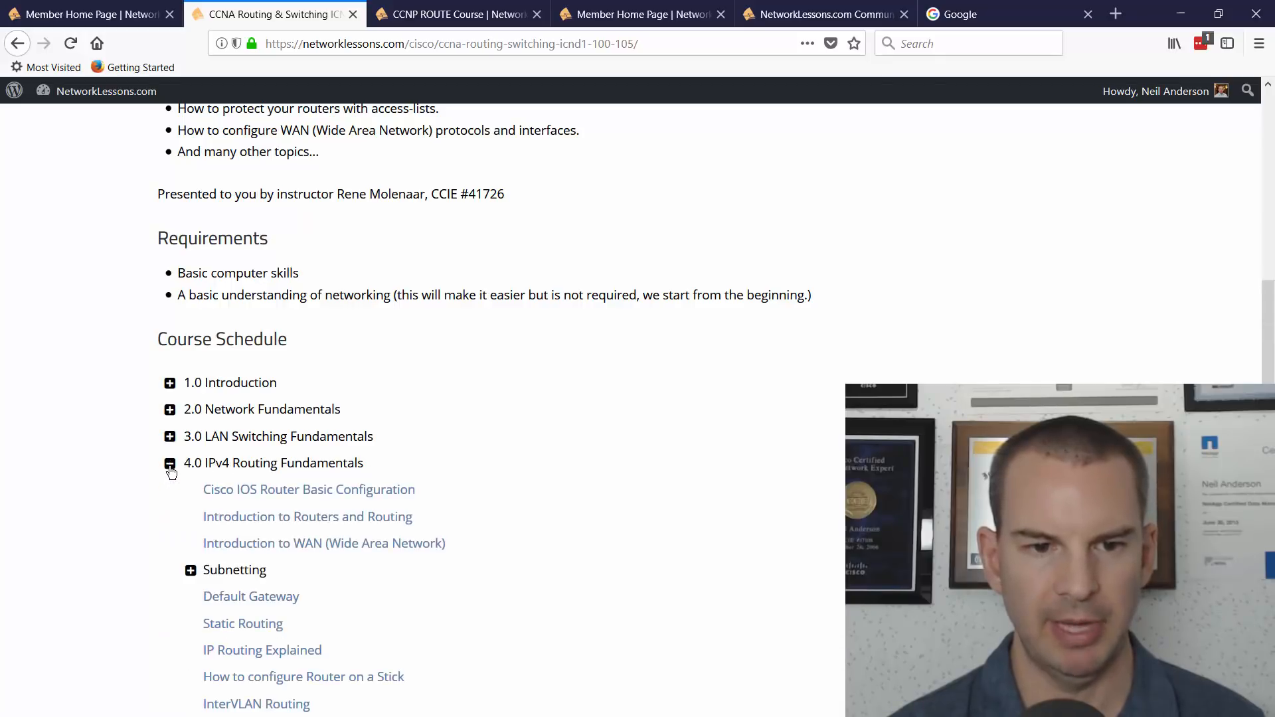
pyautogui.scroll(-3)
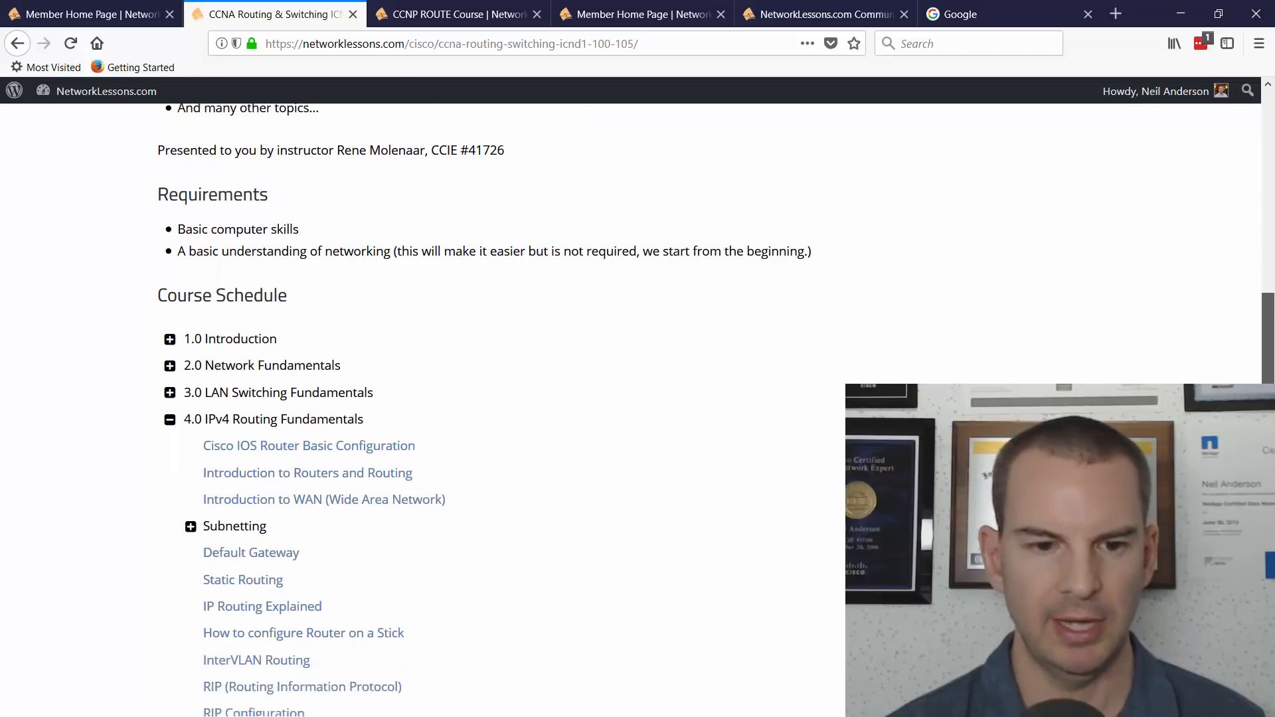
pyautogui.scroll(-3)
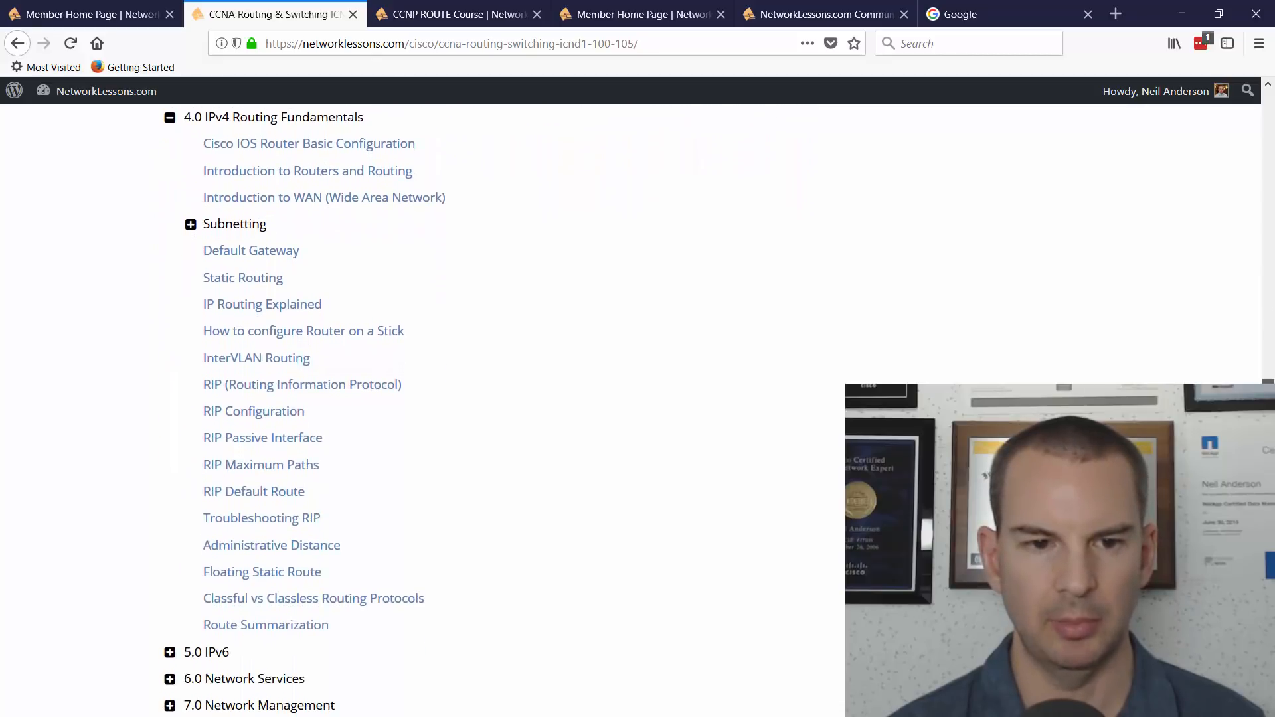
pyautogui.click(260, 465)
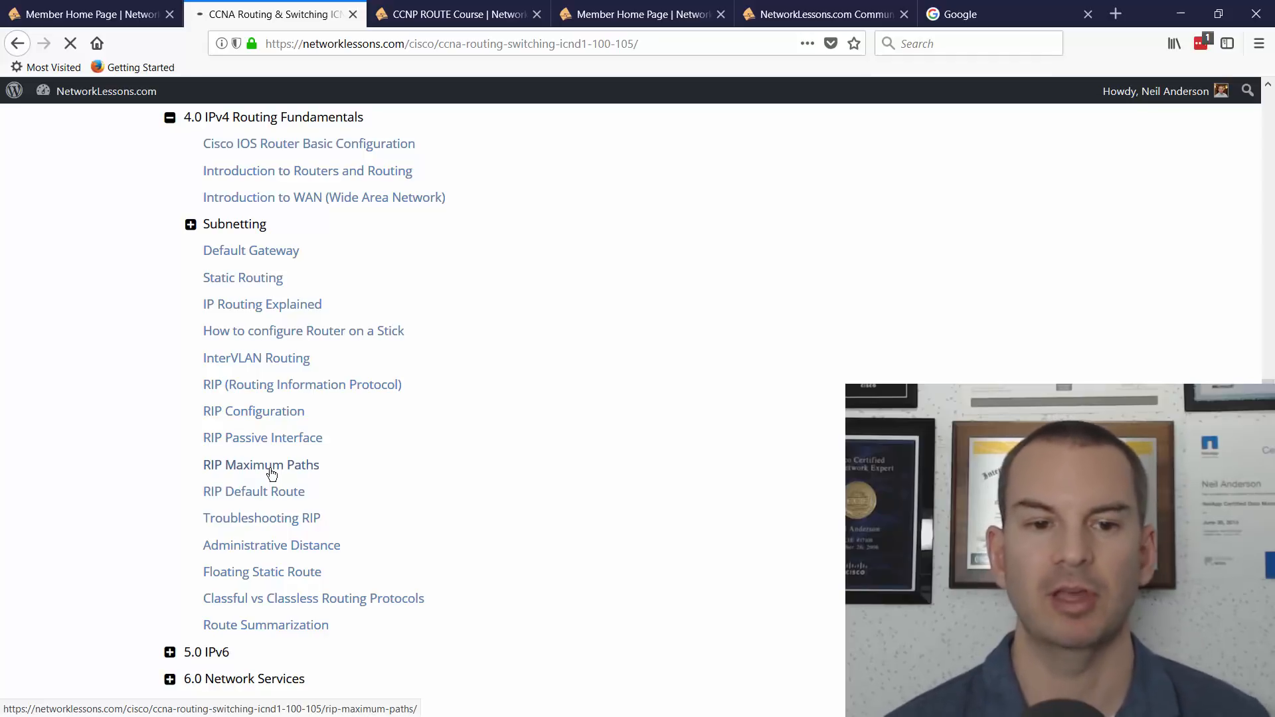
# Step: Load the RIP Maximum-Paths lesson and scroll past the video and topology to the per-router RIP configurations
pyautogui.click(261, 465)
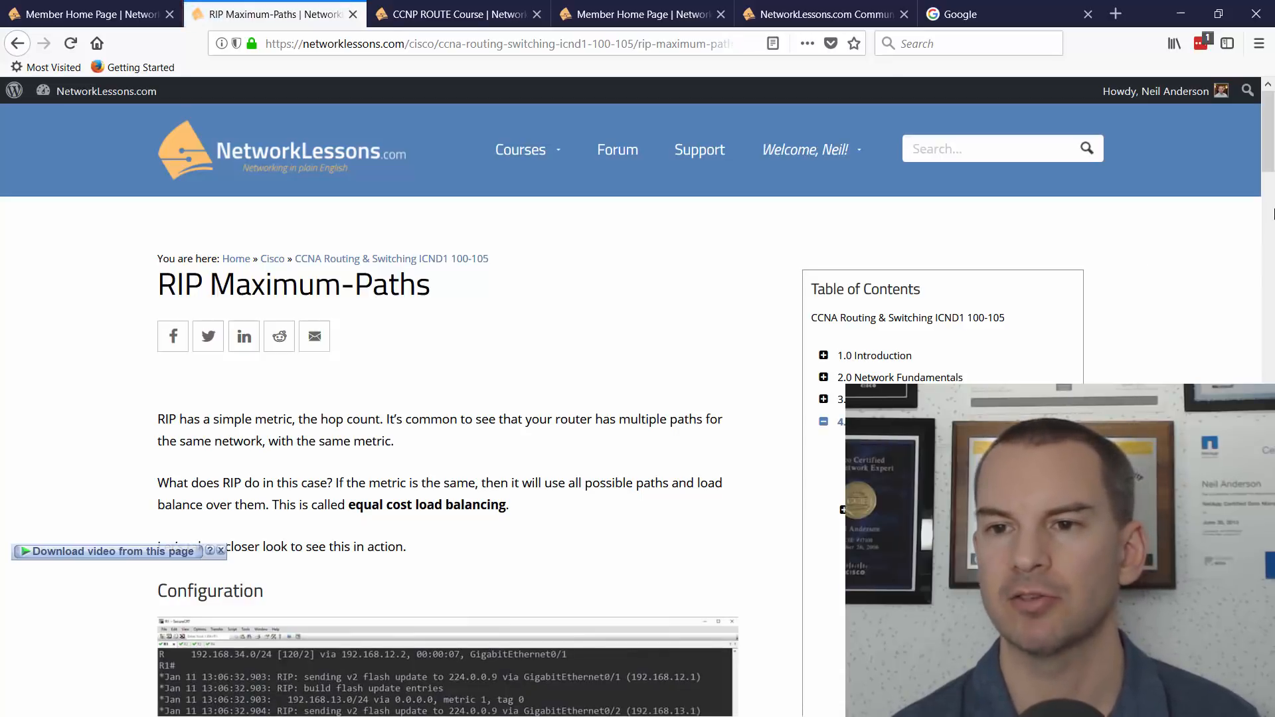
pyautogui.scroll(-3)
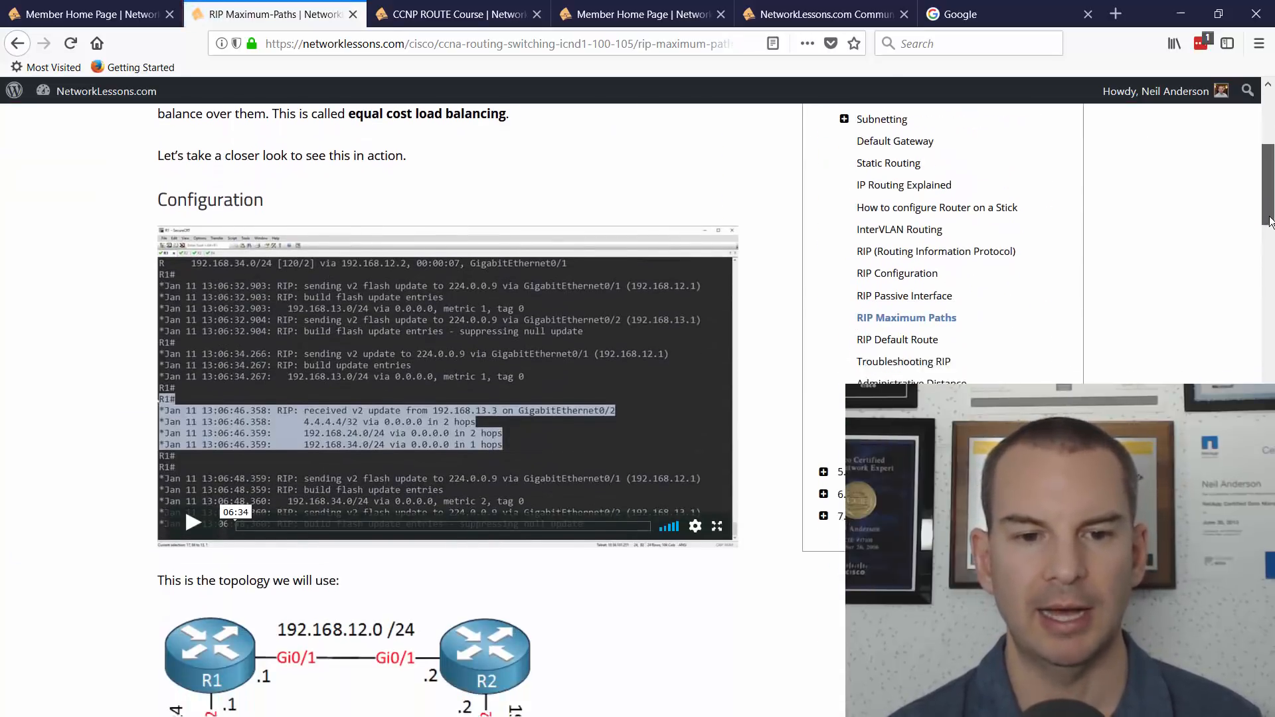
pyautogui.scroll(-3)
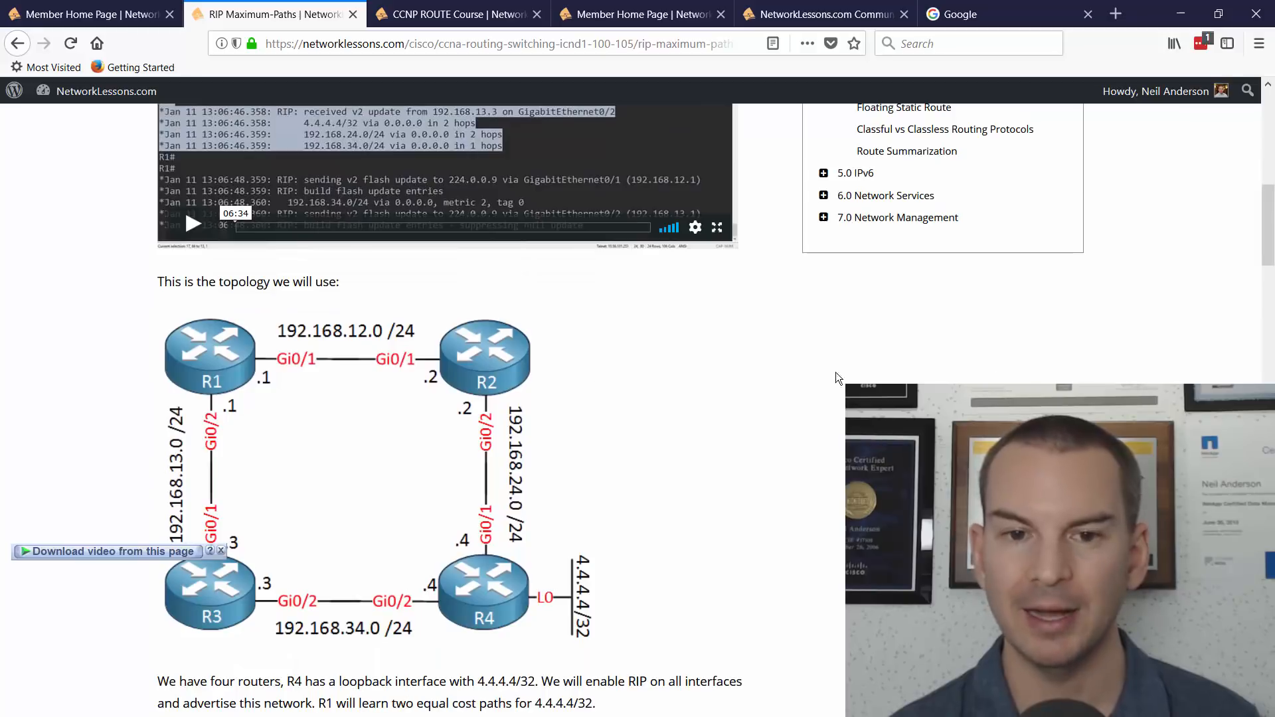
pyautogui.scroll(-3)
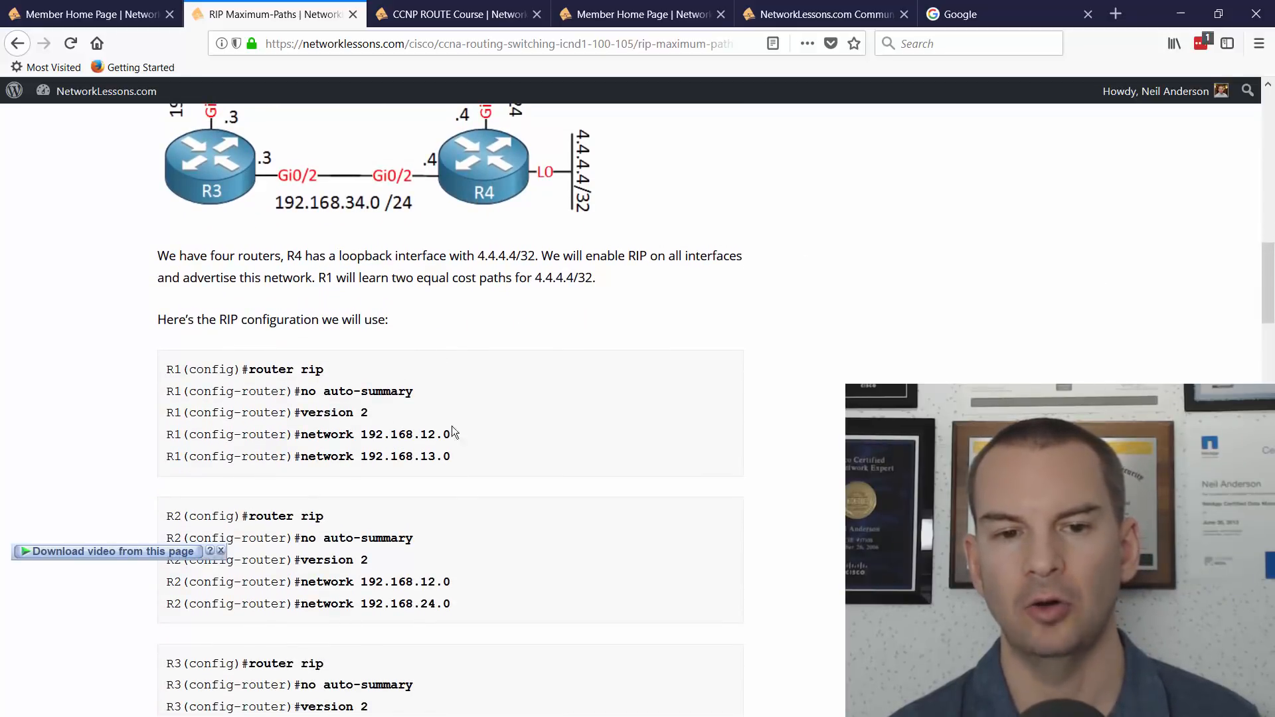
pyautogui.scroll(-3)
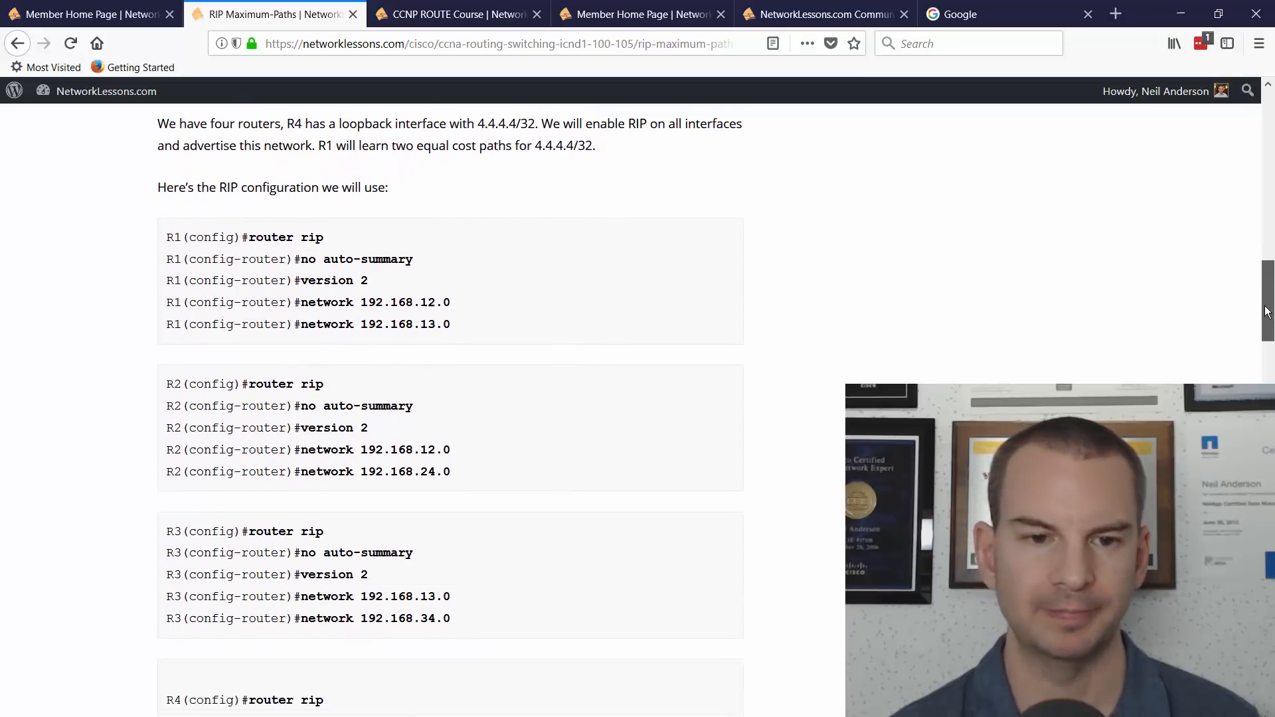
pyautogui.scroll(-3)
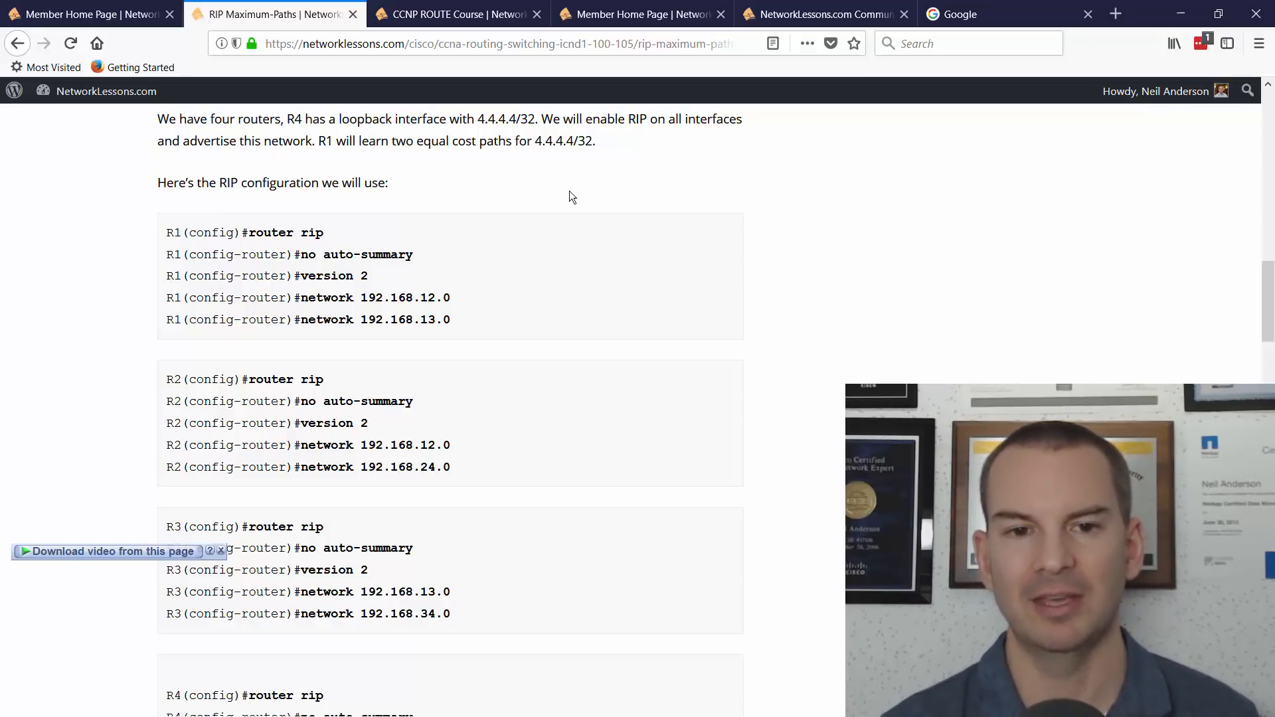
pyautogui.doubleClick(426, 319)
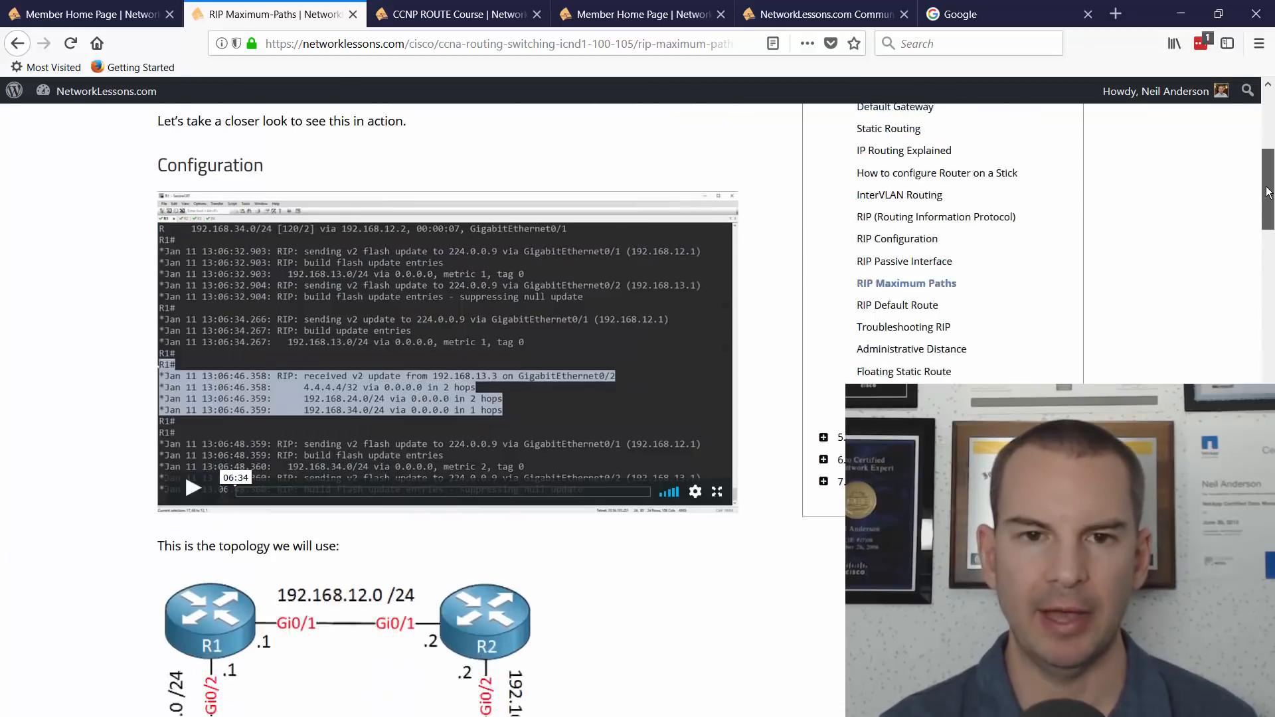
pyautogui.scroll(3)
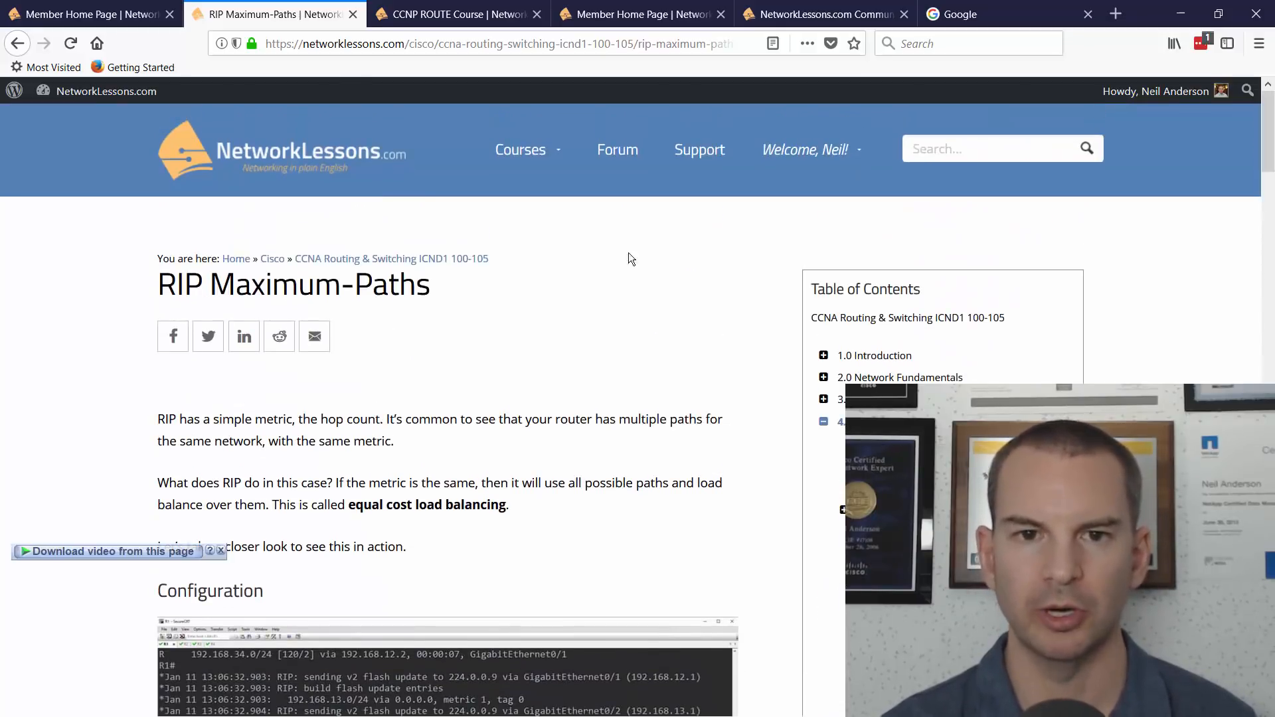
pyautogui.click(520, 150)
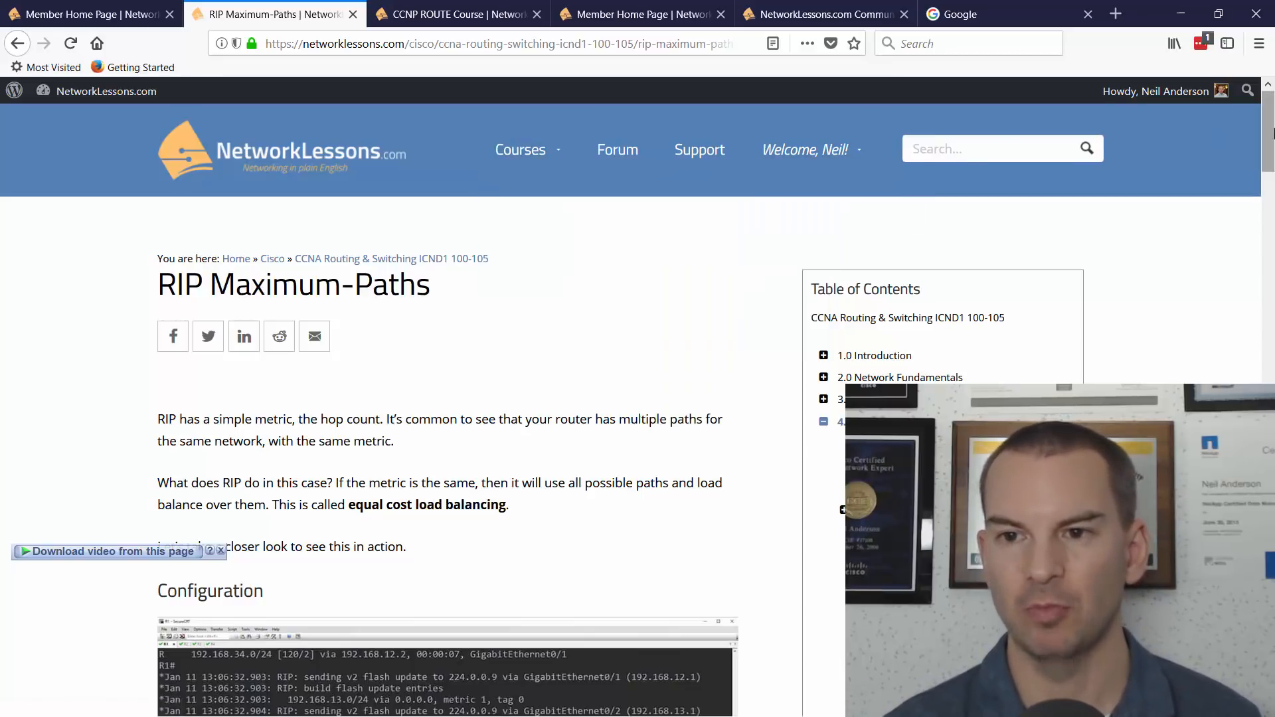
pyautogui.scroll(-3)
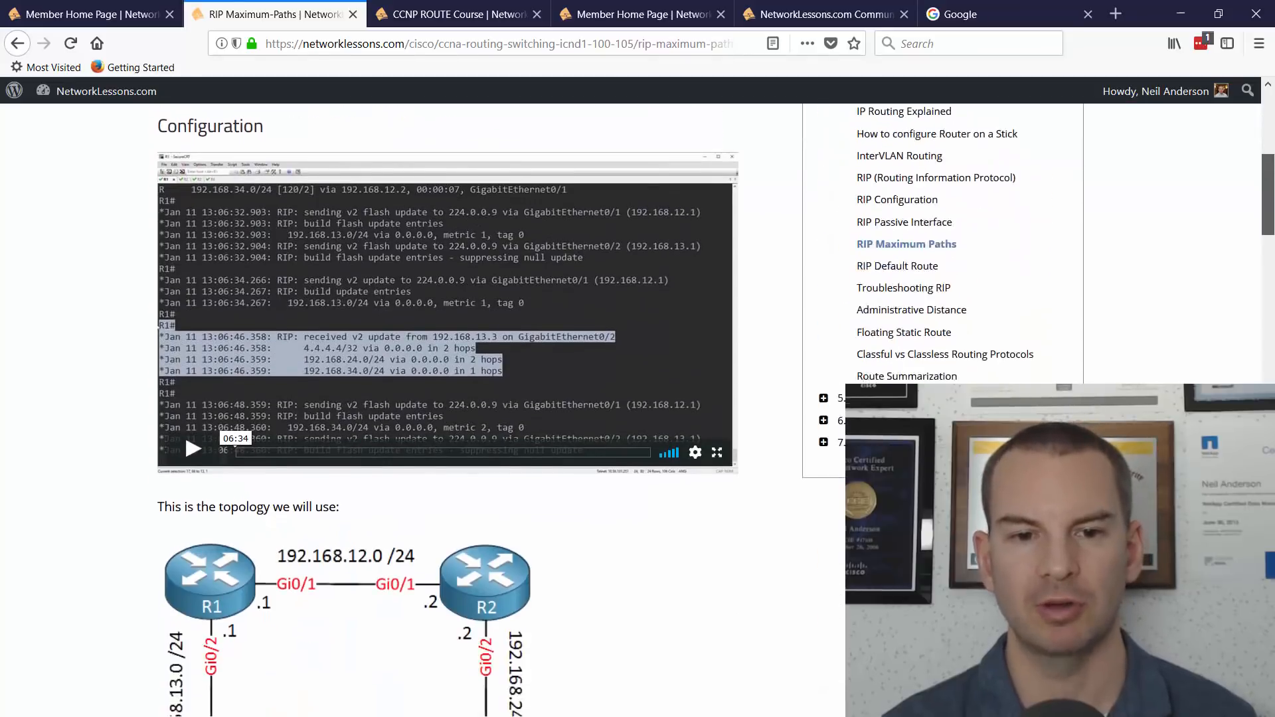
pyautogui.scroll(-3)
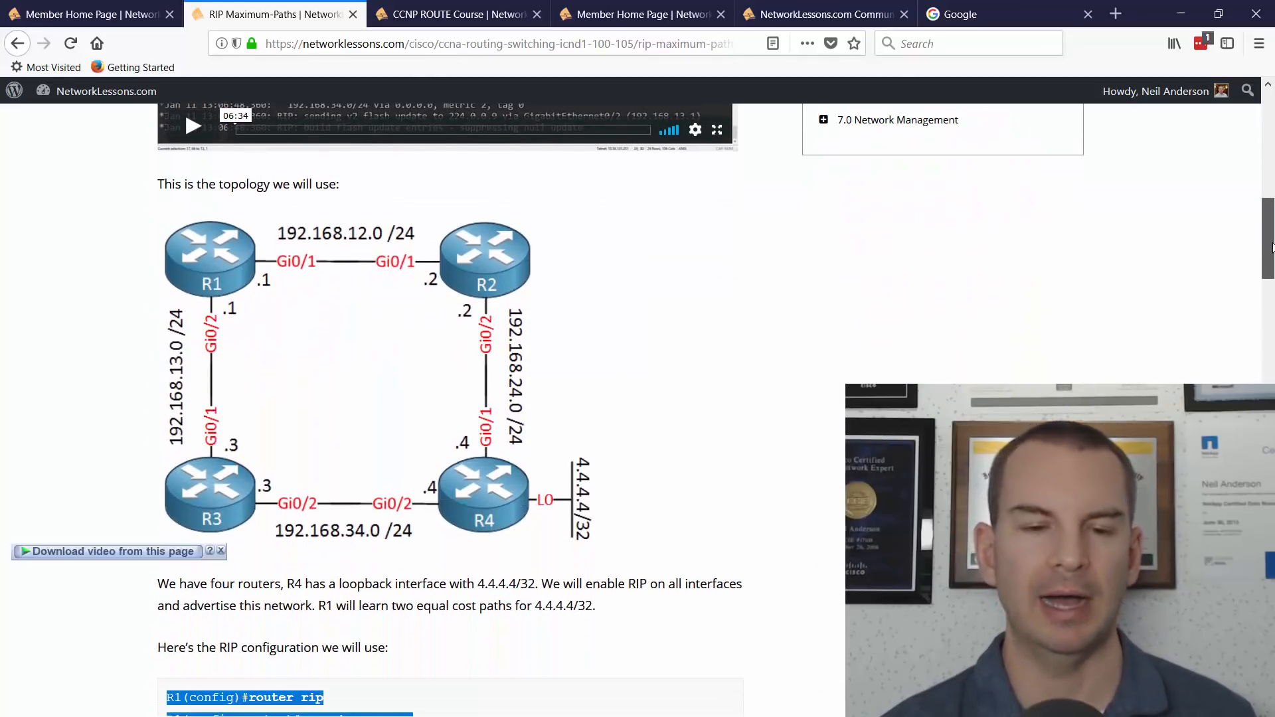
pyautogui.scroll(-3)
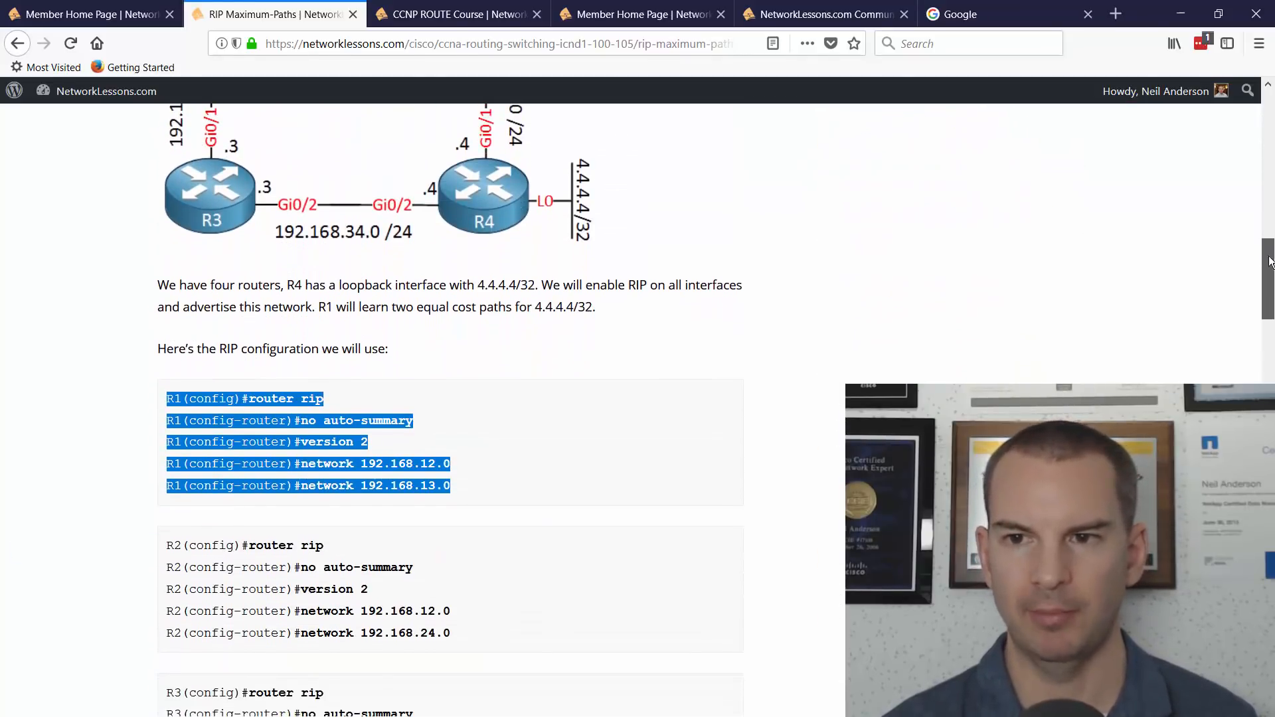
pyautogui.scroll(3)
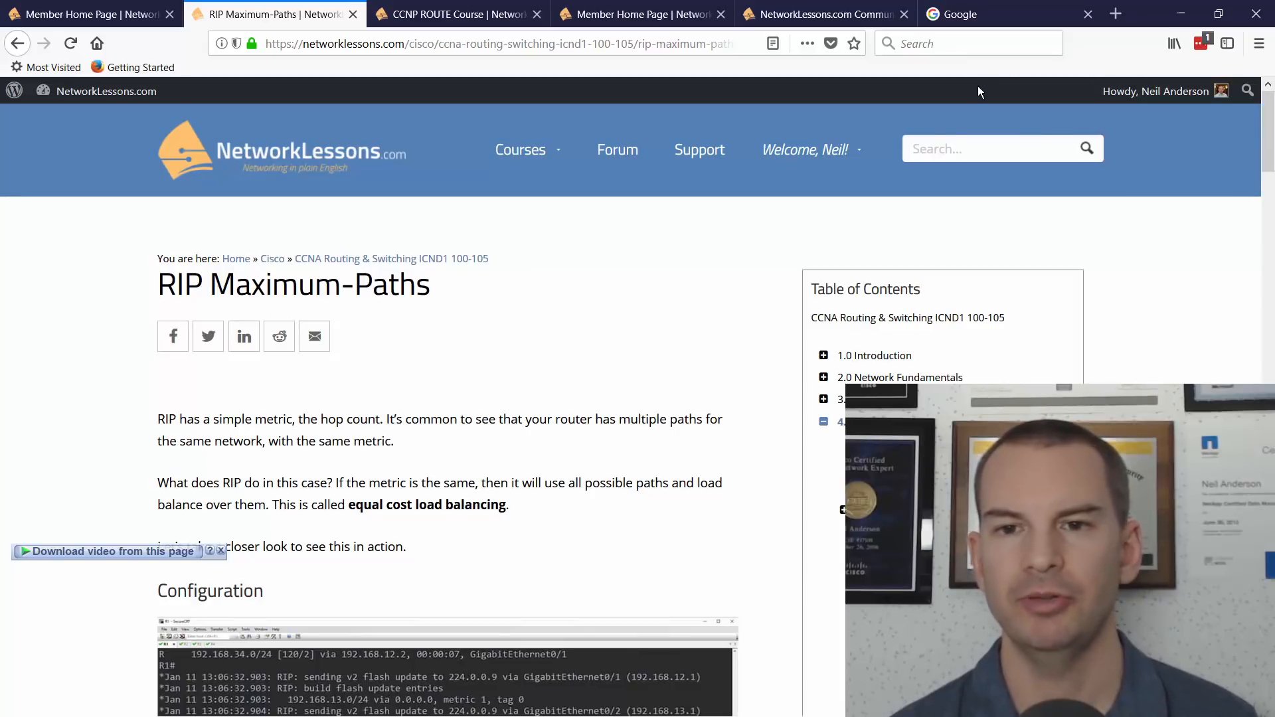
# Step: Search the site's lessons for 'bgp', bringing up the 123 matching results
pyautogui.click(976, 148)
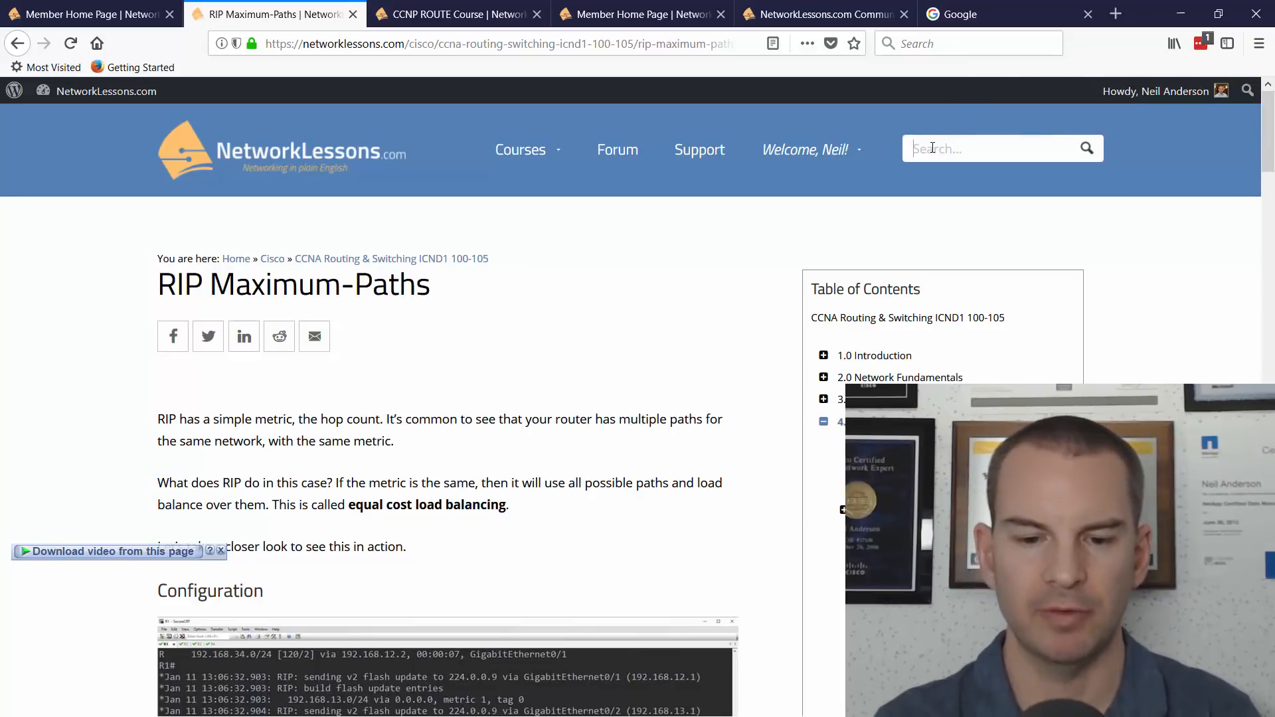
pyautogui.write('bgp')
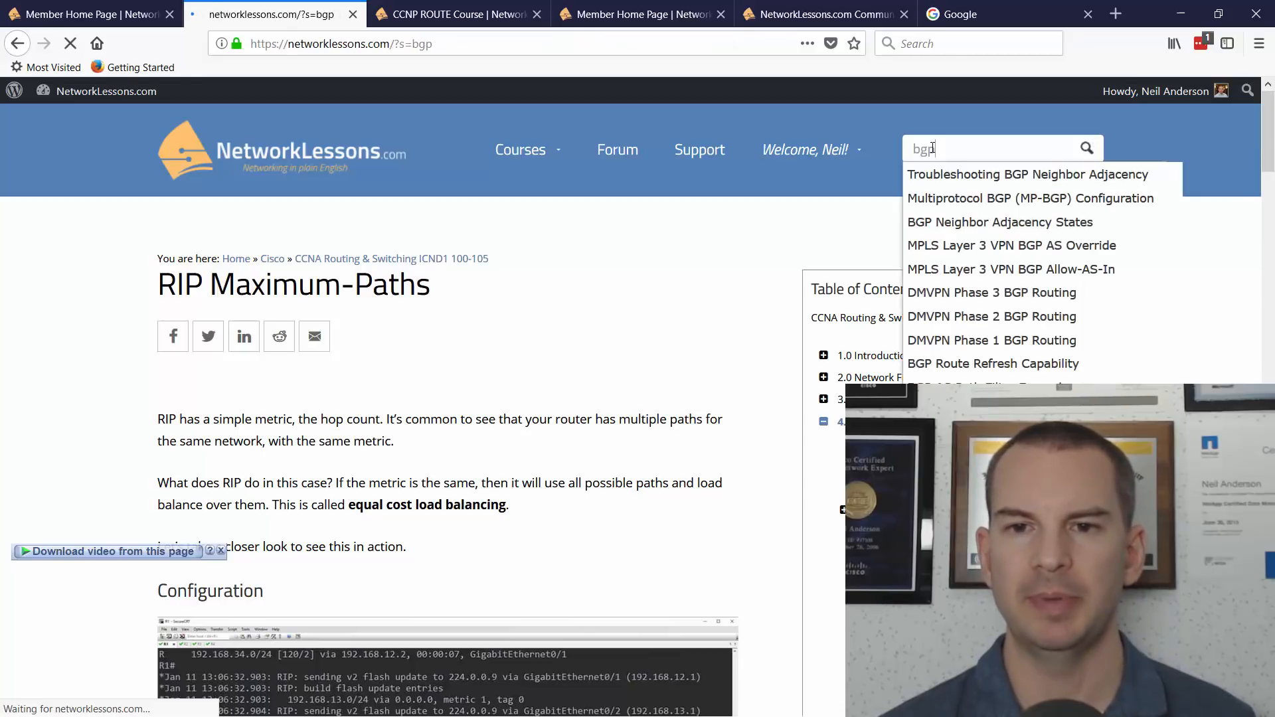
pyautogui.press('Return')
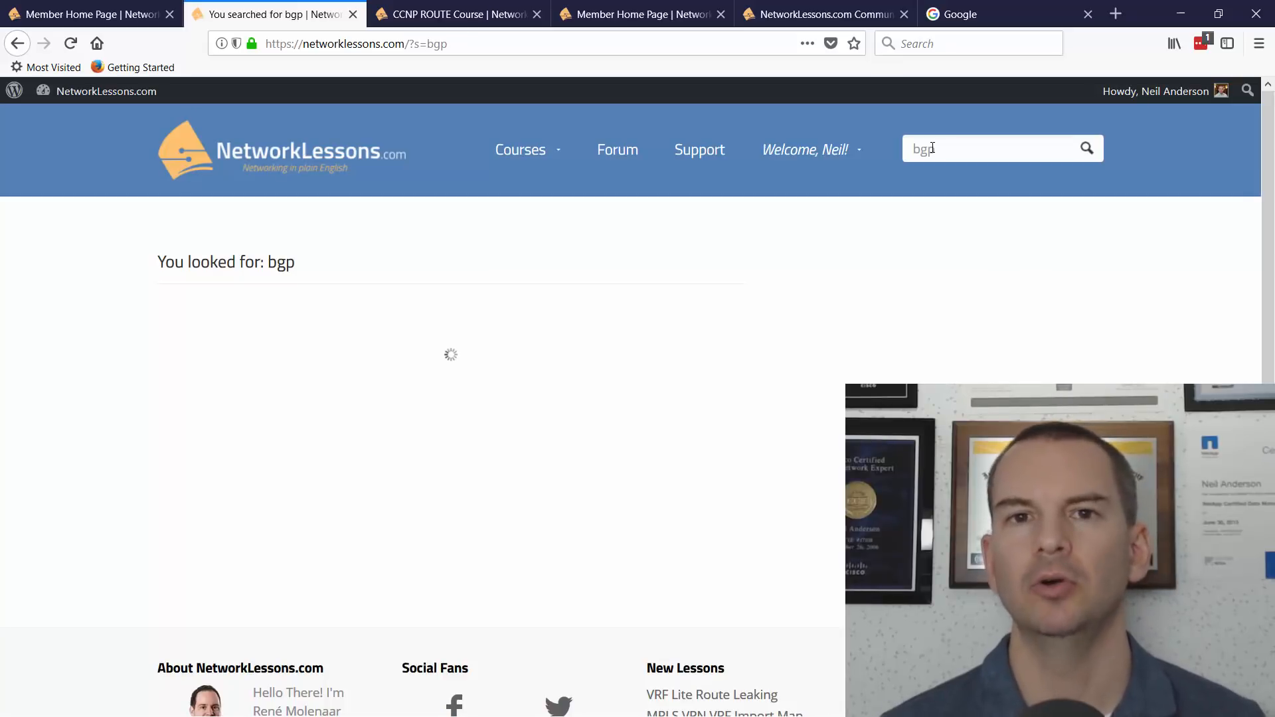
pyautogui.moveTo(1267, 241)
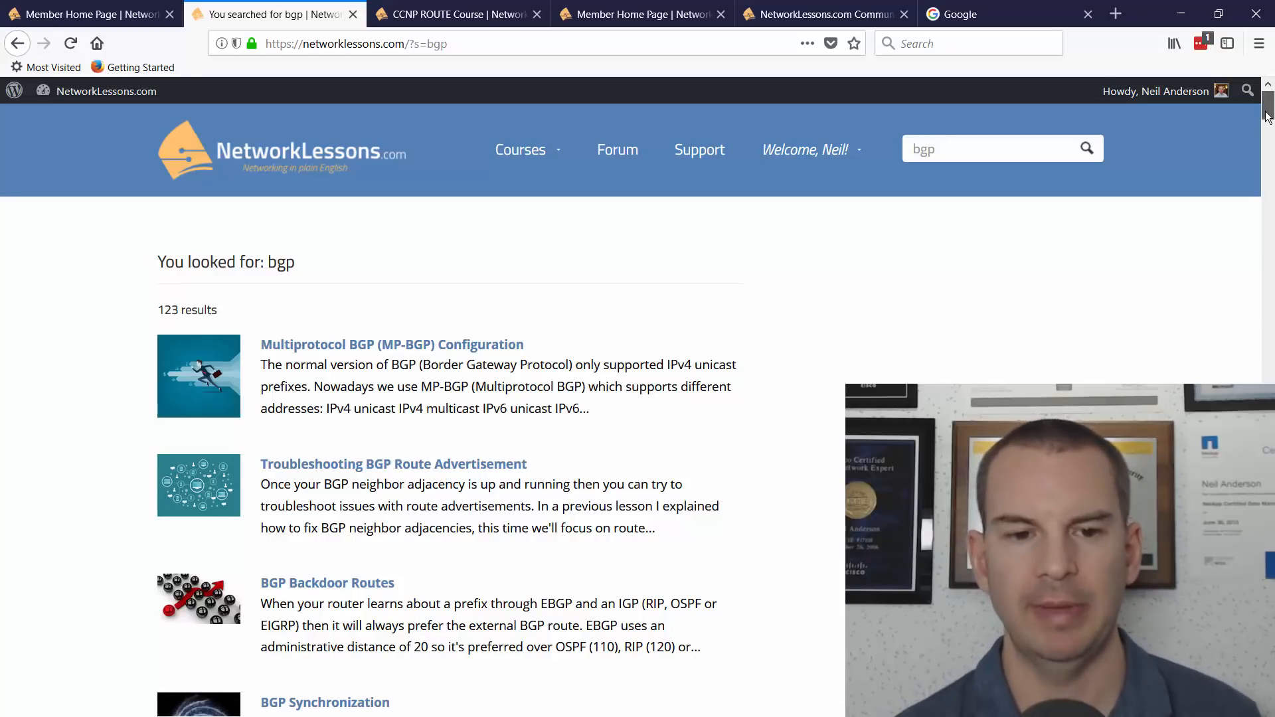
# Step: Browse down through the bgp results list and back toward the top
pyautogui.scroll(-3)
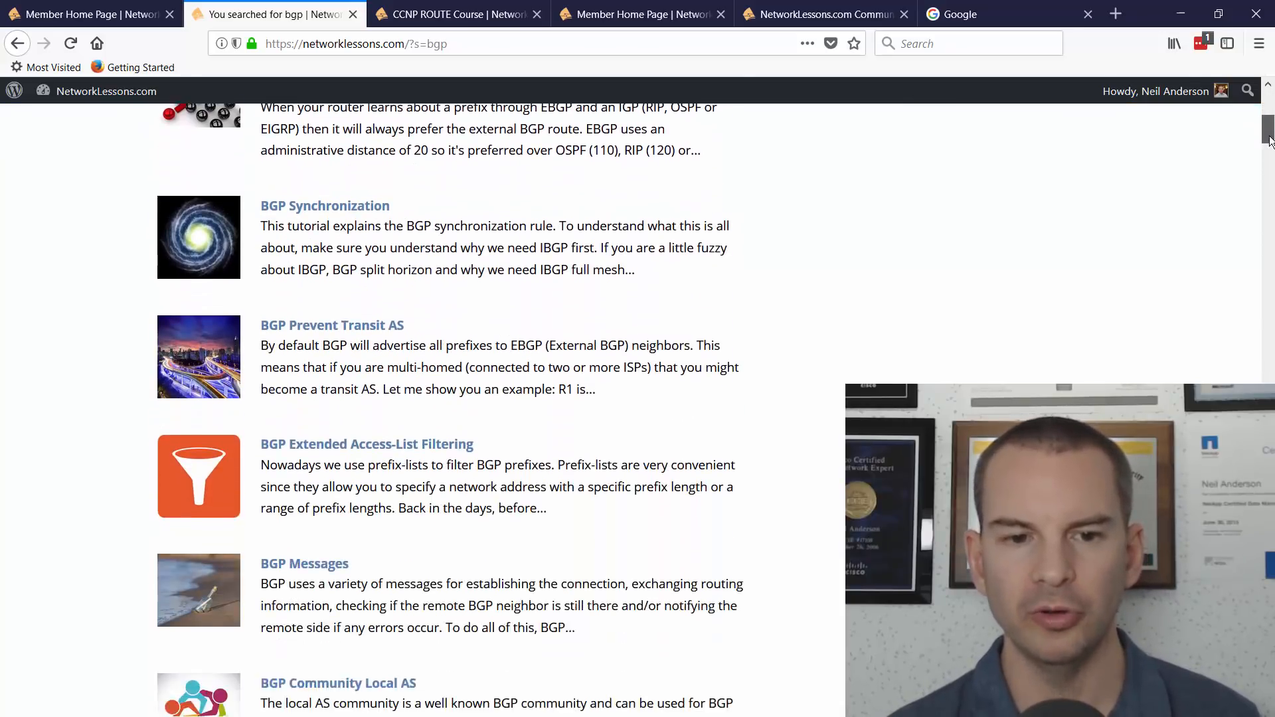
pyautogui.scroll(-3)
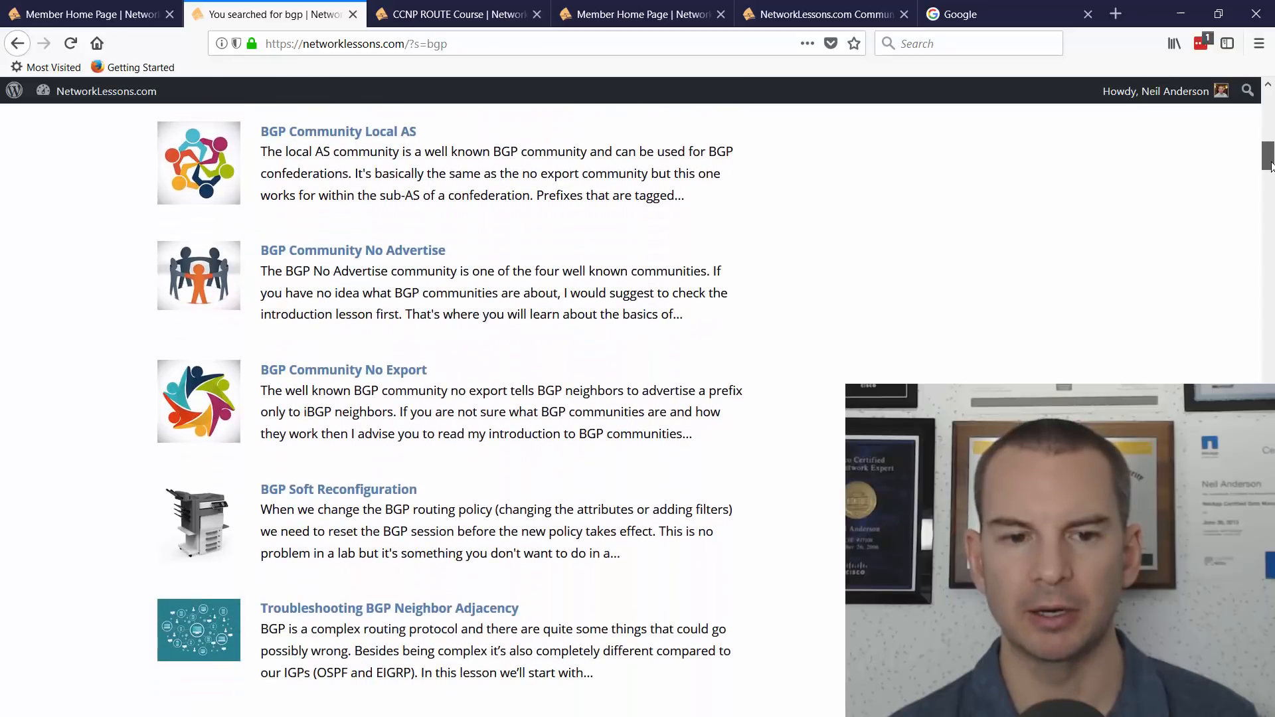
pyautogui.scroll(-3)
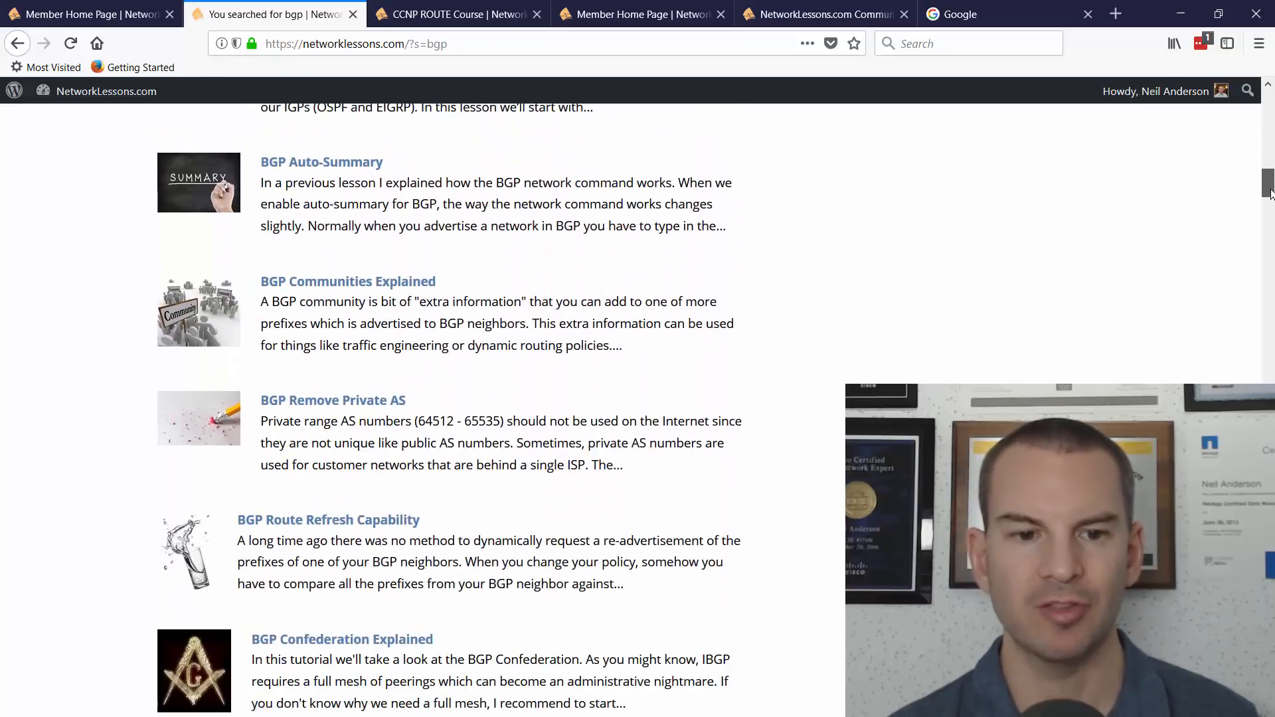
pyautogui.scroll(-3)
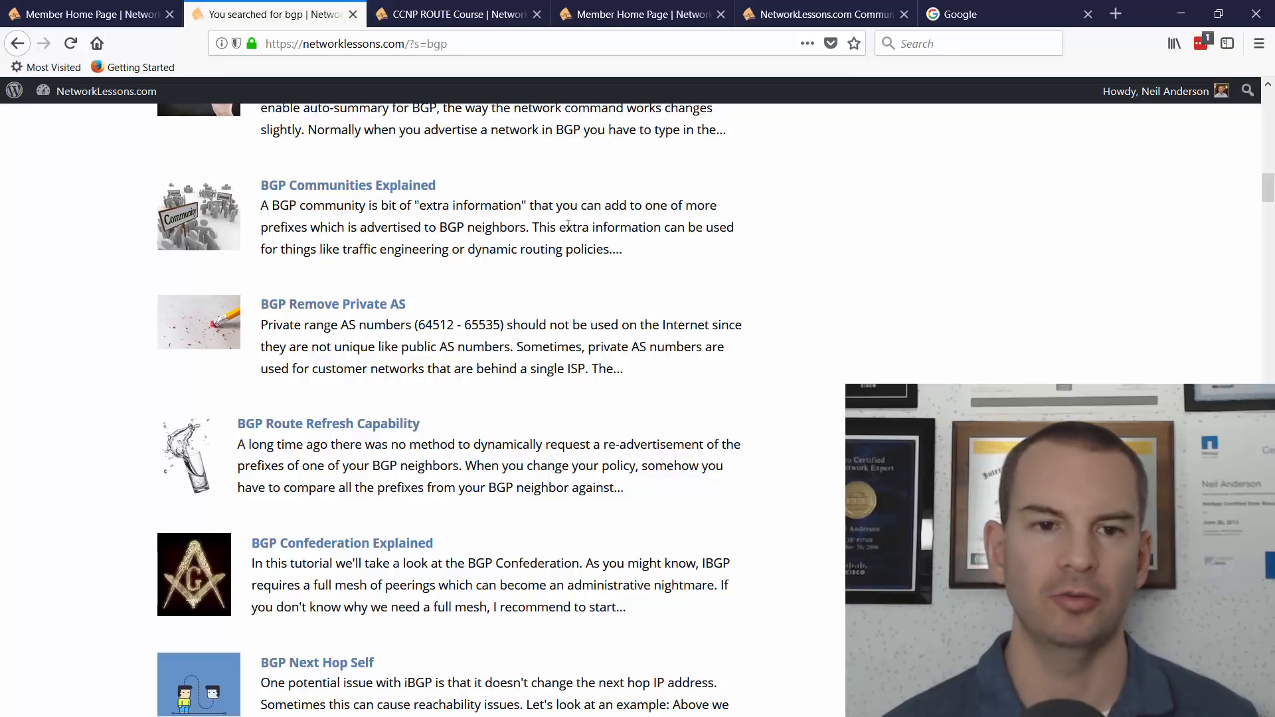
pyautogui.moveTo(1139, 180)
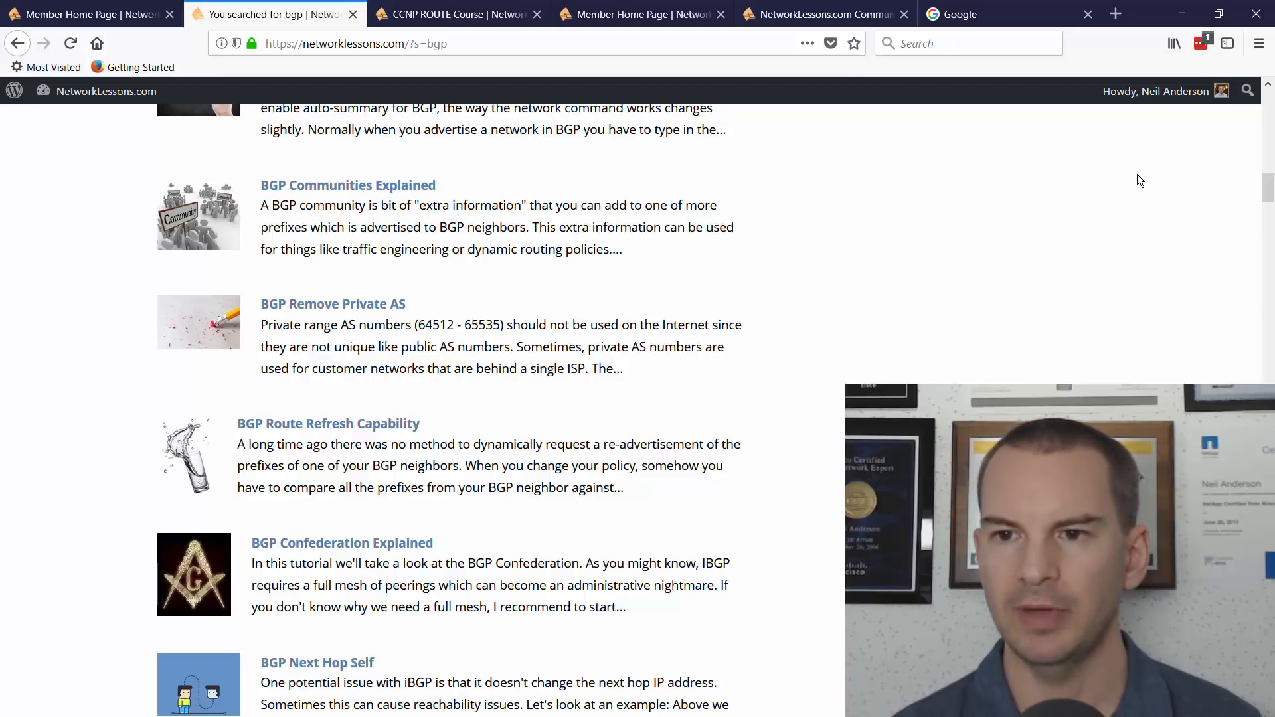
pyautogui.scroll(-3)
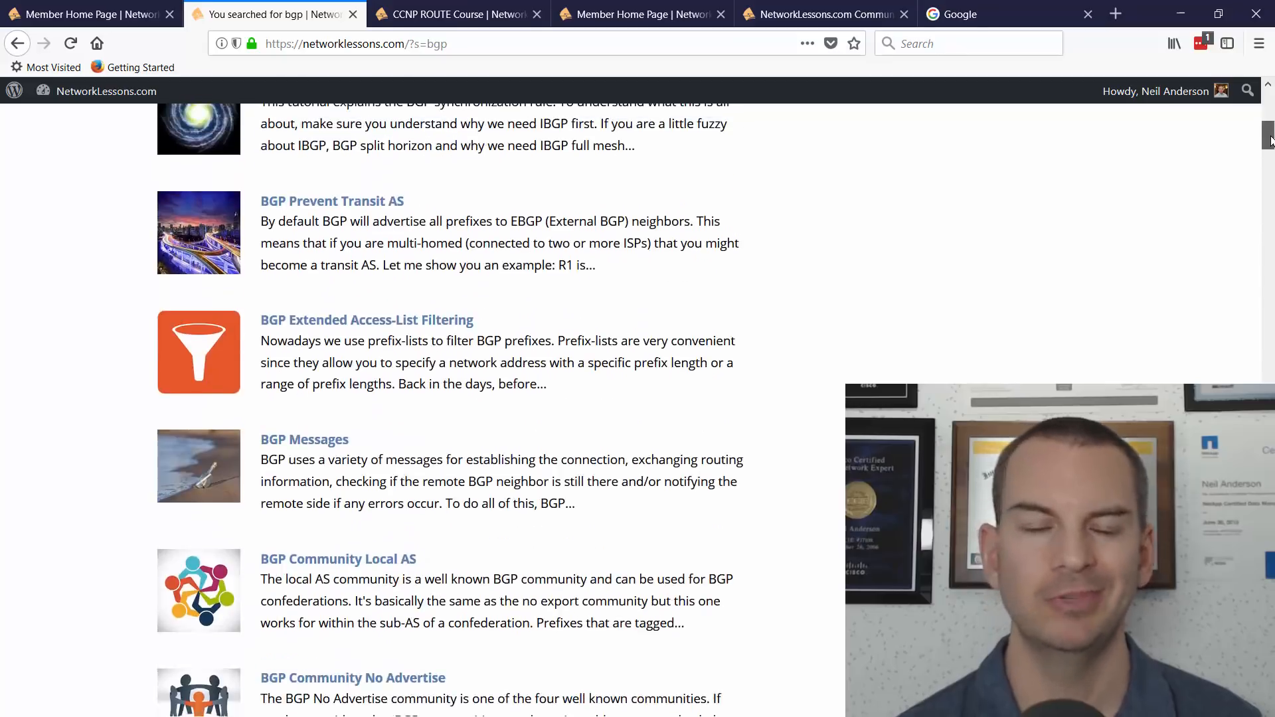
pyautogui.scroll(3)
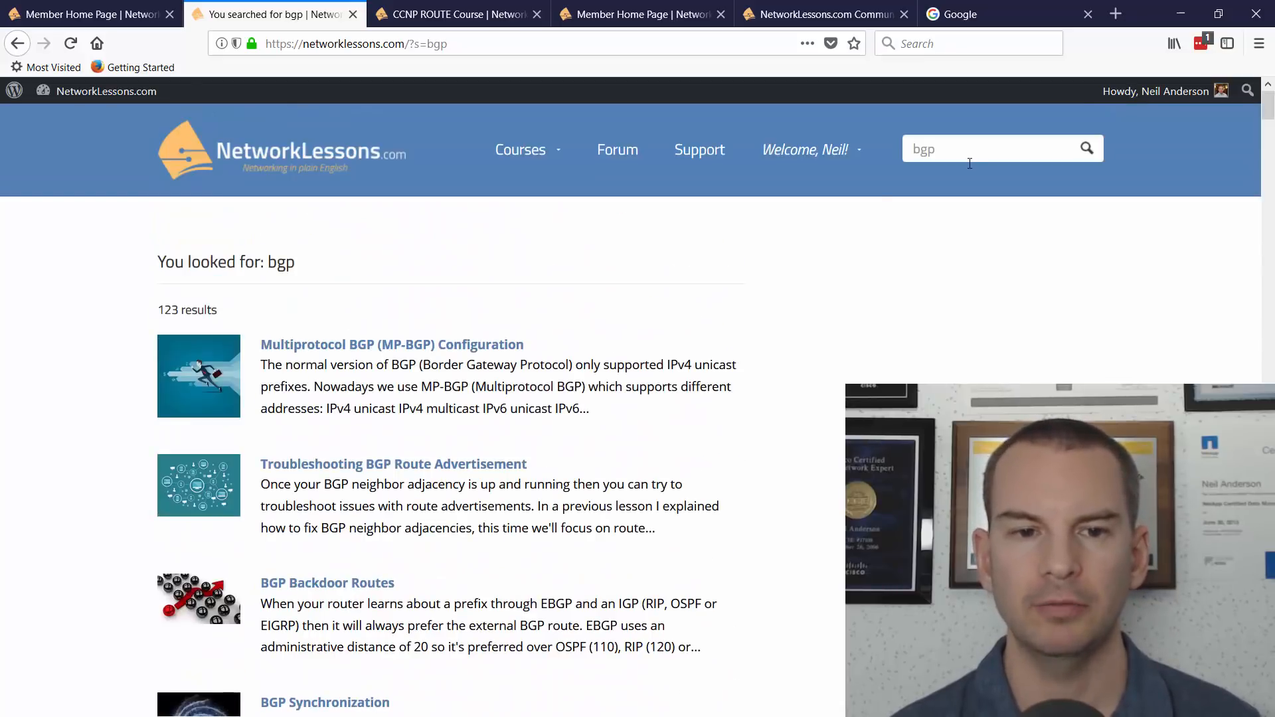
pyautogui.moveTo(617, 150)
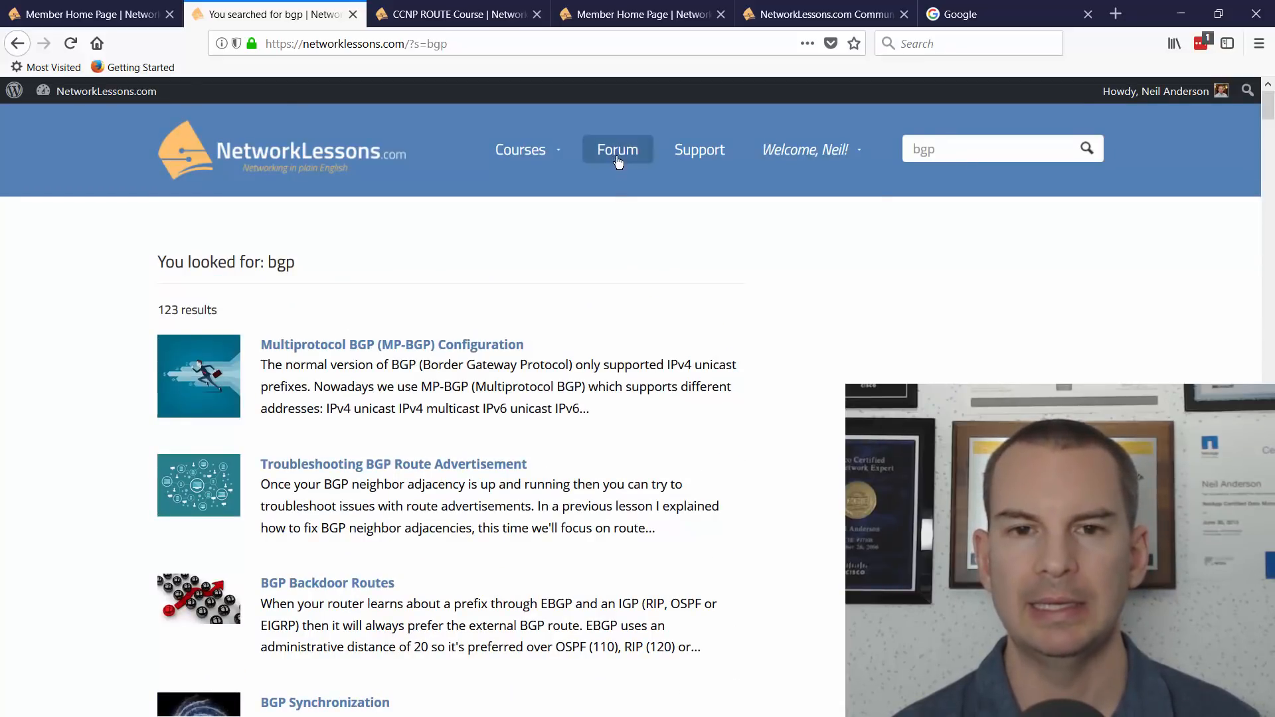
# Step: Go to the community Forum and look through its discussion categories and latest topics
pyautogui.click(618, 150)
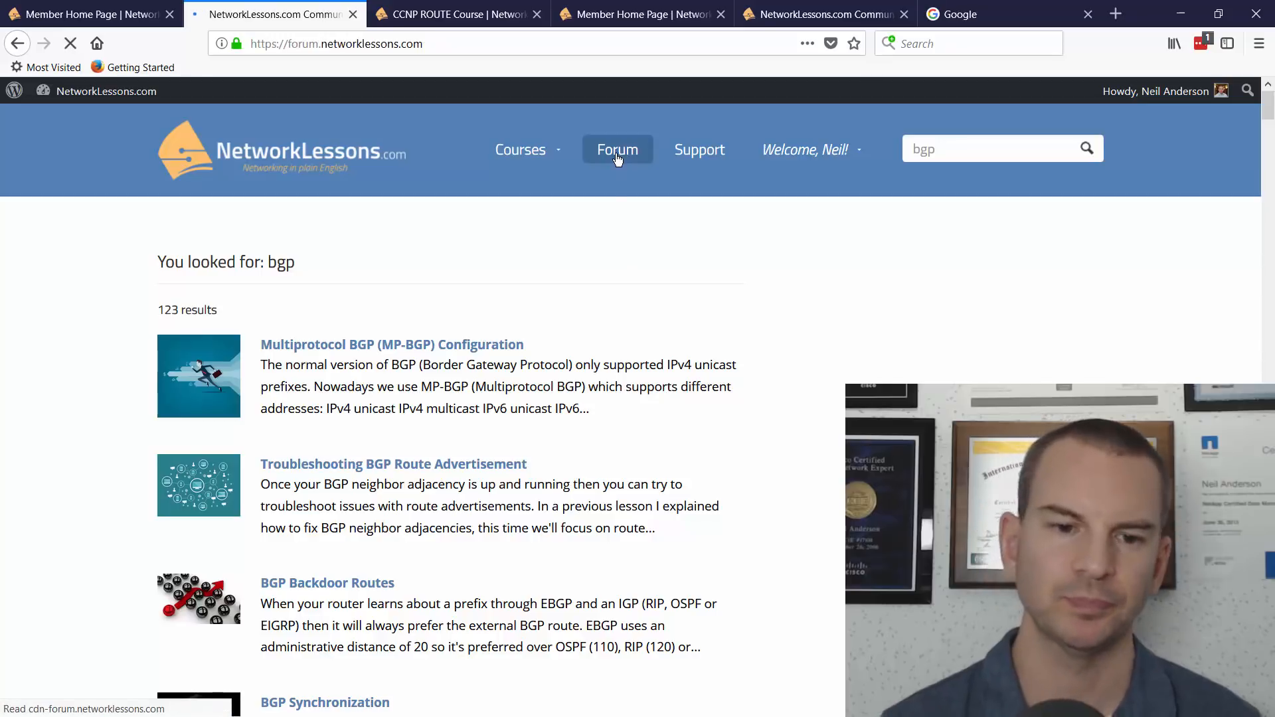
pyautogui.click(617, 150)
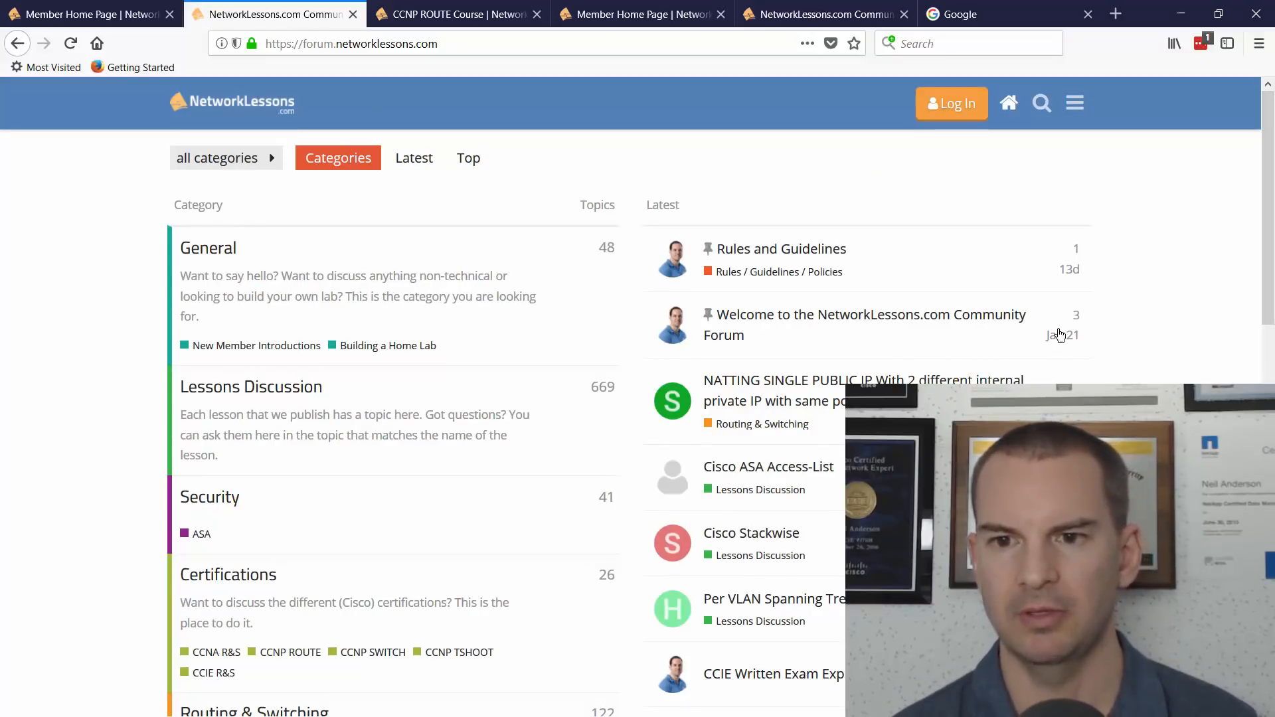
pyautogui.moveTo(816, 411)
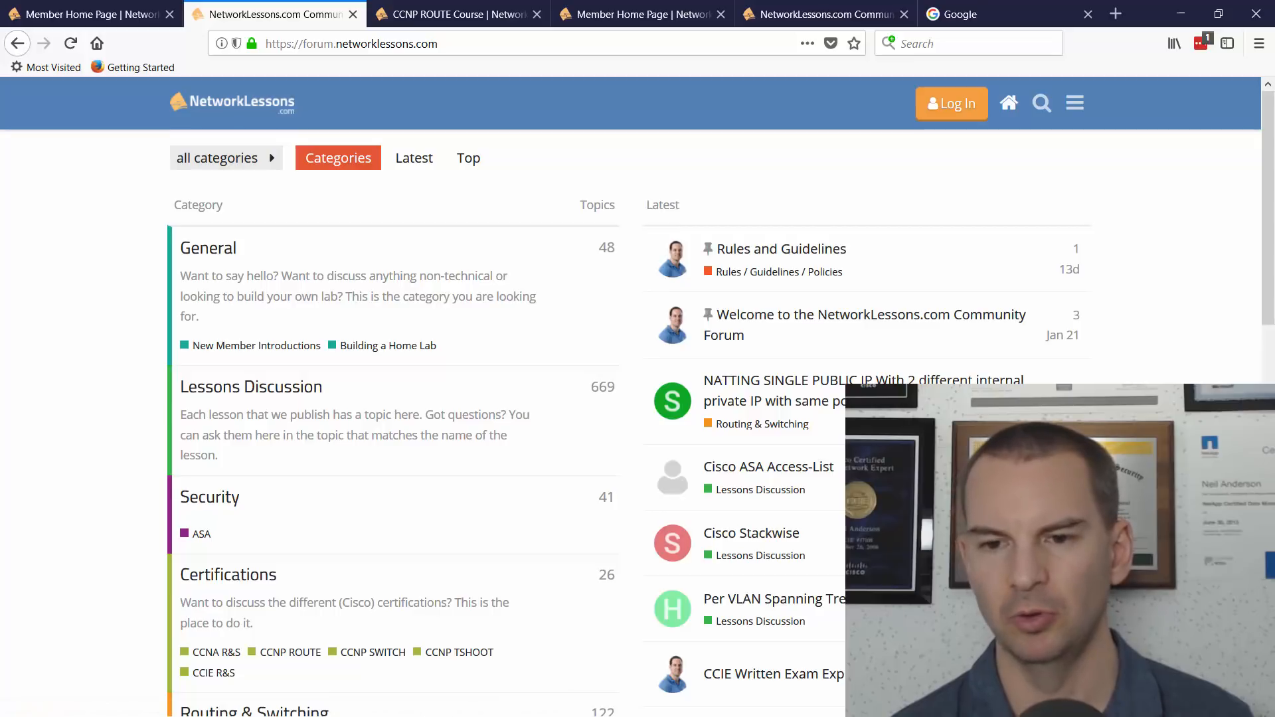
pyautogui.moveTo(768, 466)
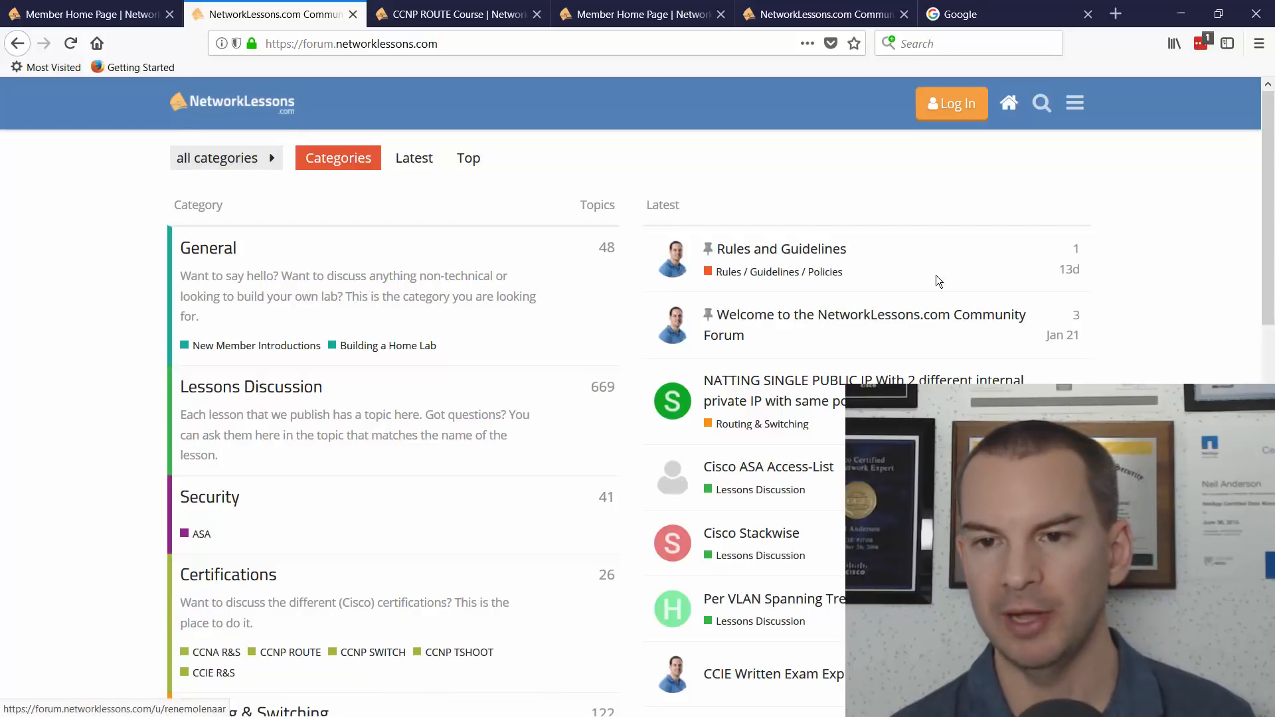
pyautogui.scroll(-3)
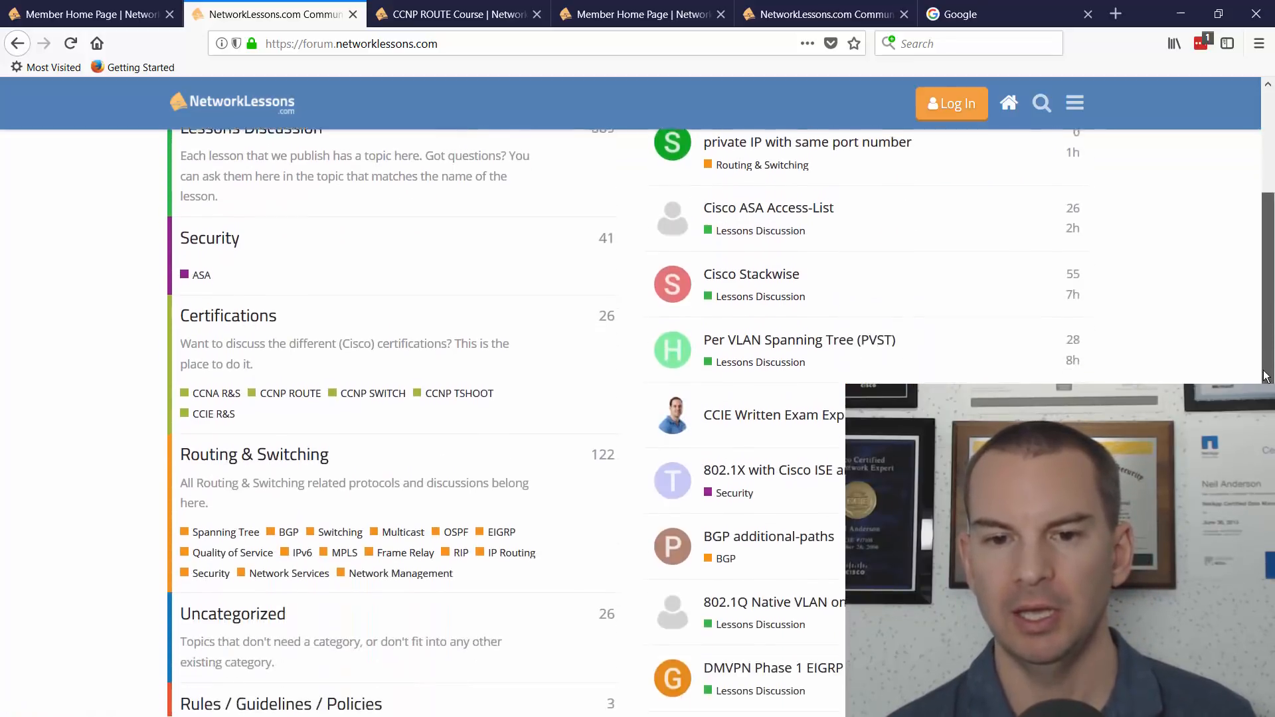
pyautogui.scroll(-3)
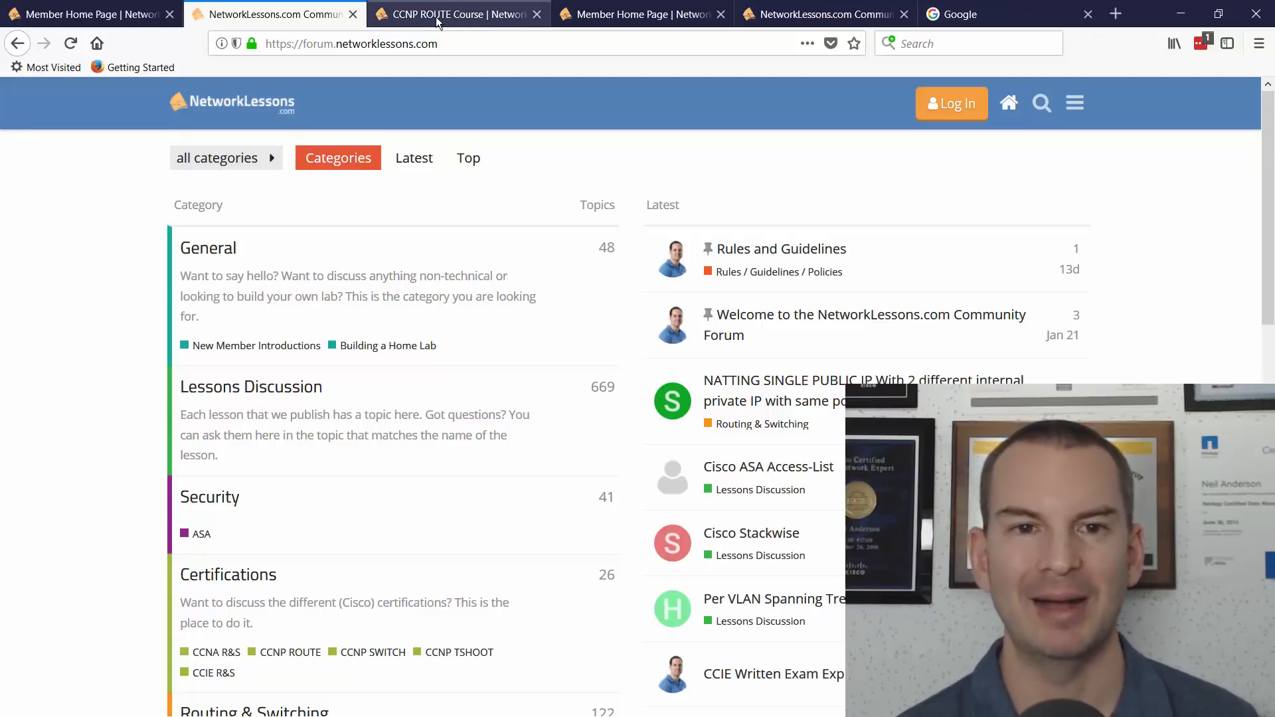
pyautogui.moveTo(455, 13)
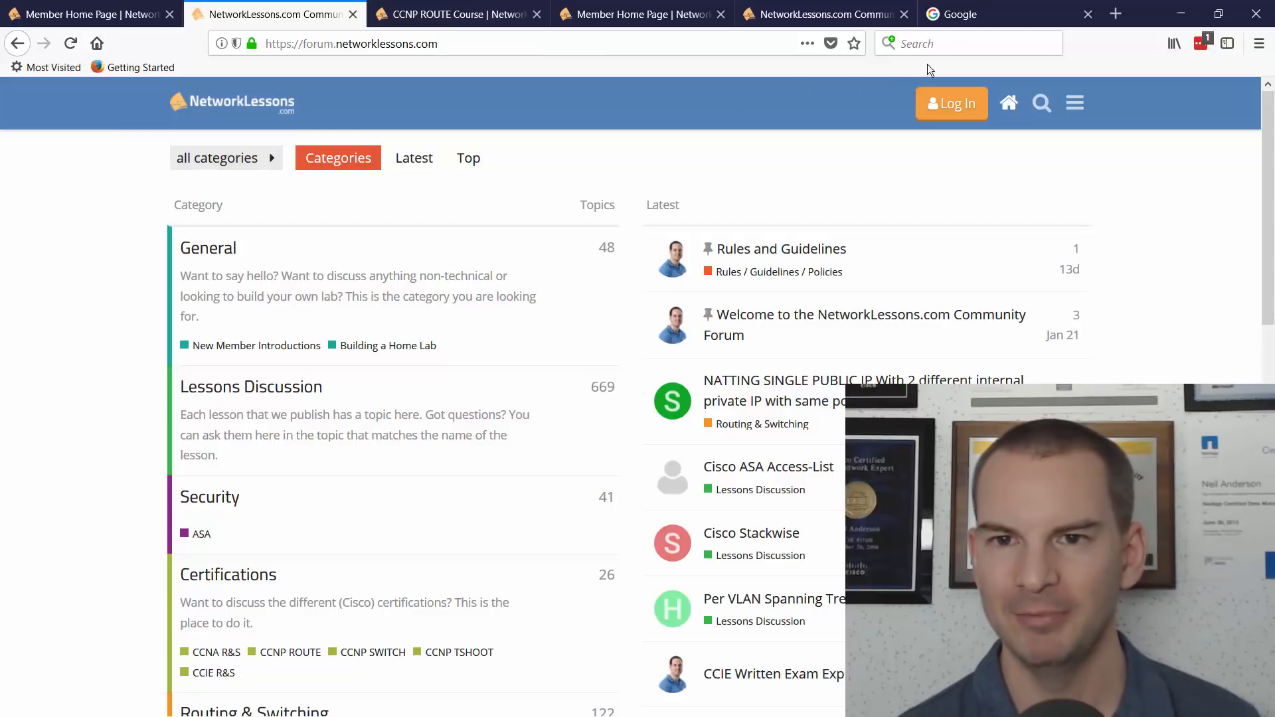
# Step: Run a Google search for 'bgp community' to see where NetworkLessons.com ranks among the results
pyautogui.click(976, 13)
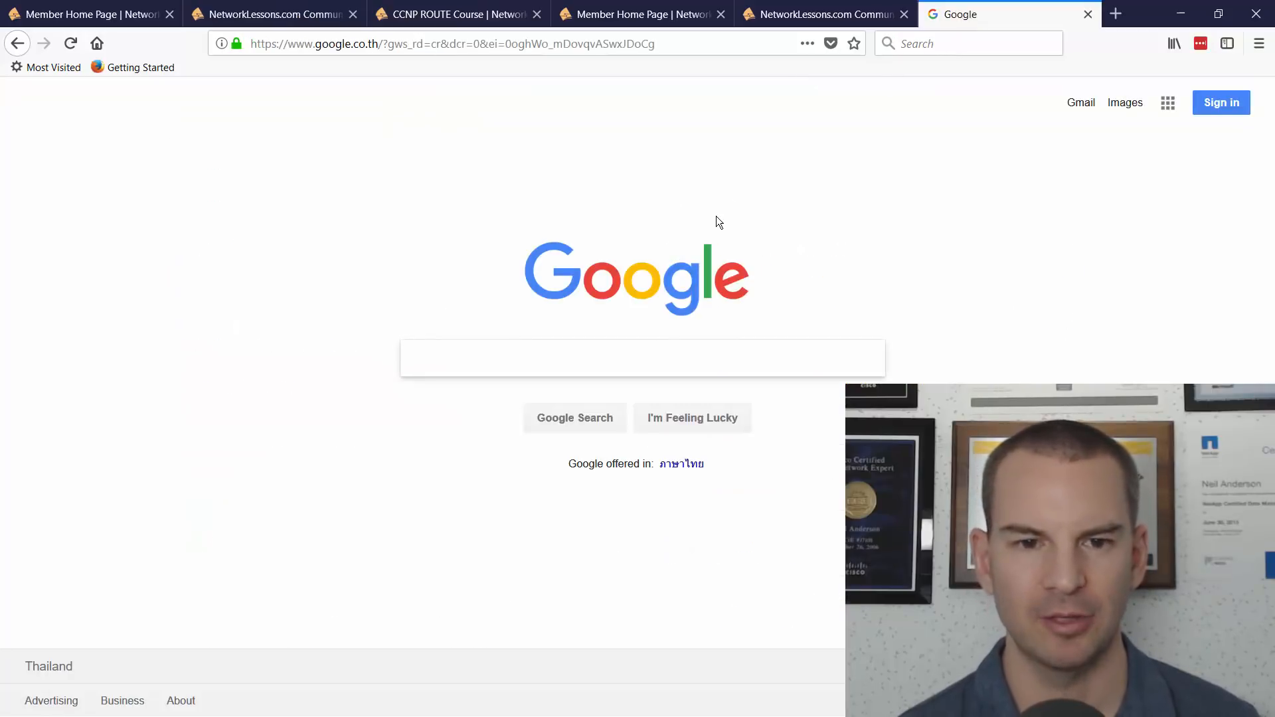
pyautogui.write('b')
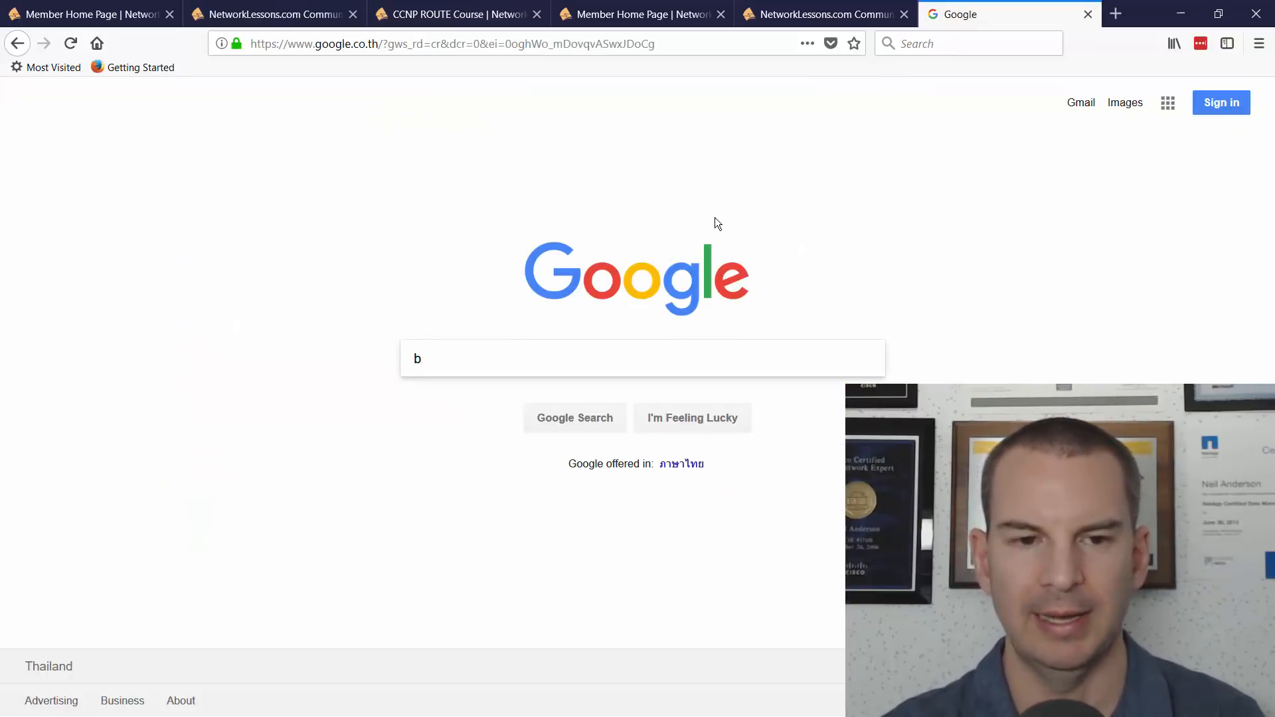
pyautogui.write('gp community')
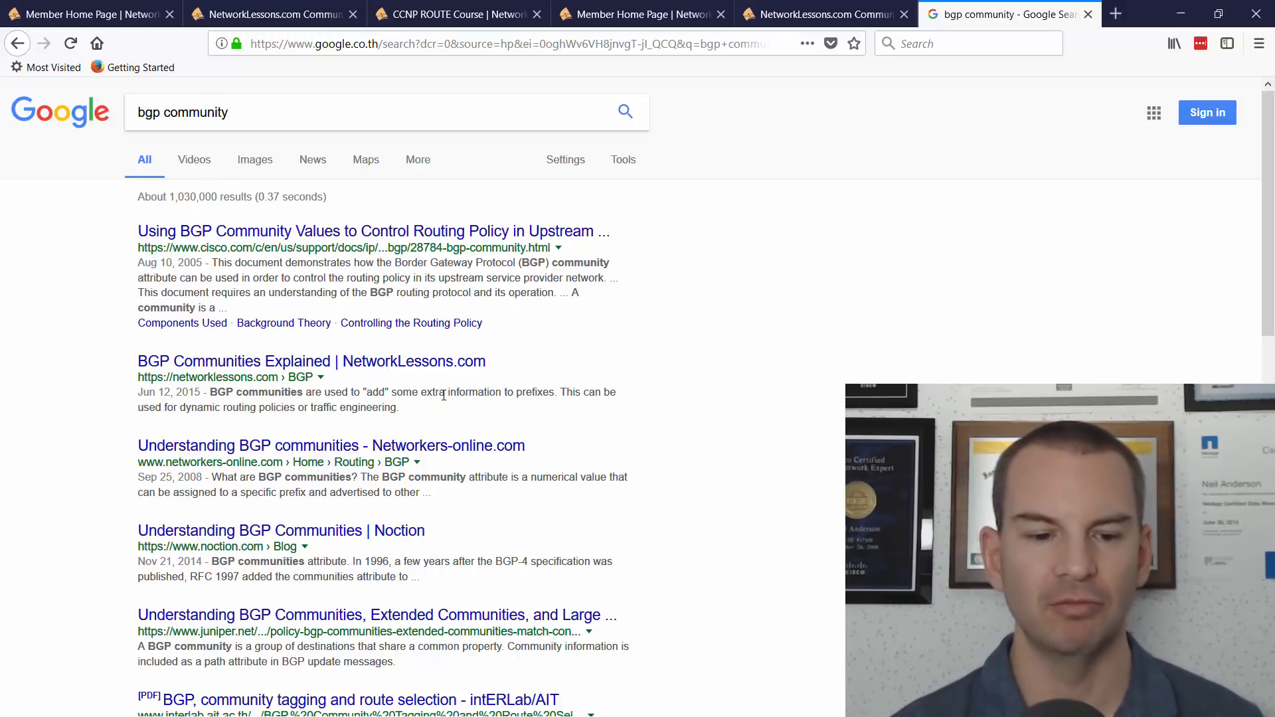
pyautogui.press('alt+tab')
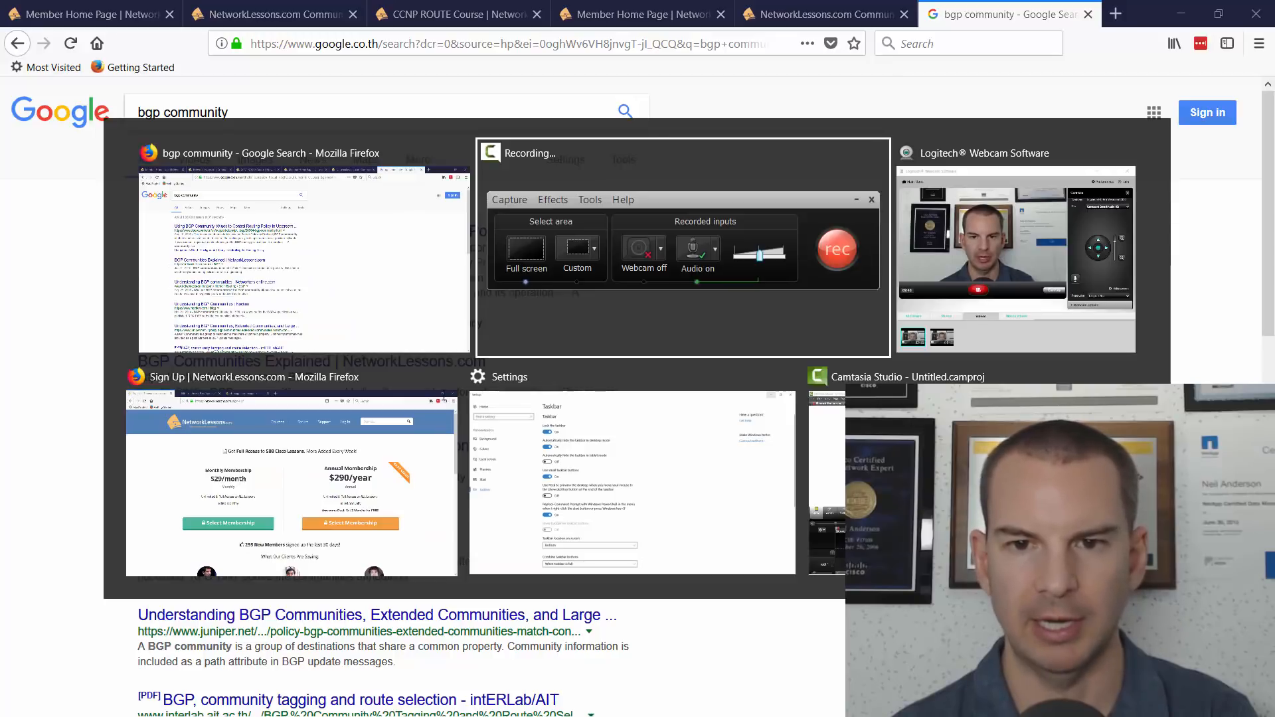
# Step: Switch to the NetworkLessons signup page listing membership at $29/month and $290/year
pyautogui.click(290, 479)
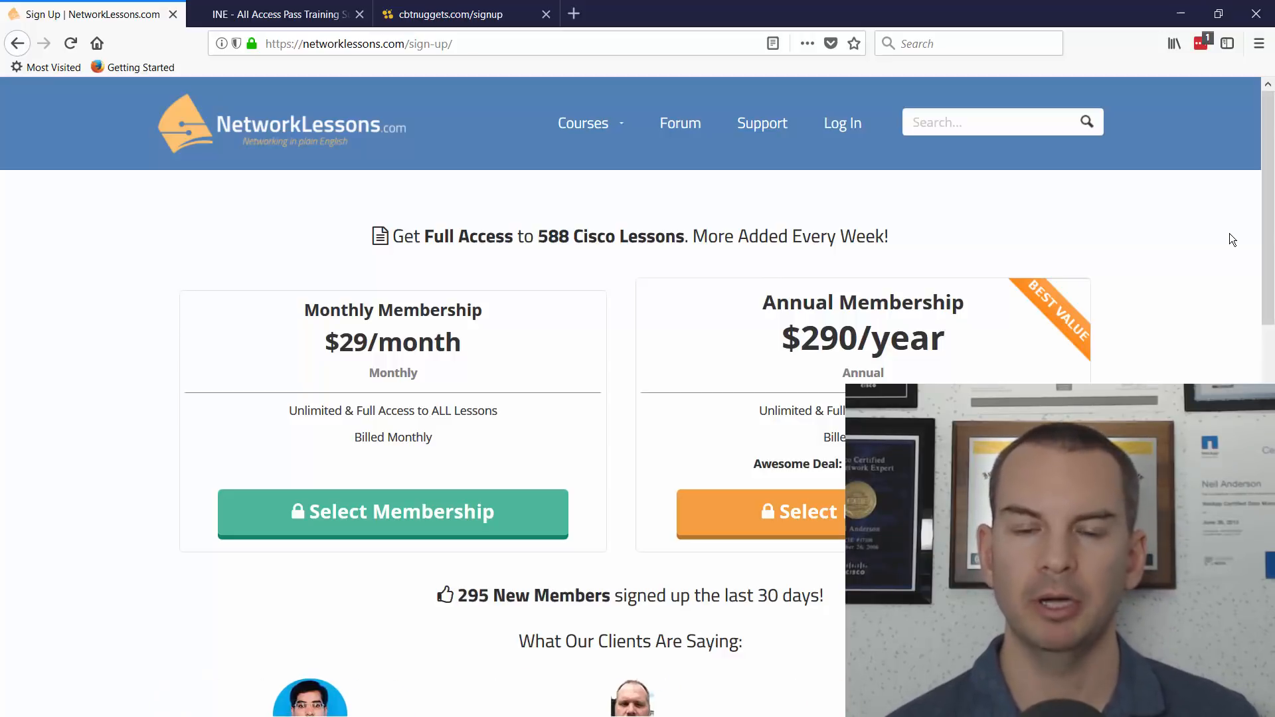
pyautogui.moveTo(1026, 351)
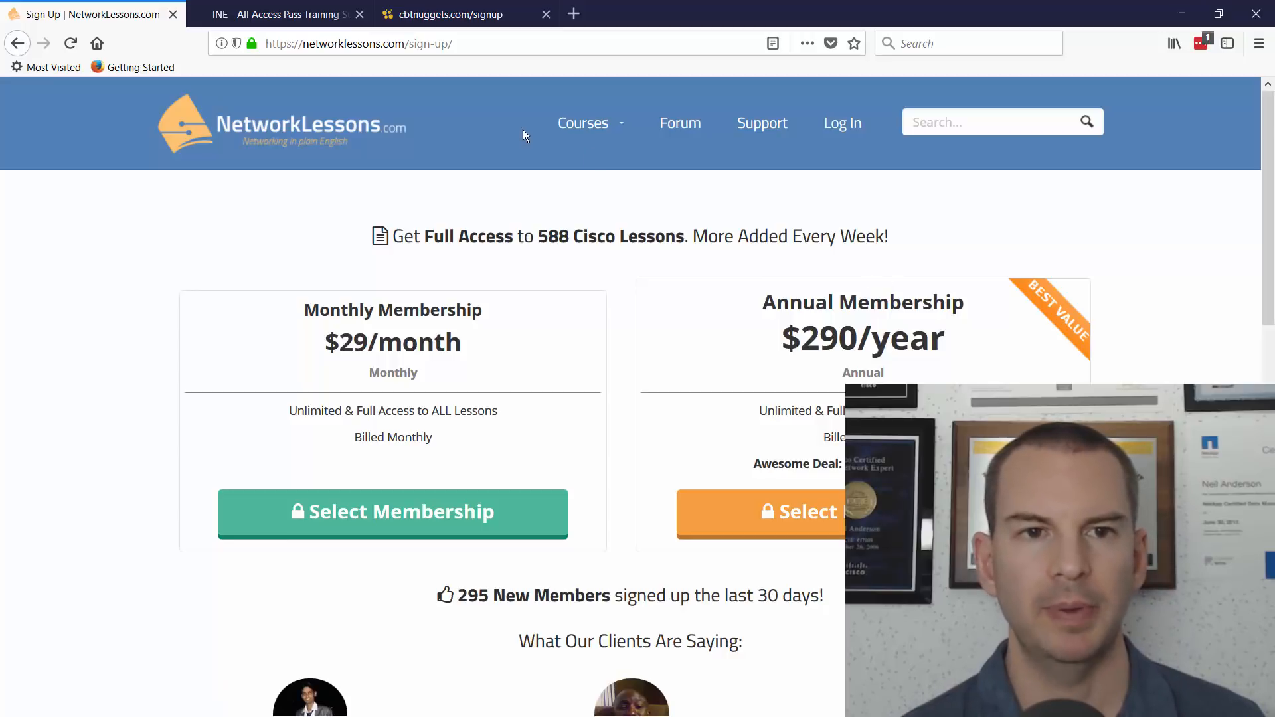
pyautogui.moveTo(361, 152)
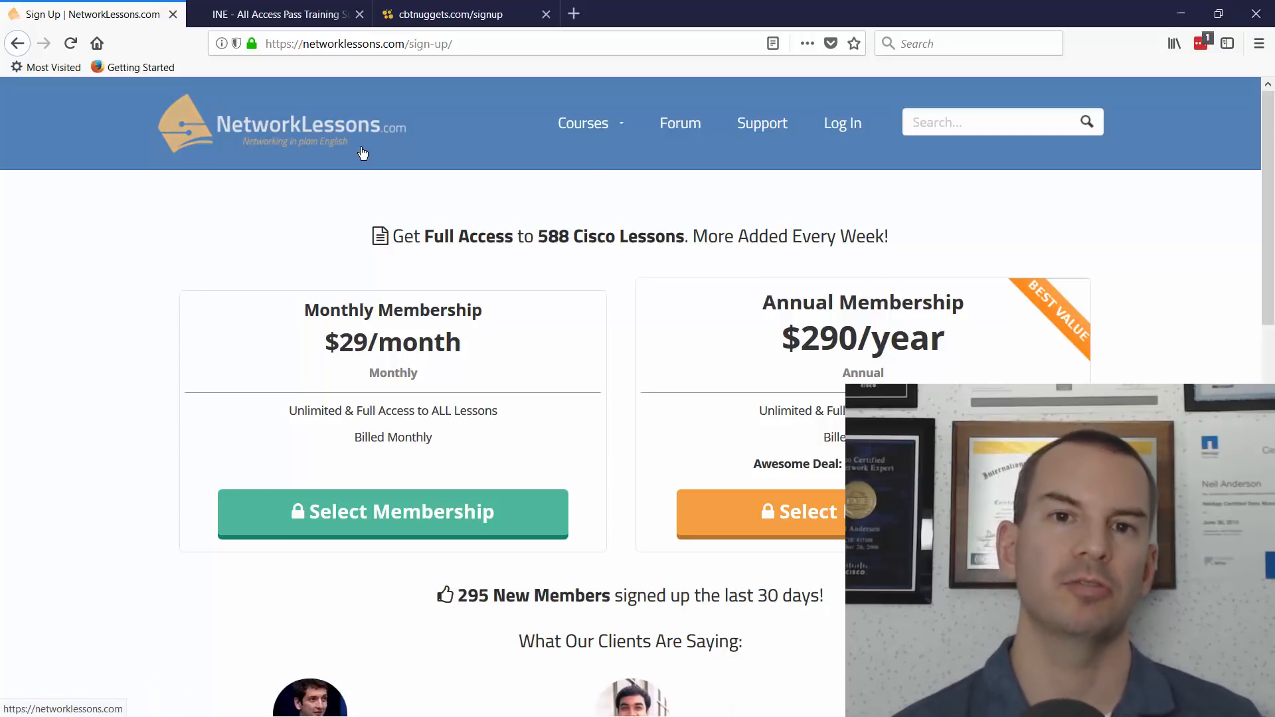
pyautogui.moveTo(482, 182)
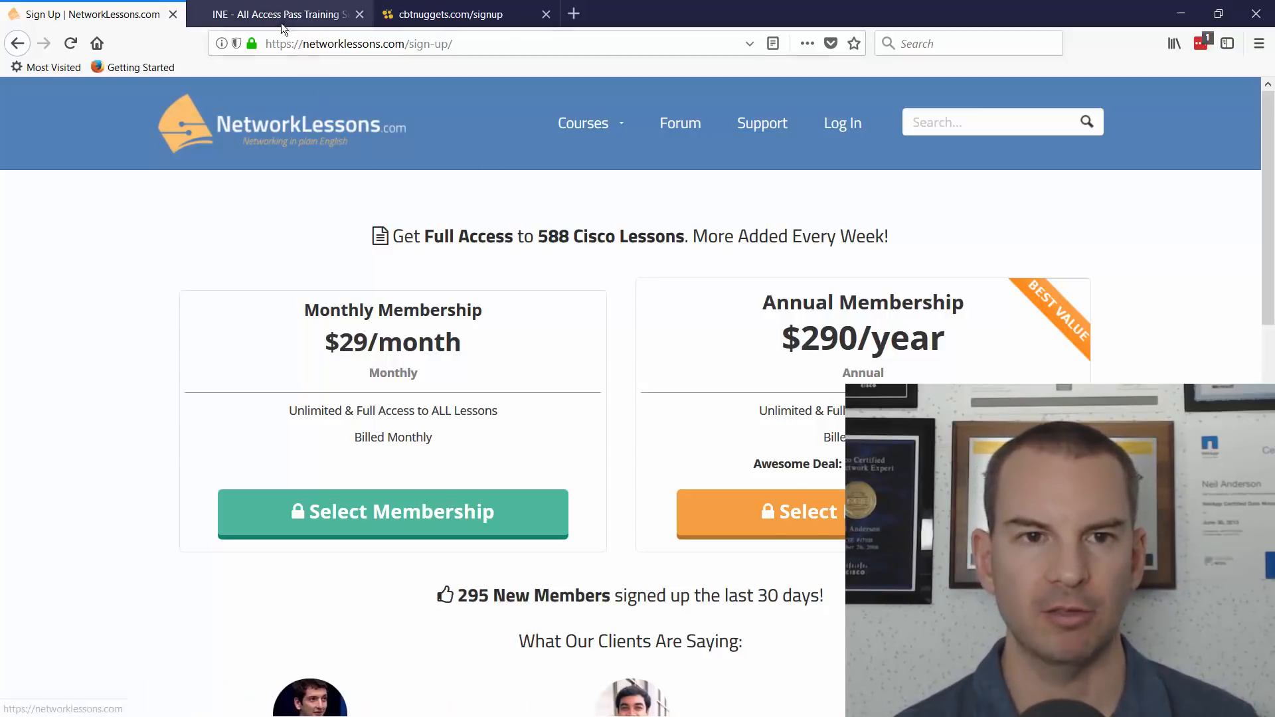
# Step: View INE's All Access Pass 6-month, 1-year and 2-year plans at $117, $84 and $71 per month
pyautogui.click(280, 13)
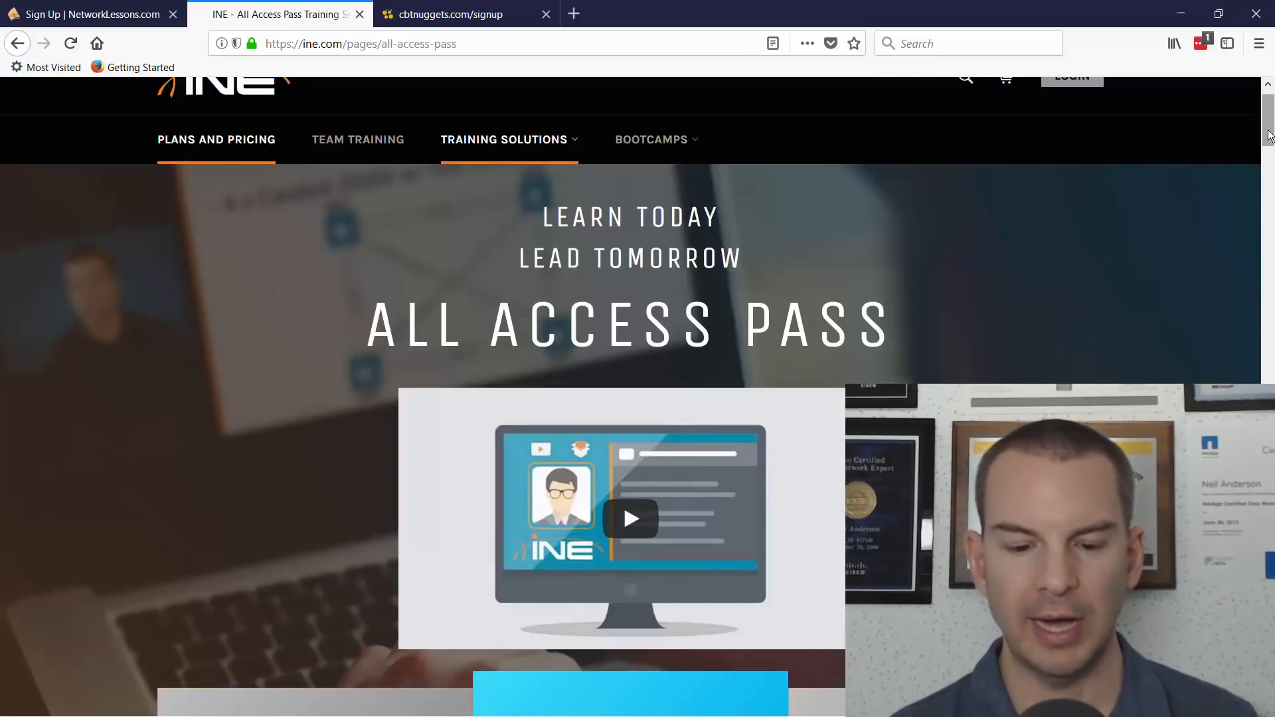
pyautogui.scroll(-3)
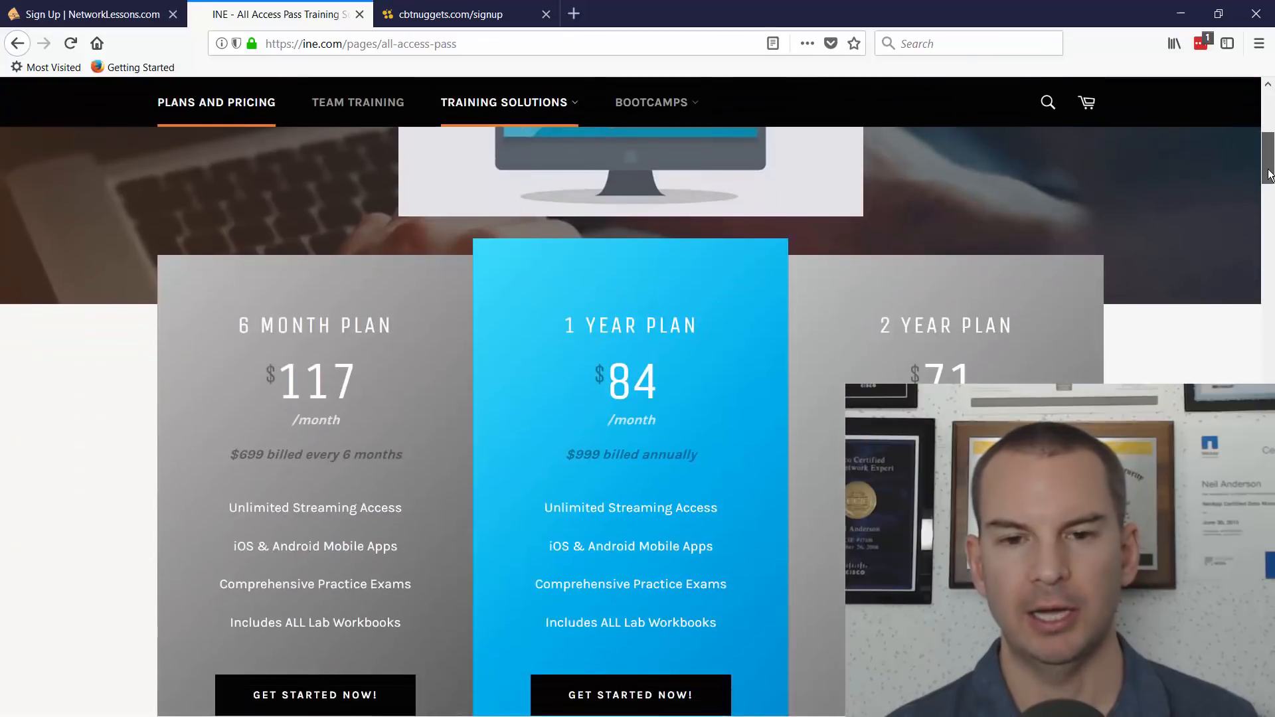
pyautogui.scroll(-3)
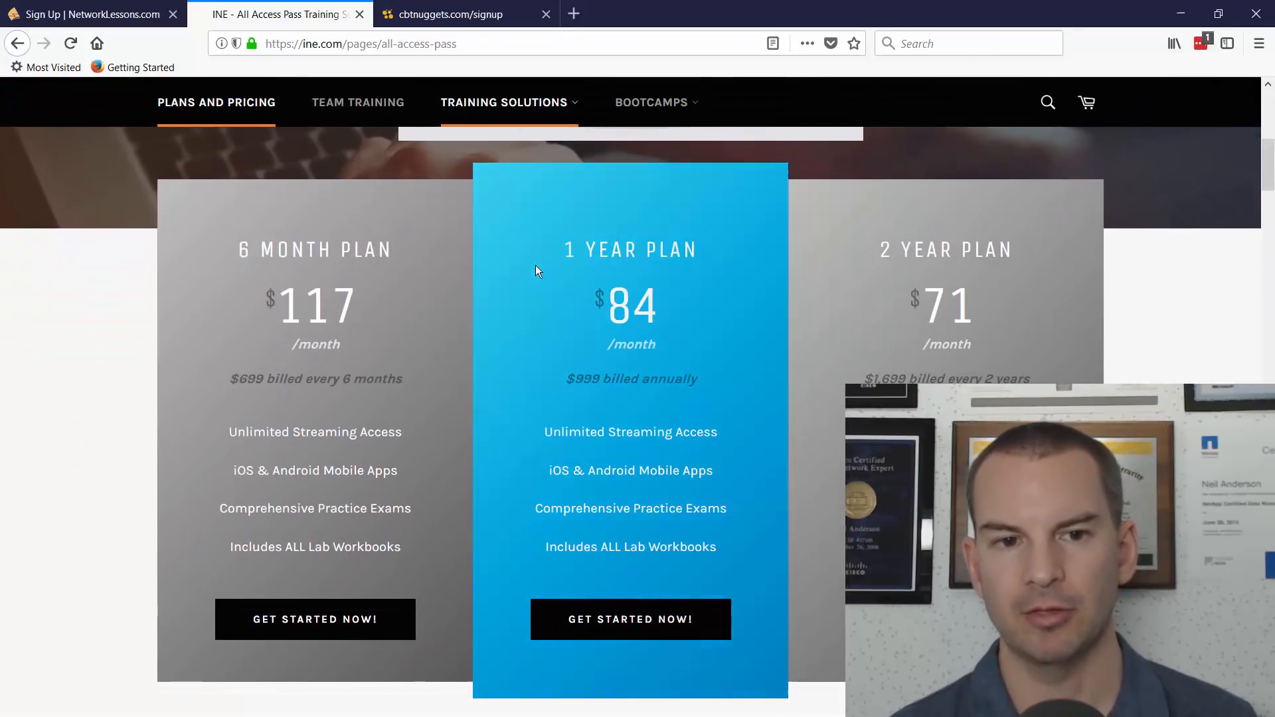
pyautogui.moveTo(325, 324)
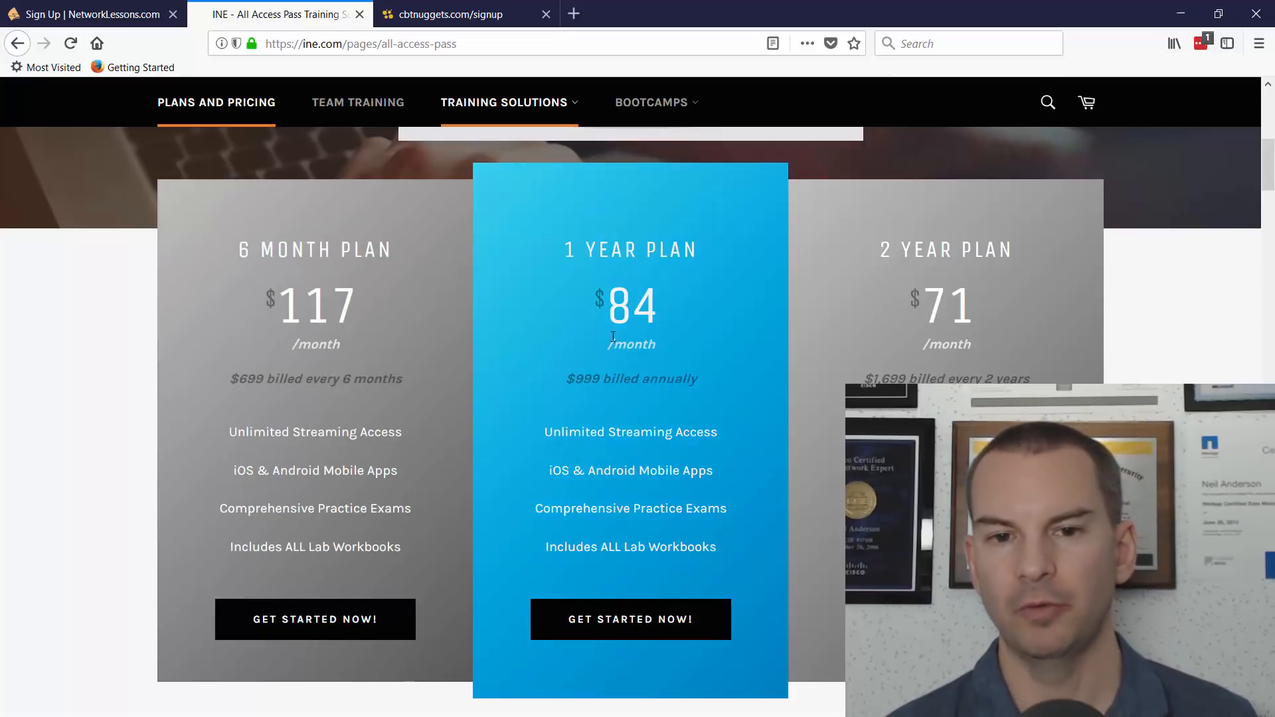
pyautogui.moveTo(851, 325)
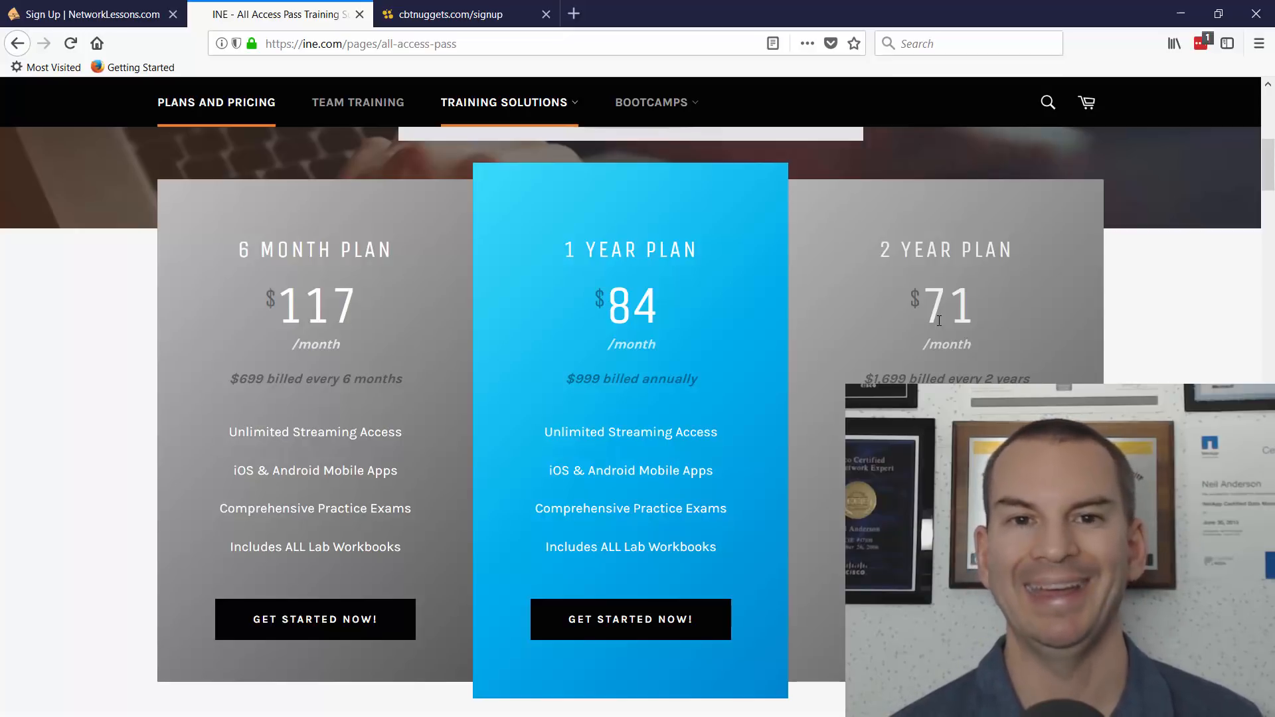
pyautogui.moveTo(877, 222)
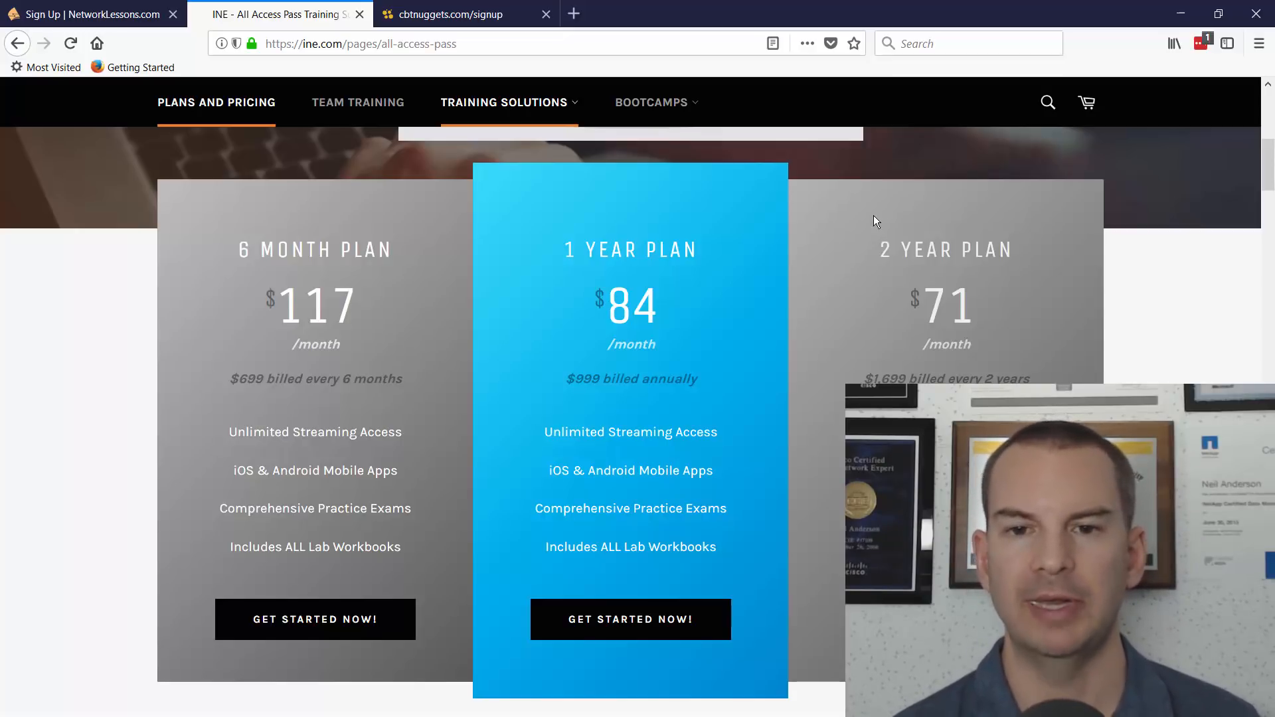
# Step: Check the CBT Nuggets signup page's billing section showing $84.00 per month for one user
pyautogui.click(443, 14)
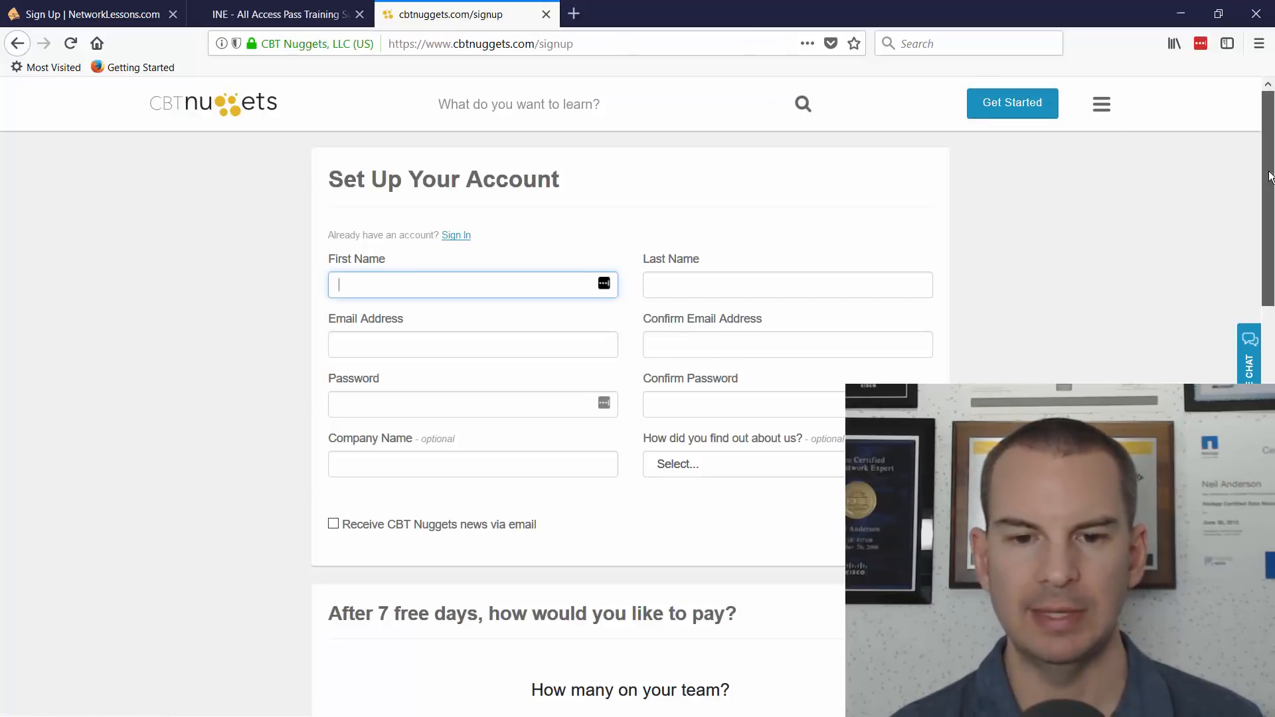
pyautogui.scroll(-3)
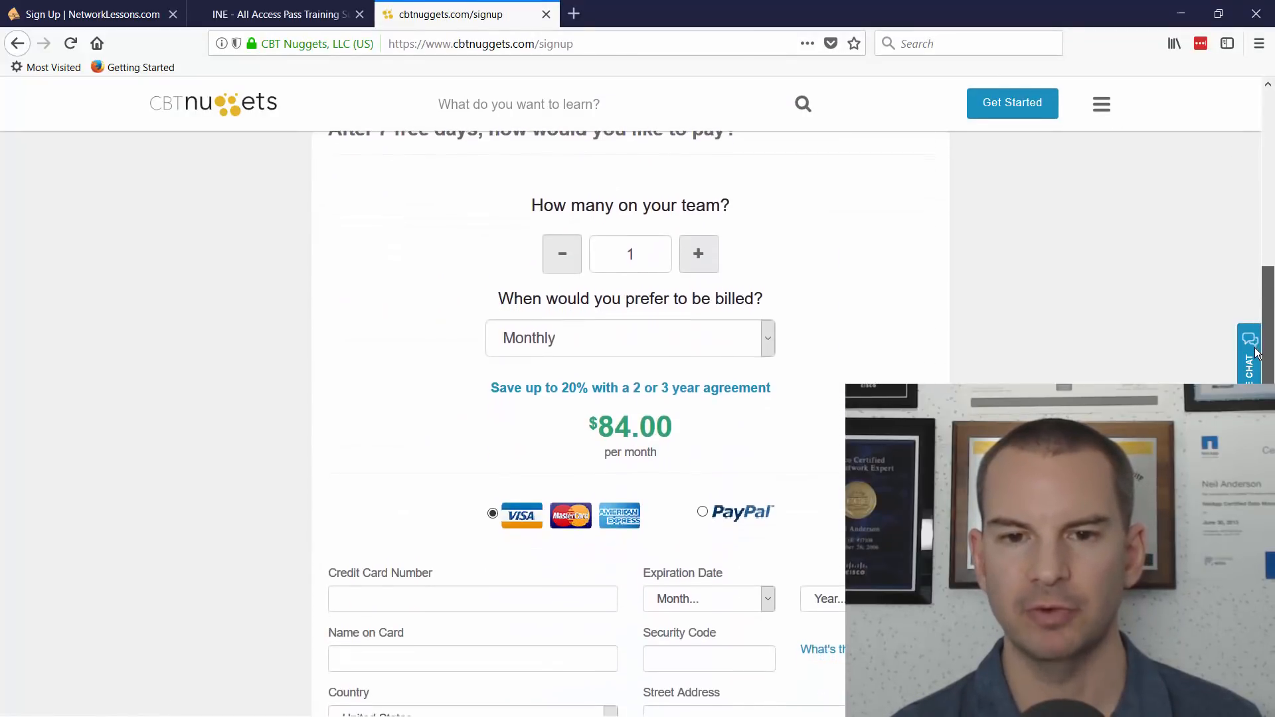
pyautogui.scroll(-3)
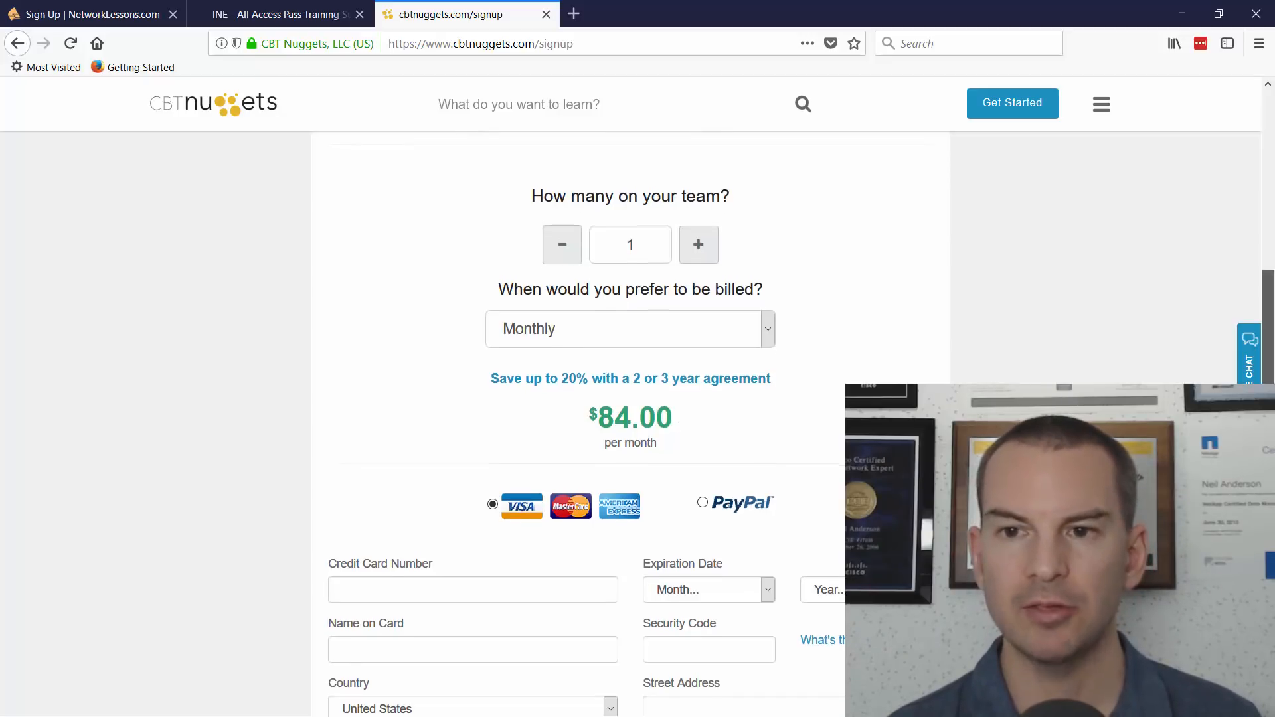
pyautogui.scroll(3)
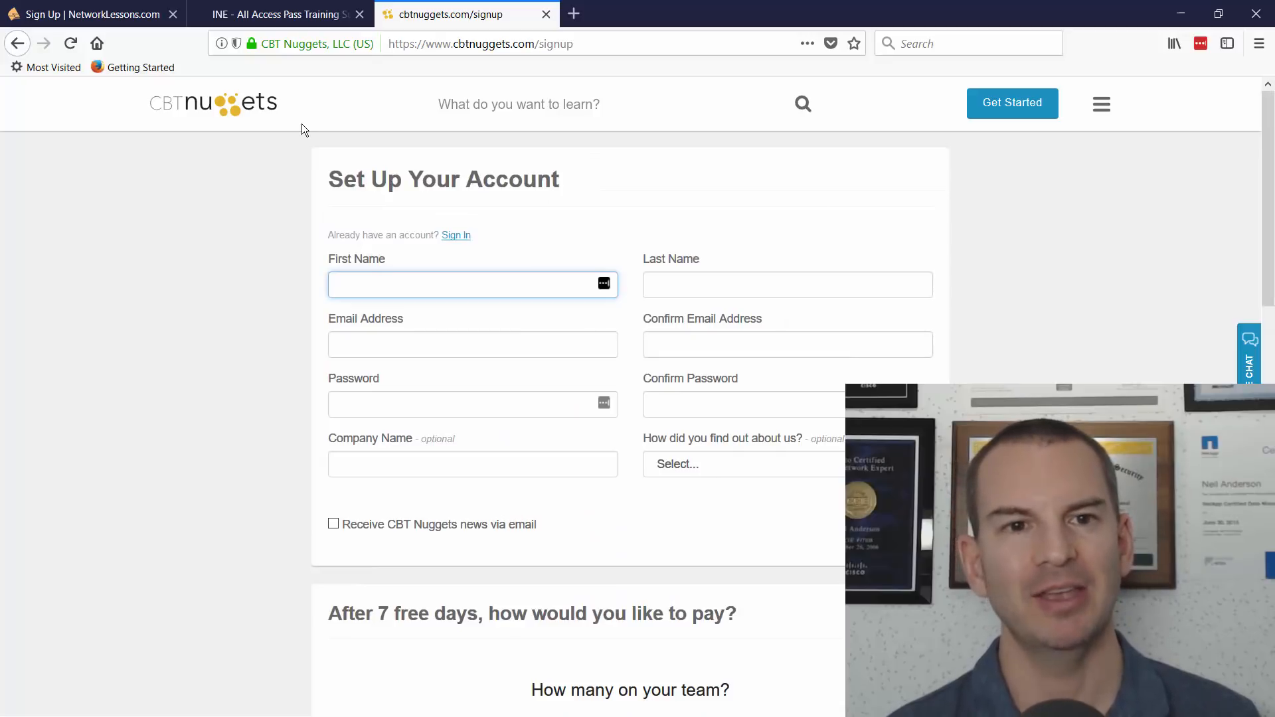
pyautogui.moveTo(292, 110)
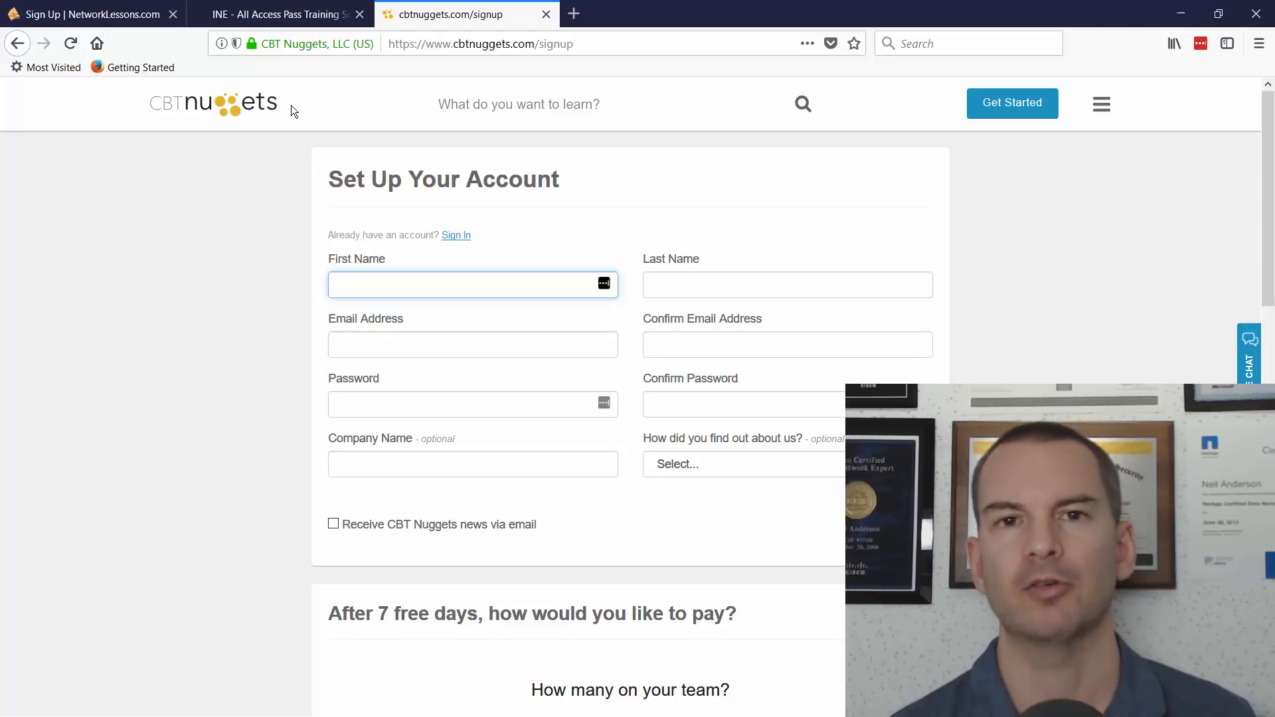
# Step: Return to INE's All Access Pass plans showing the $117, $84 and $71 monthly prices
pyautogui.click(280, 13)
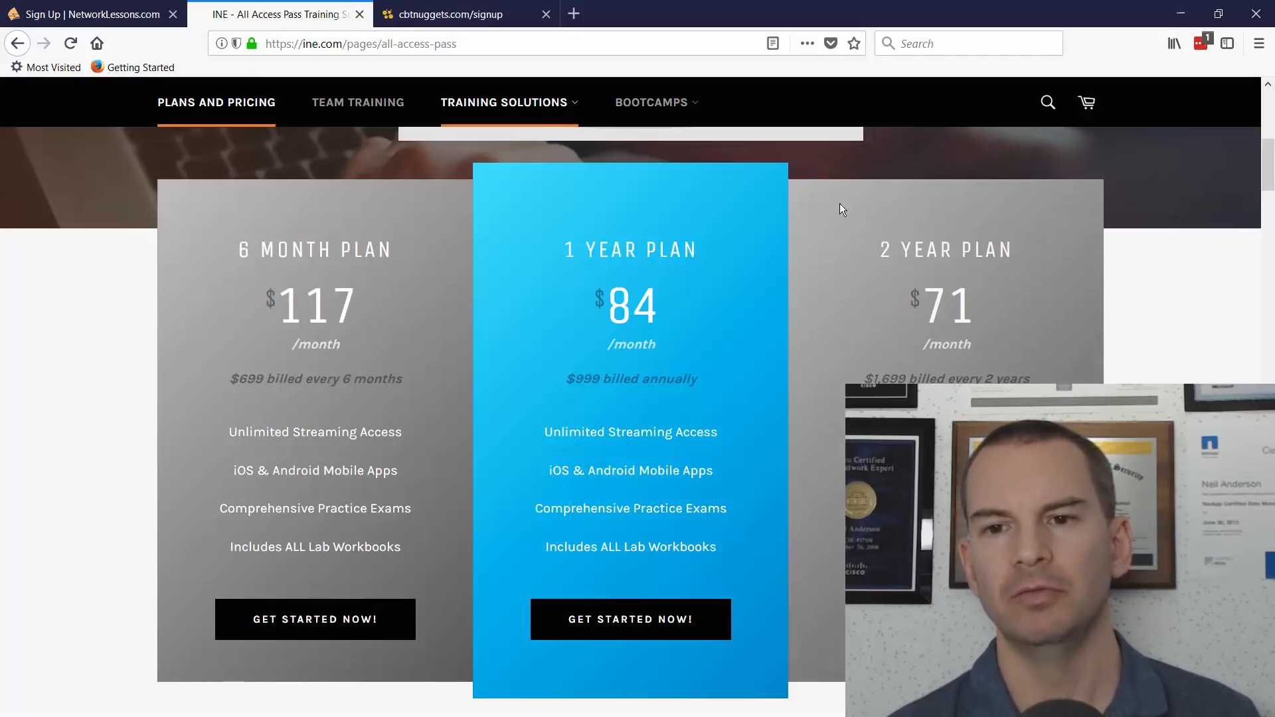
pyautogui.moveTo(1137, 350)
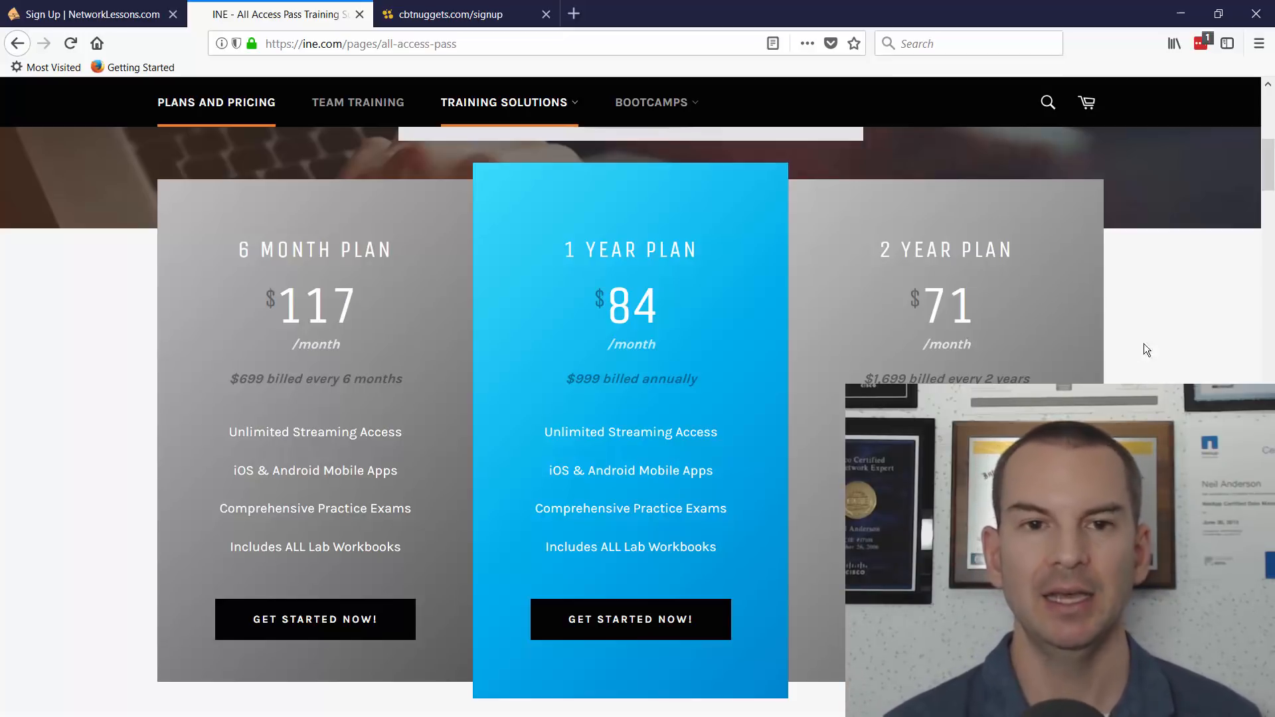
# Step: Show the CBT Nuggets Set Up Your Account form with its after-7-free-days payment section
pyautogui.click(456, 15)
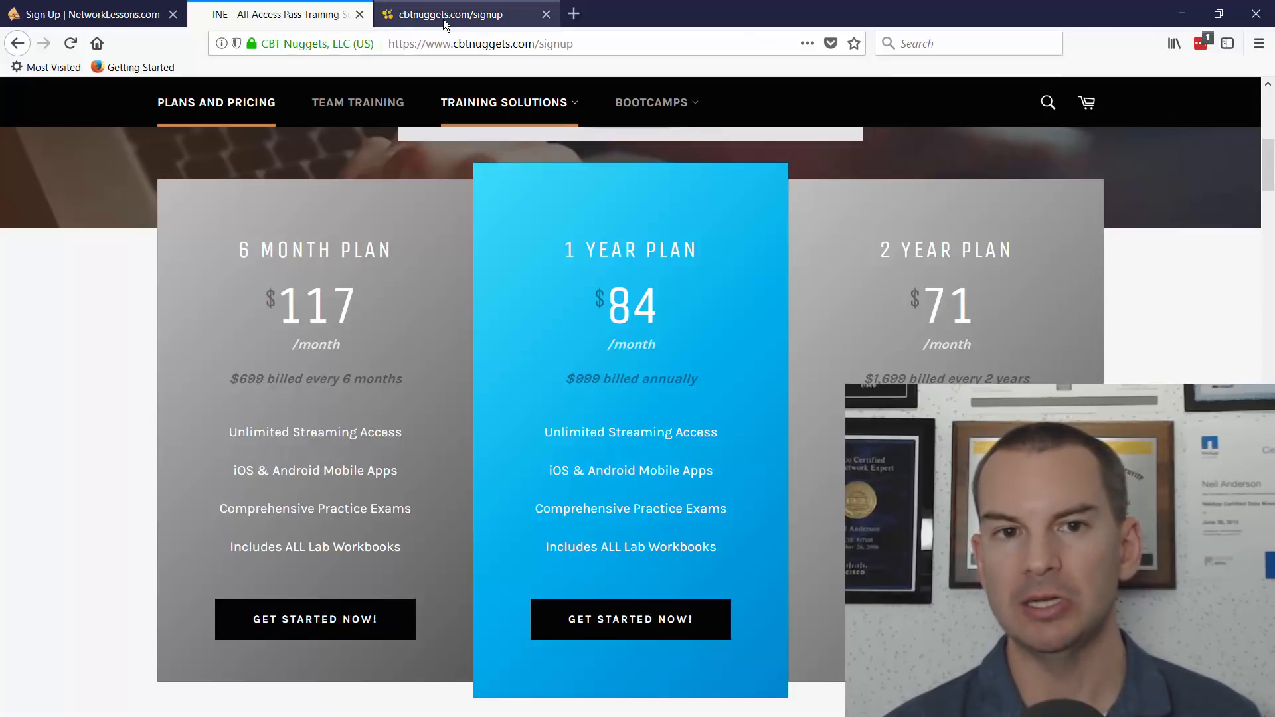
pyautogui.click(630, 619)
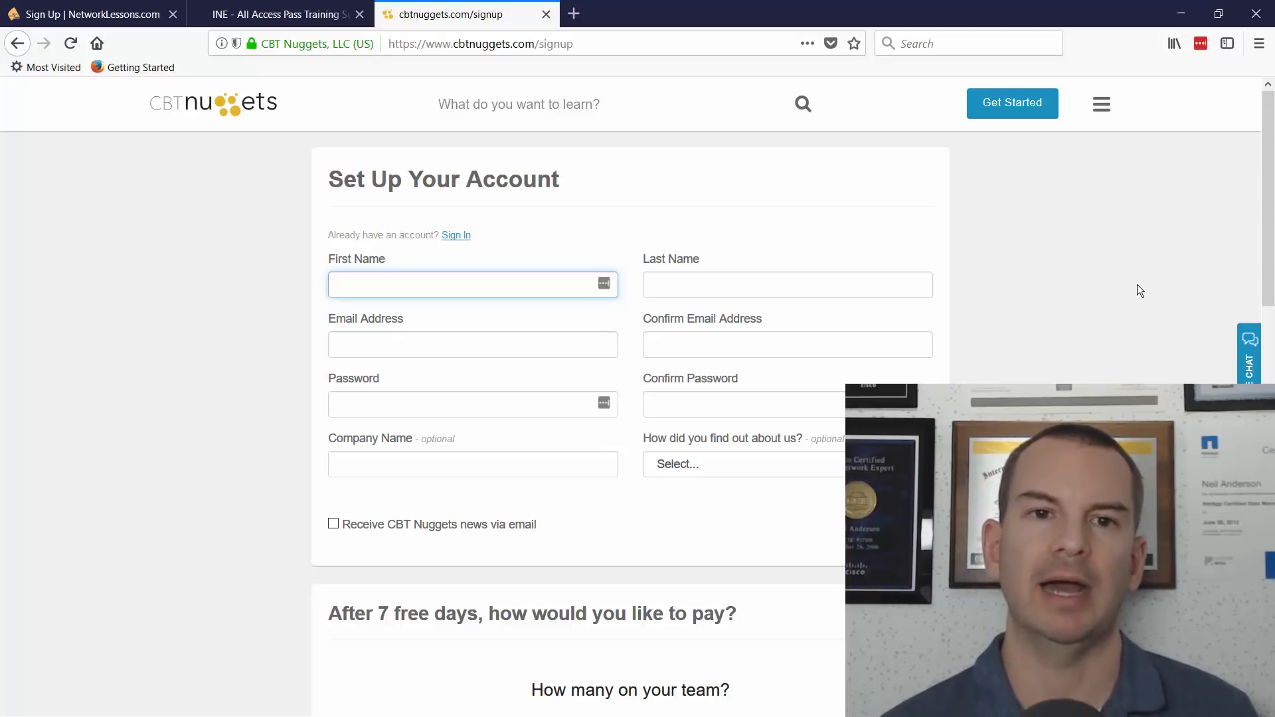
pyautogui.click(473, 285)
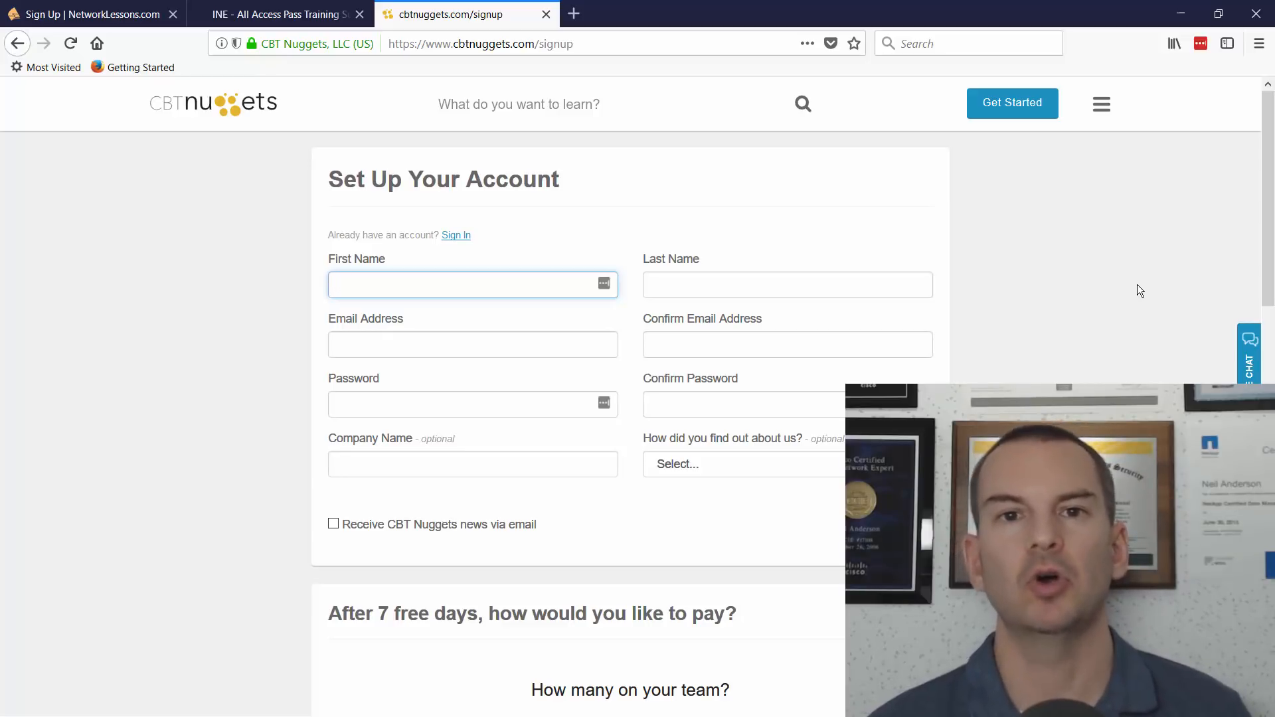
pyautogui.click(473, 284)
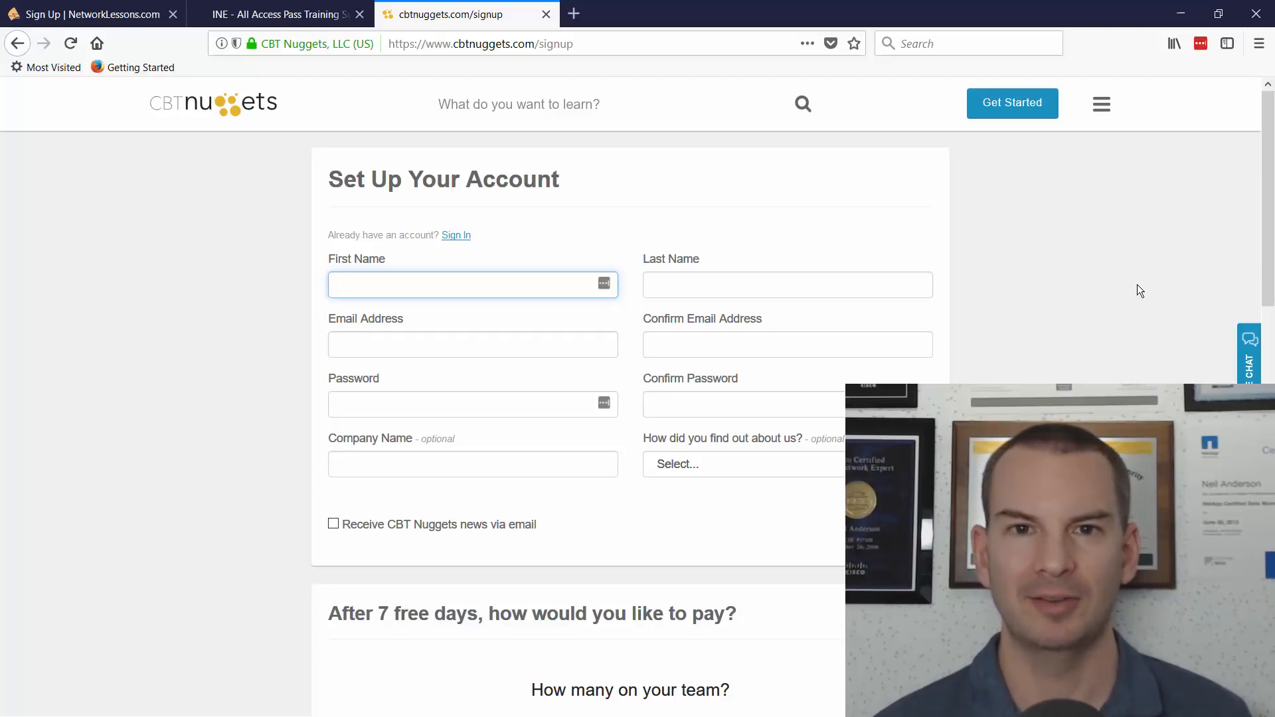
pyautogui.click(473, 284)
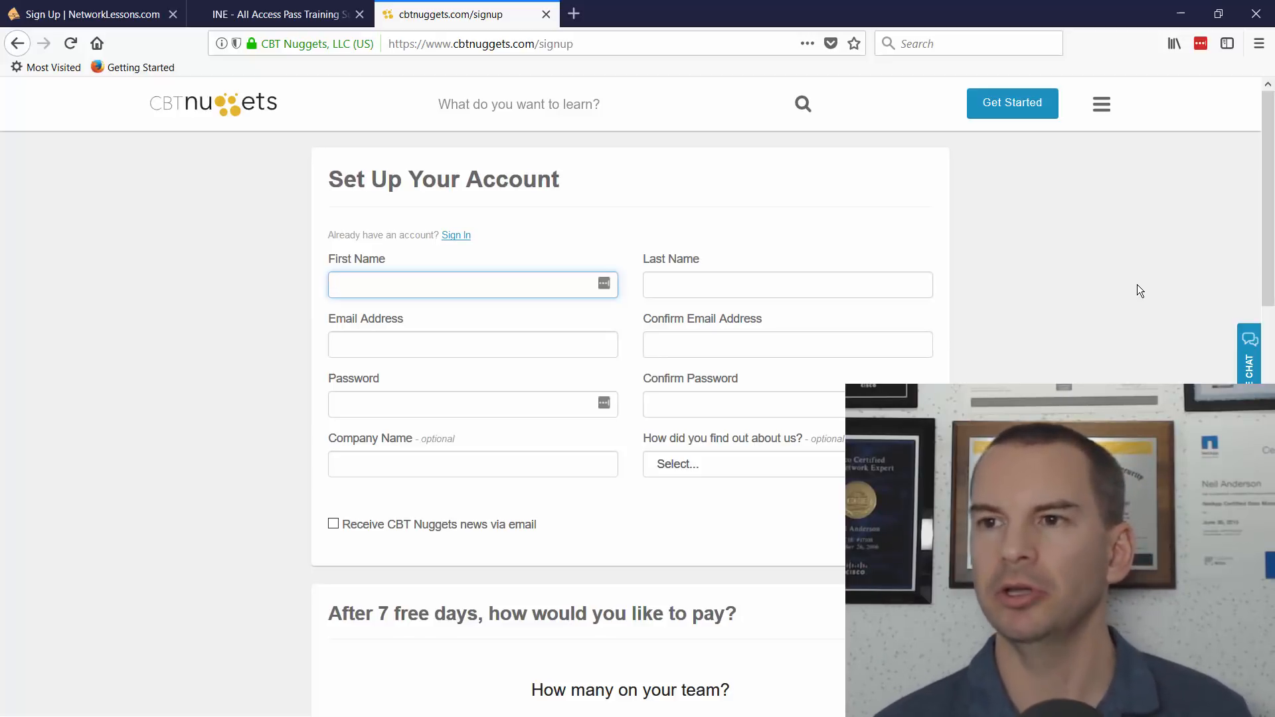
pyautogui.click(473, 285)
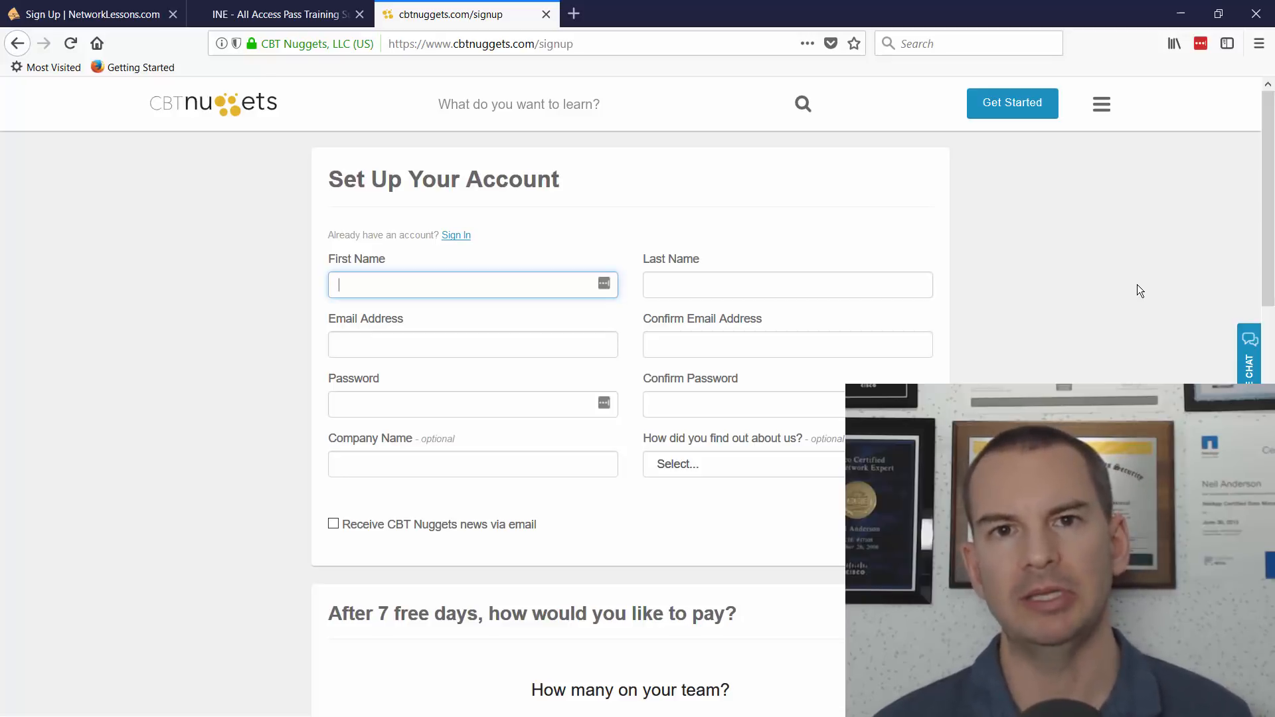